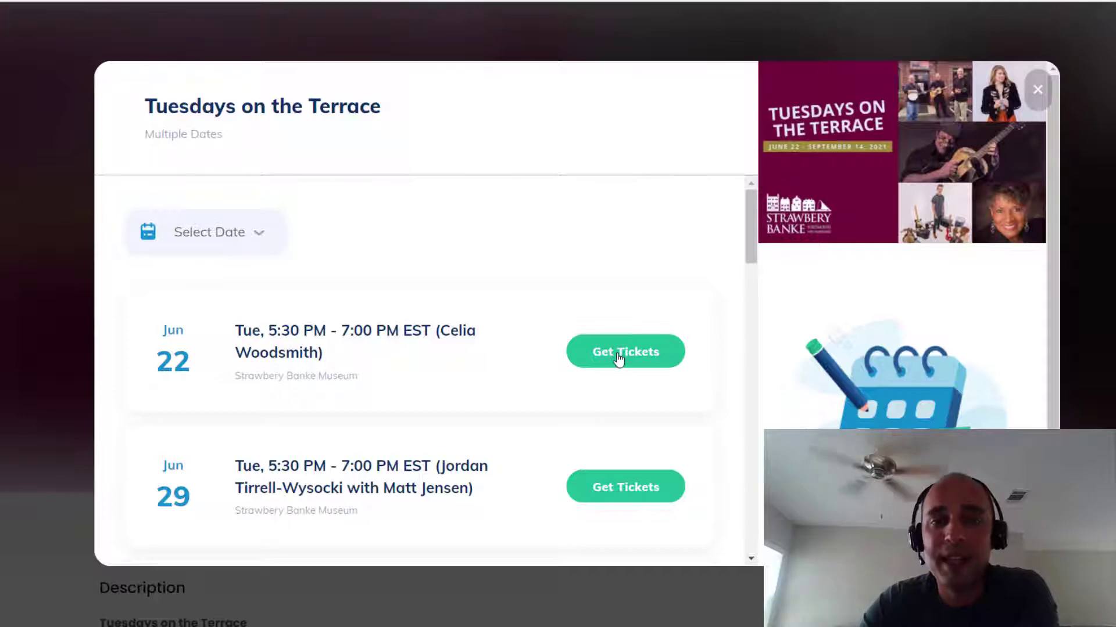
- Test-book one Jun 22 Member Admission plus other events, reach checkout, then close the window
left_click(624, 351)
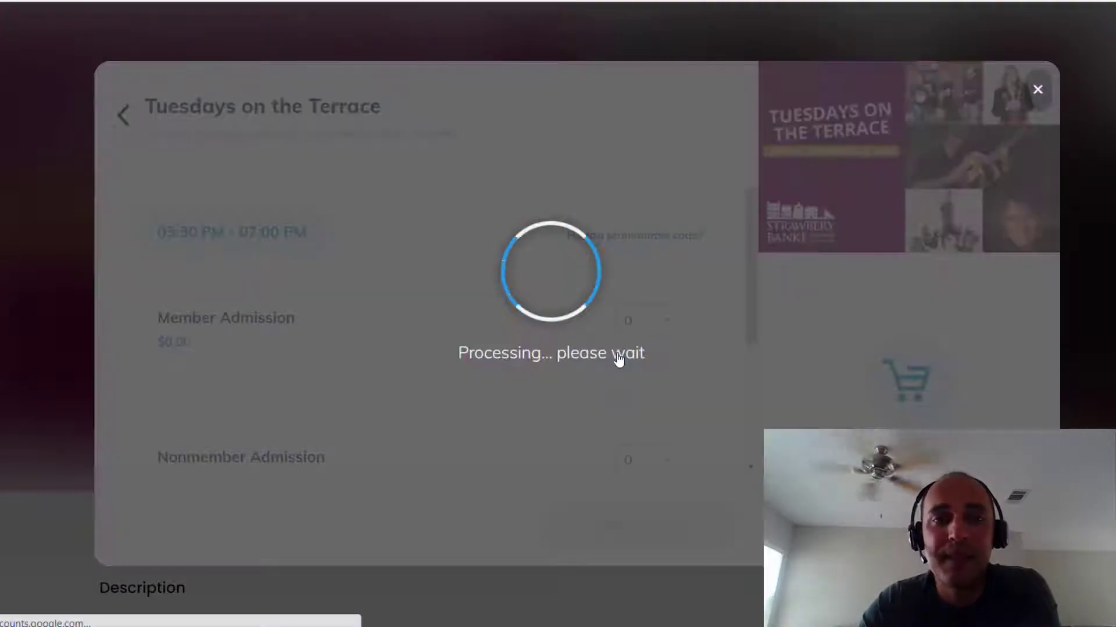
left_click(644, 320)
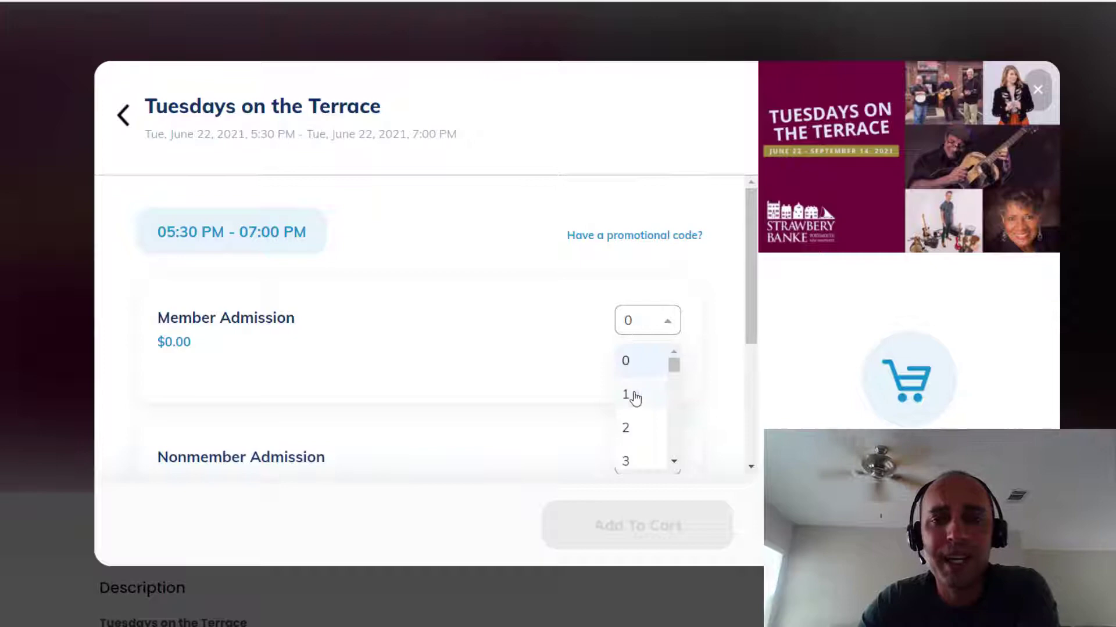
left_click(625, 394)
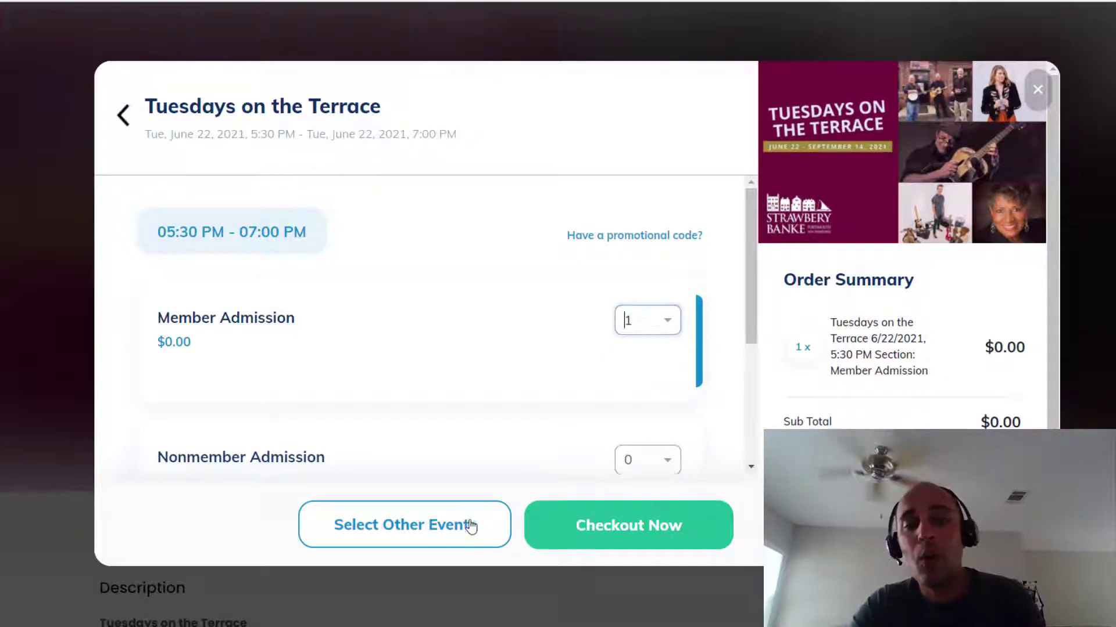
left_click(404, 525)
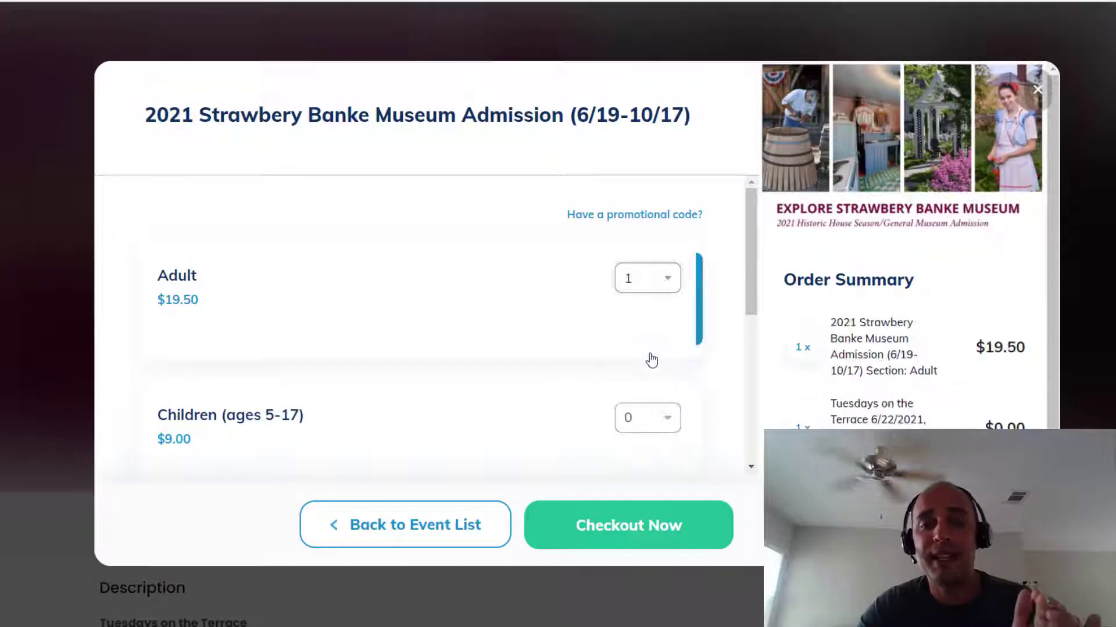
mouse_move(644, 465)
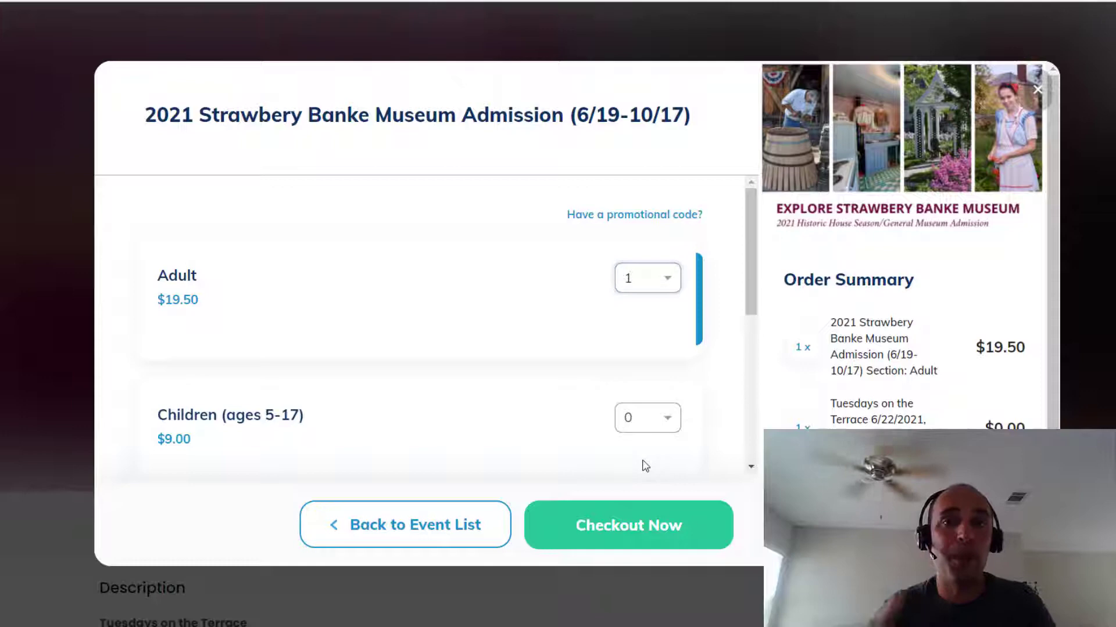
left_click(627, 525)
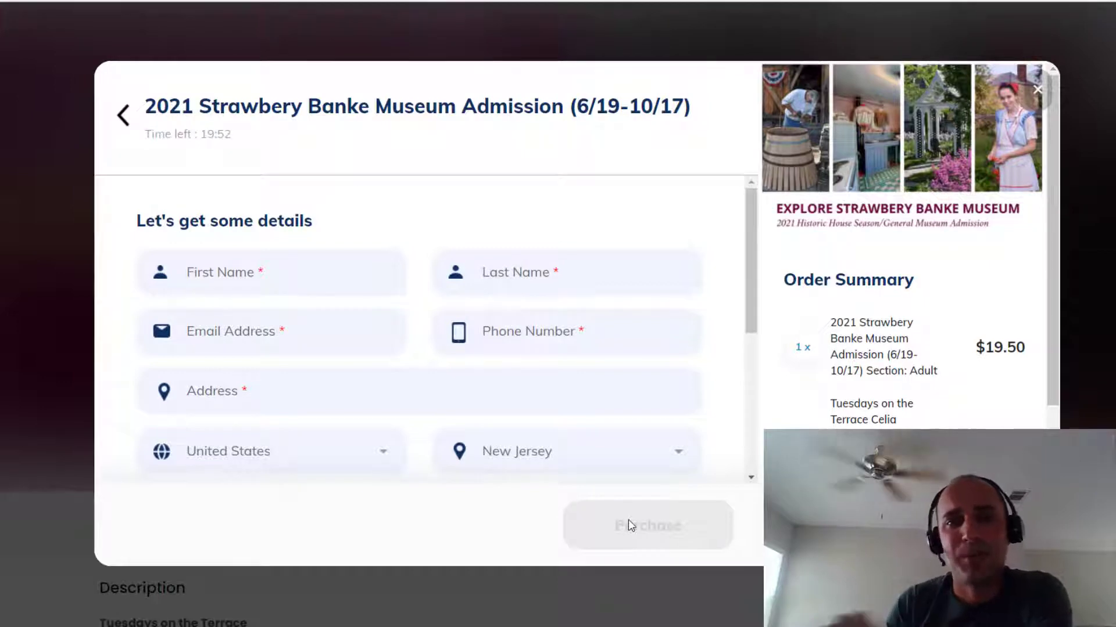
mouse_move(813, 404)
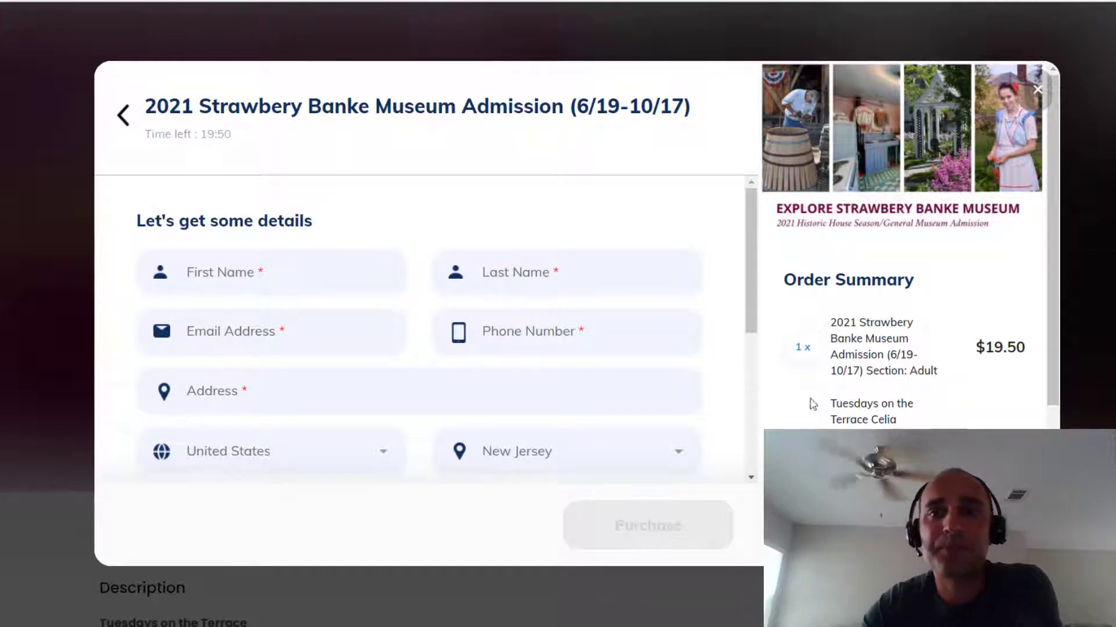
left_click(1039, 90)
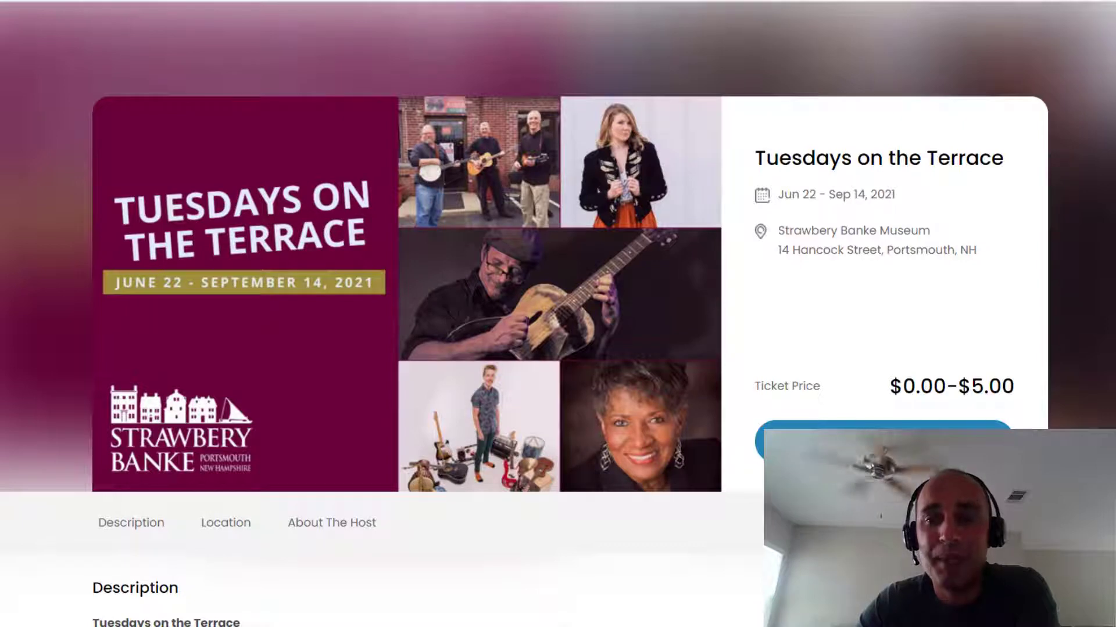
- Open Tuesdays on the Terrace from the Events list and go to Custom Registration Pages
left_click(748, 66)
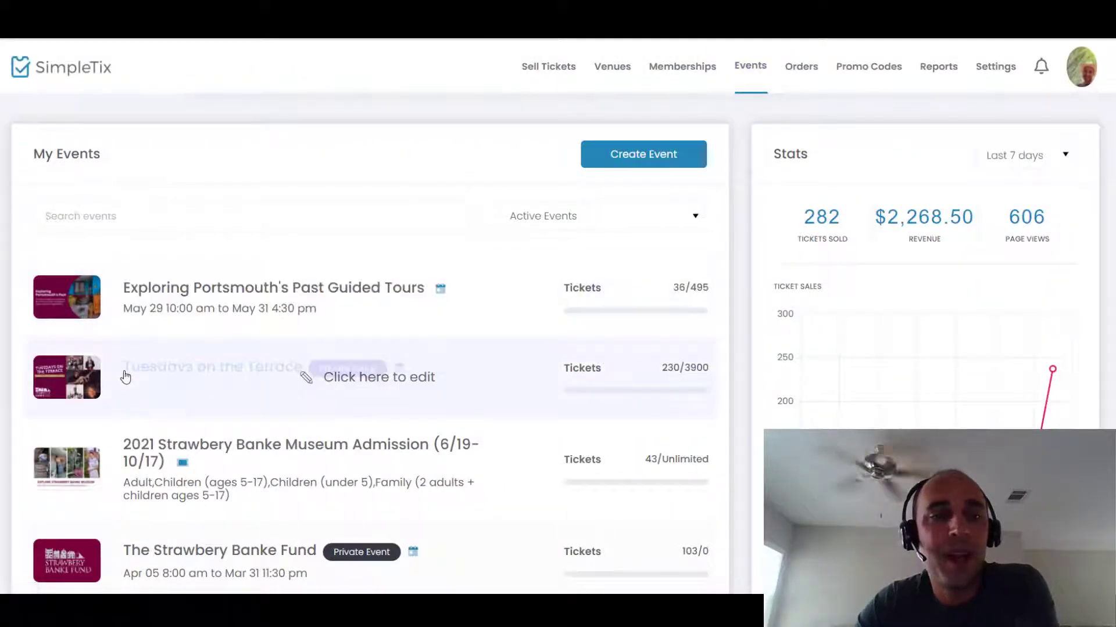
left_click(378, 377)
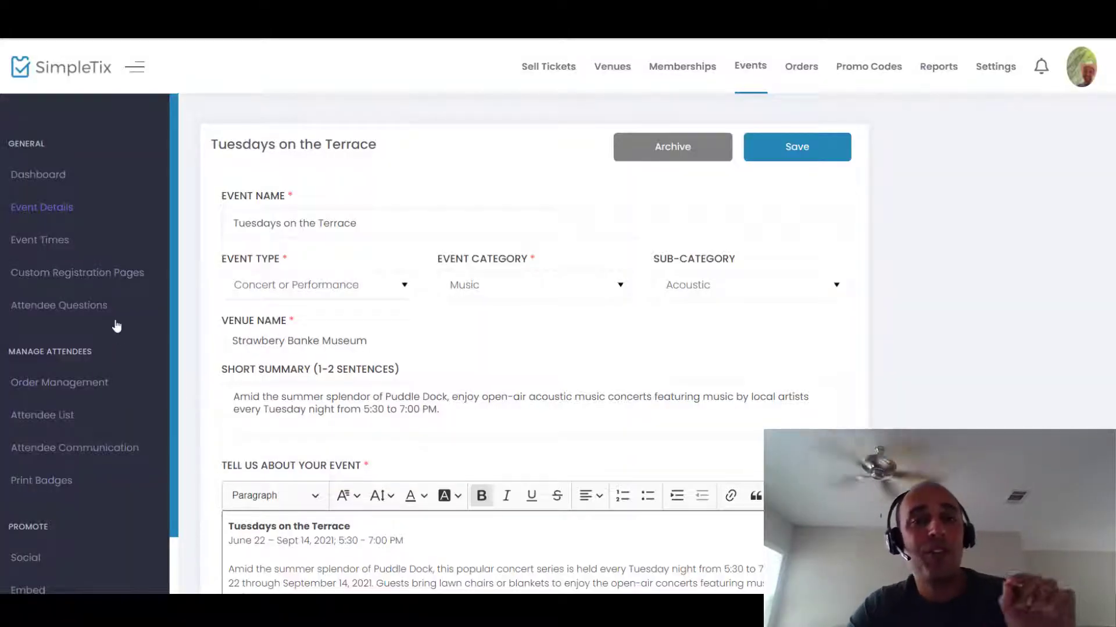
left_click(76, 273)
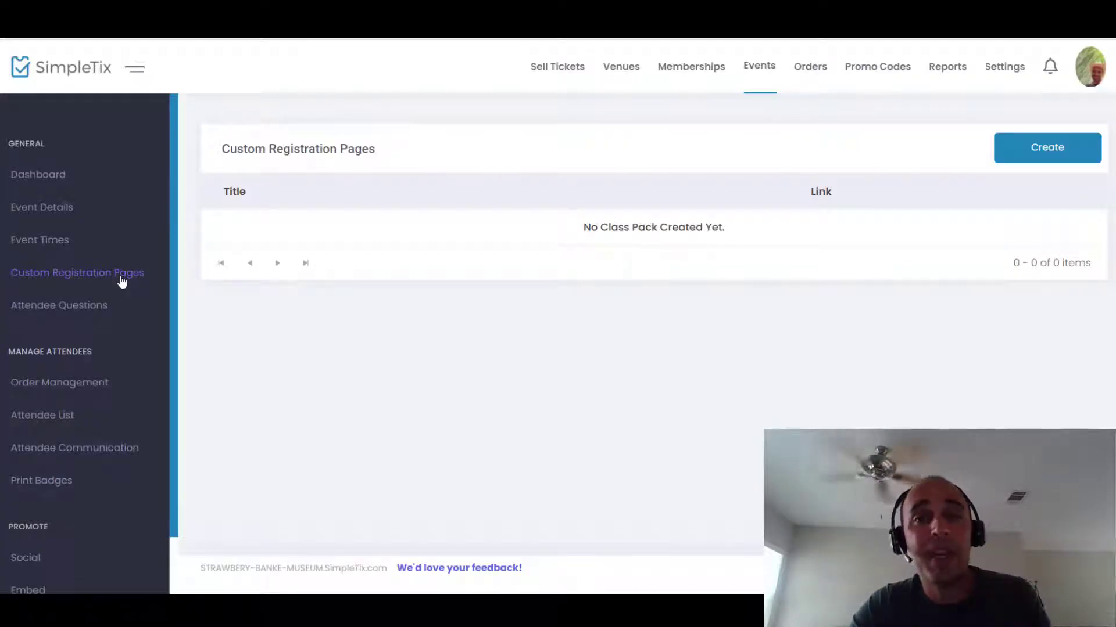
mouse_move(1046, 147)
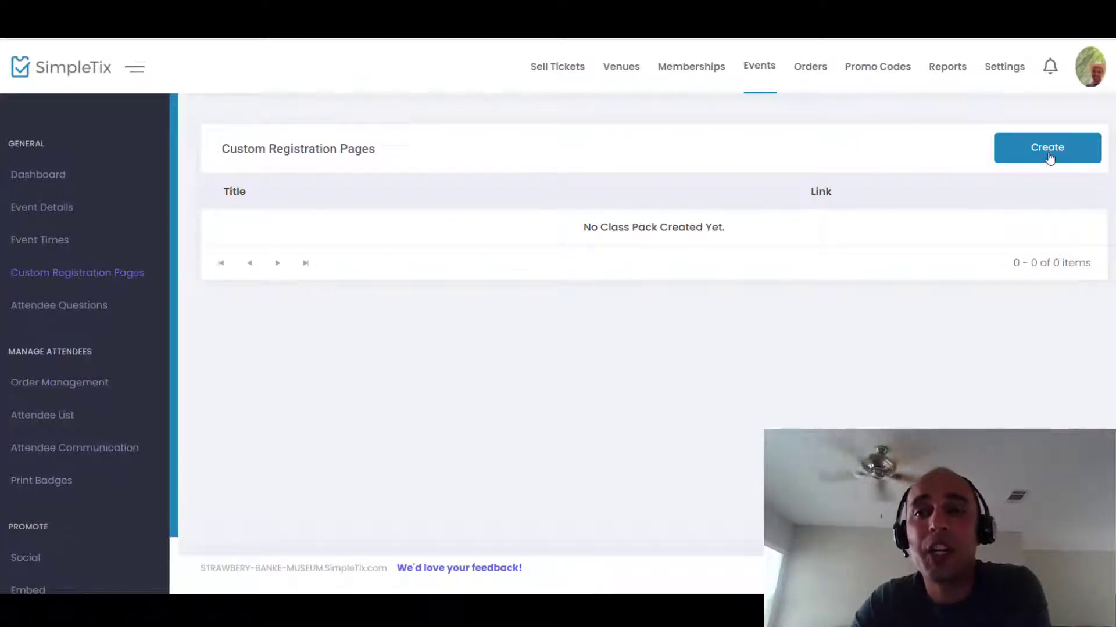
- Create a registration page copying title, teaser and description from the primary event
left_click(1046, 147)
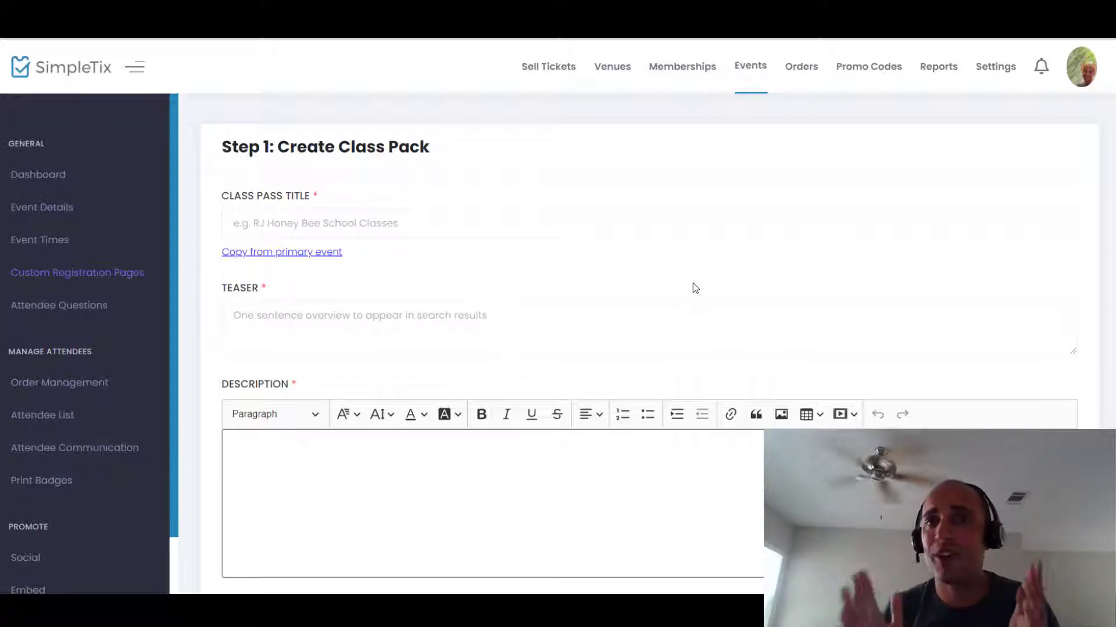
mouse_move(319, 263)
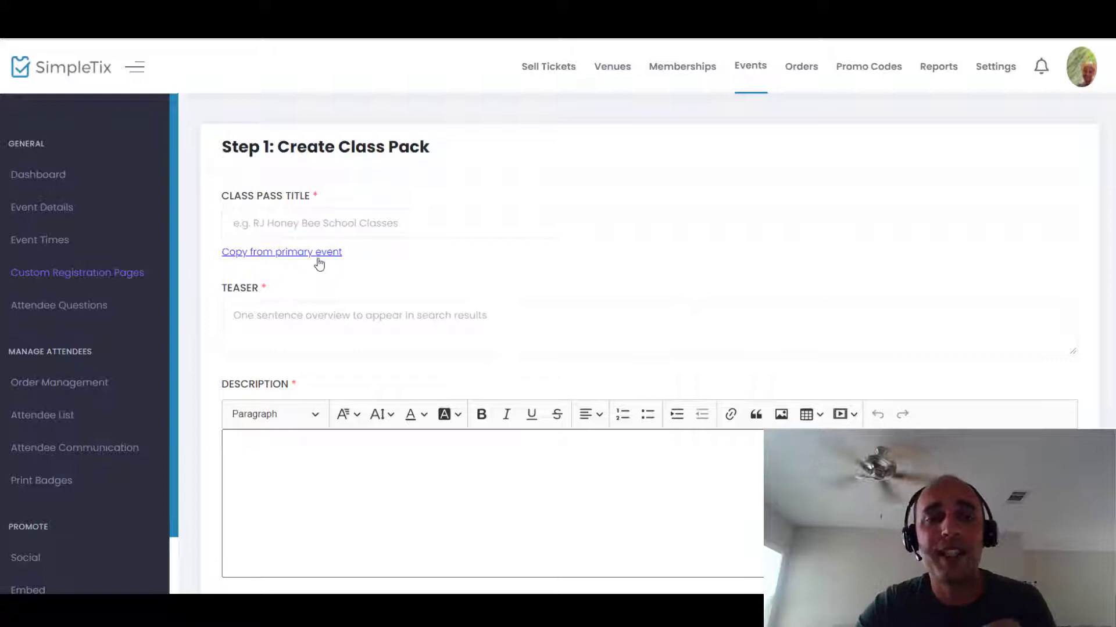
left_click(281, 251)
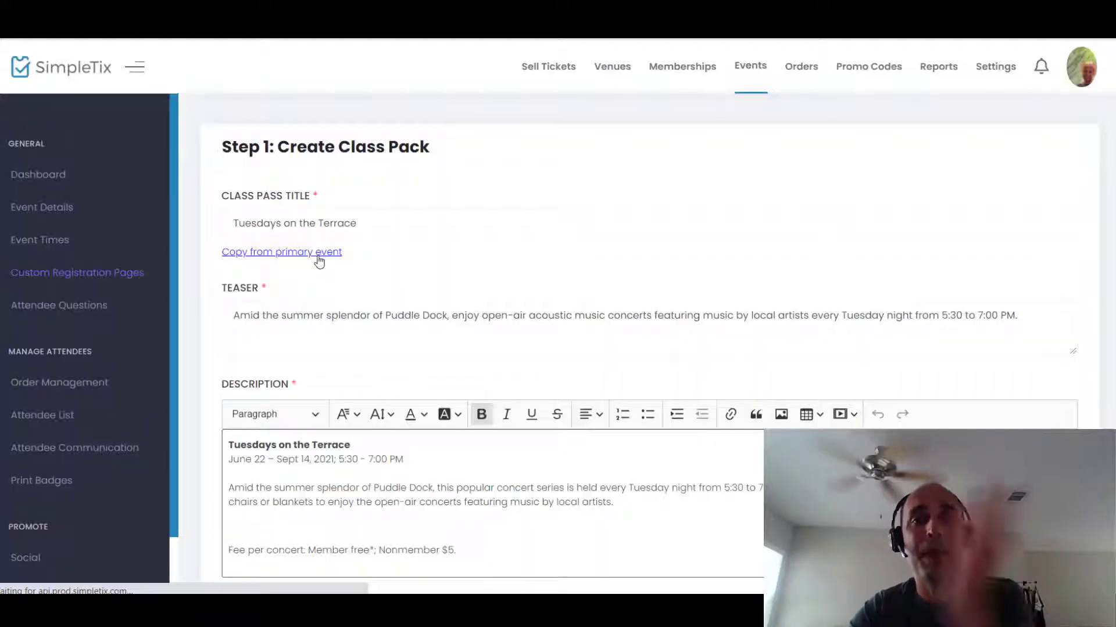
scroll("down", 3)
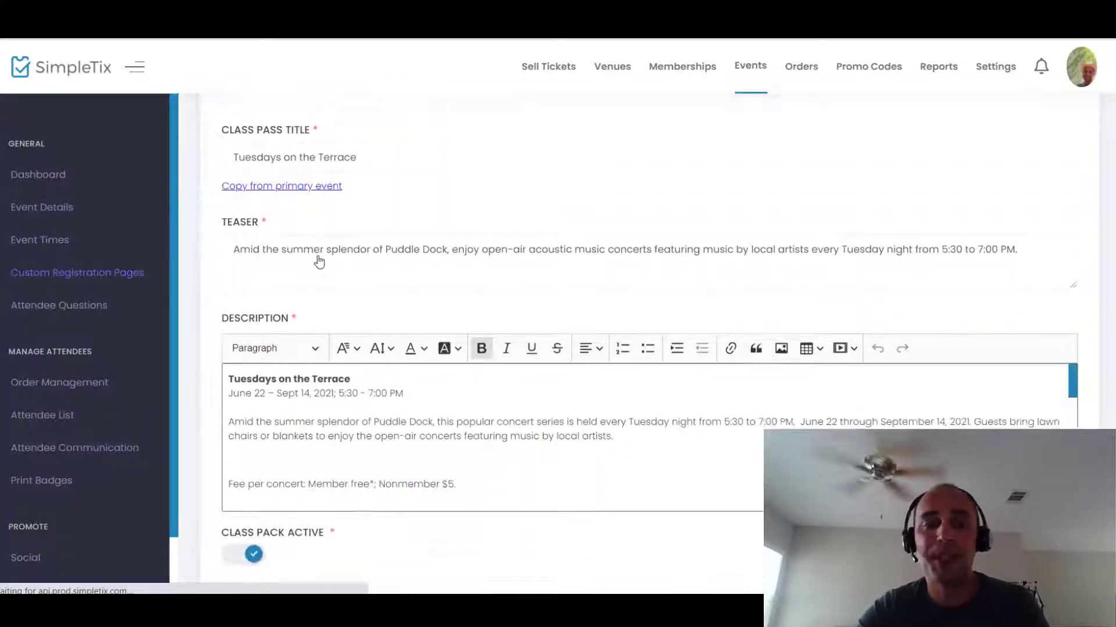
scroll("down", 3)
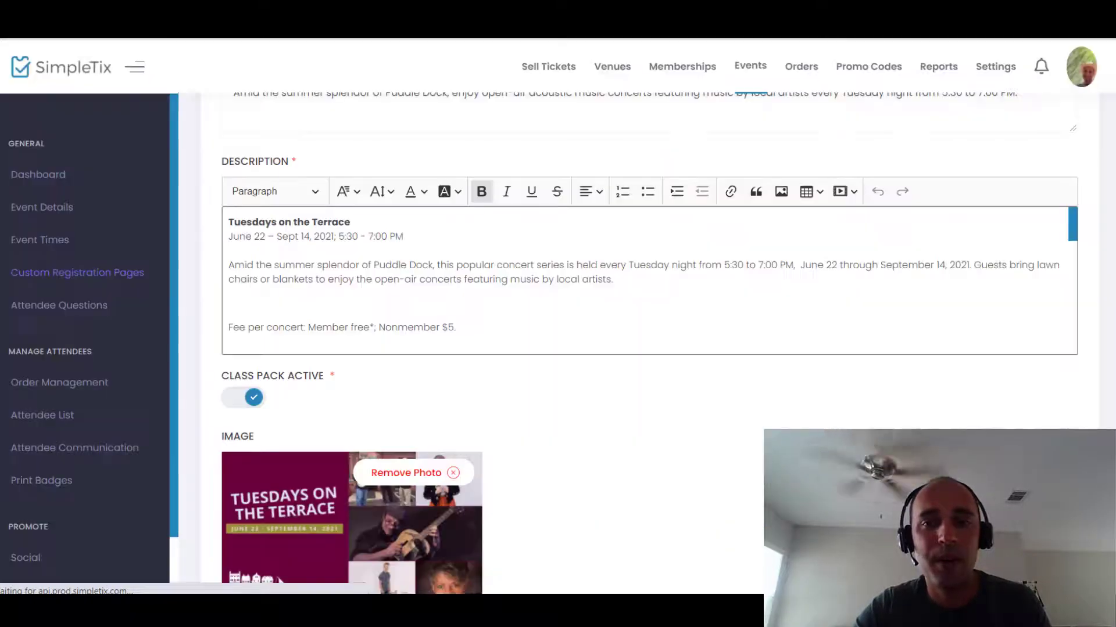
scroll("down", 3)
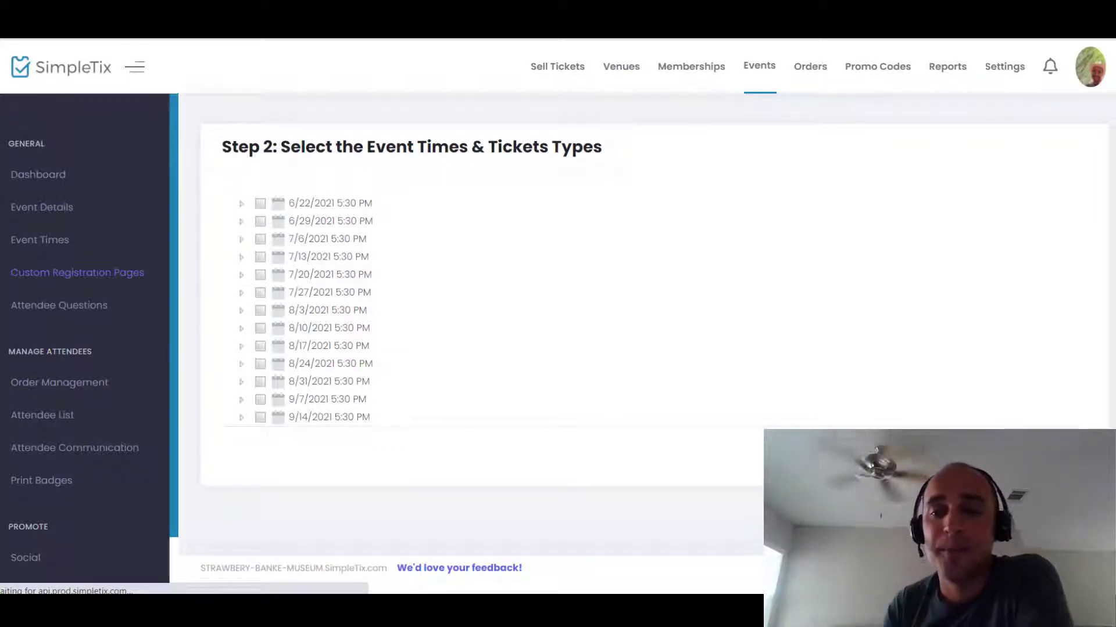
mouse_move(618, 387)
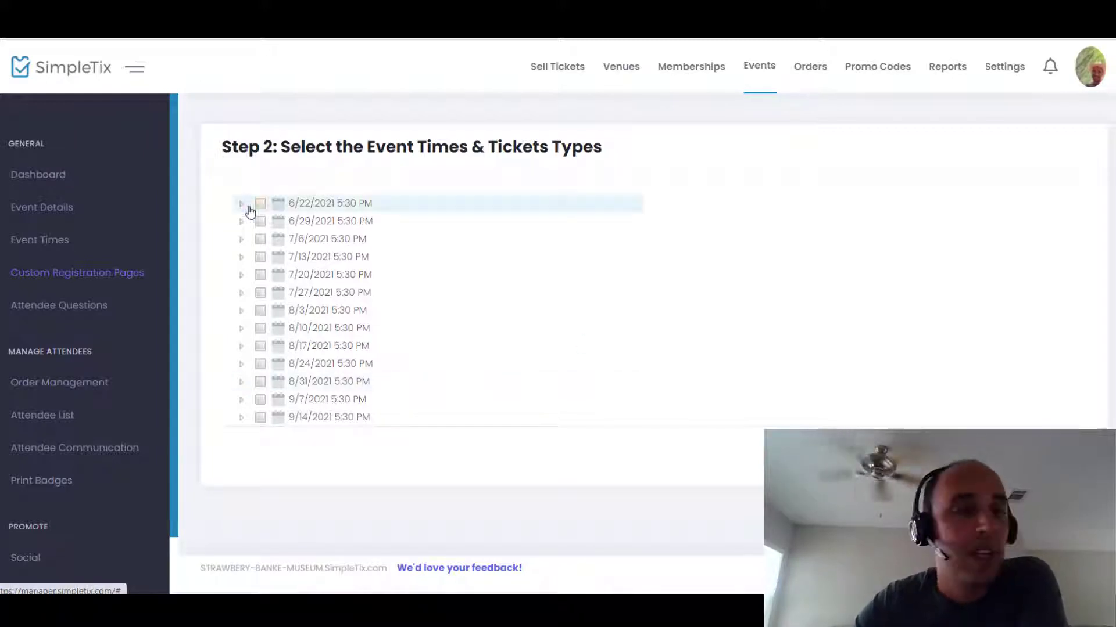
- Expand the 6/22/2021 date and tick Member Admission $0.00 across all thirteen dates
left_click(241, 203)
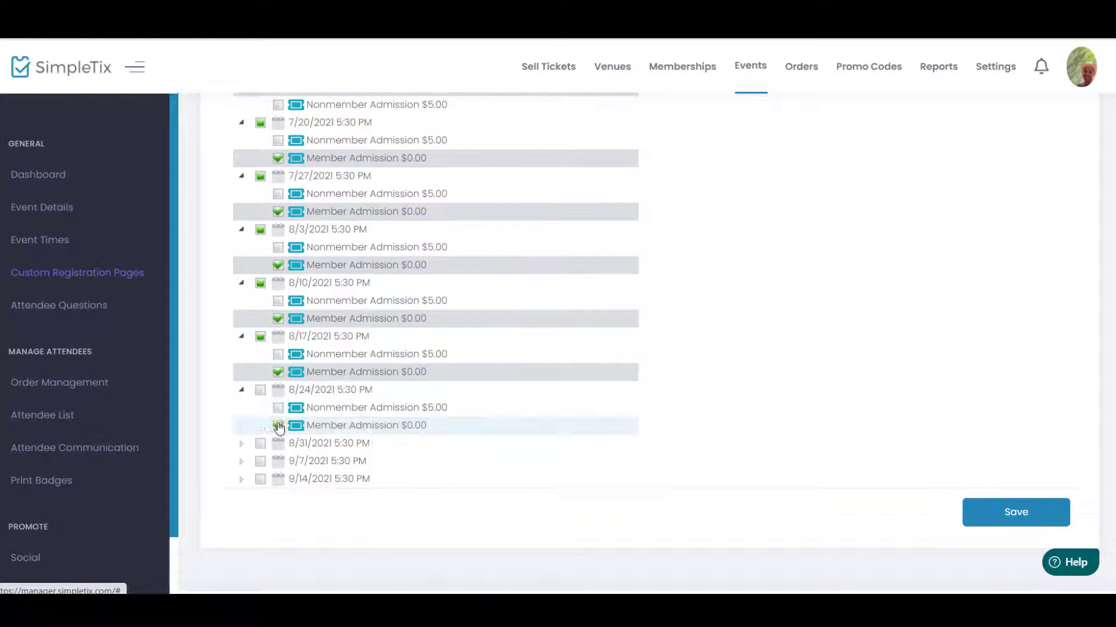
scroll("down", 3)
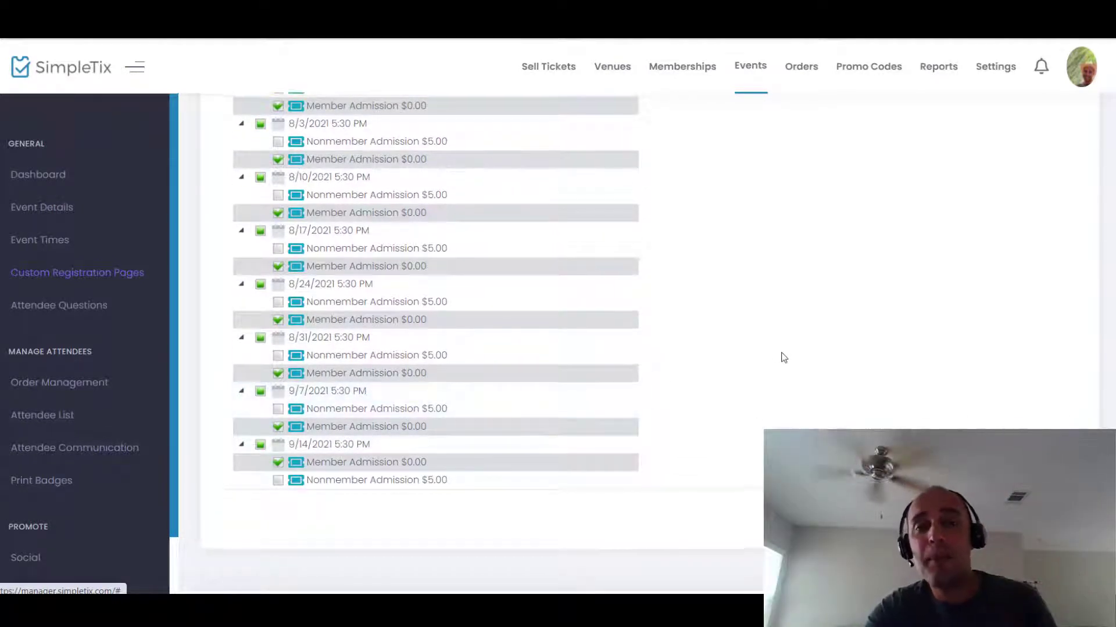
scroll("down", 3)
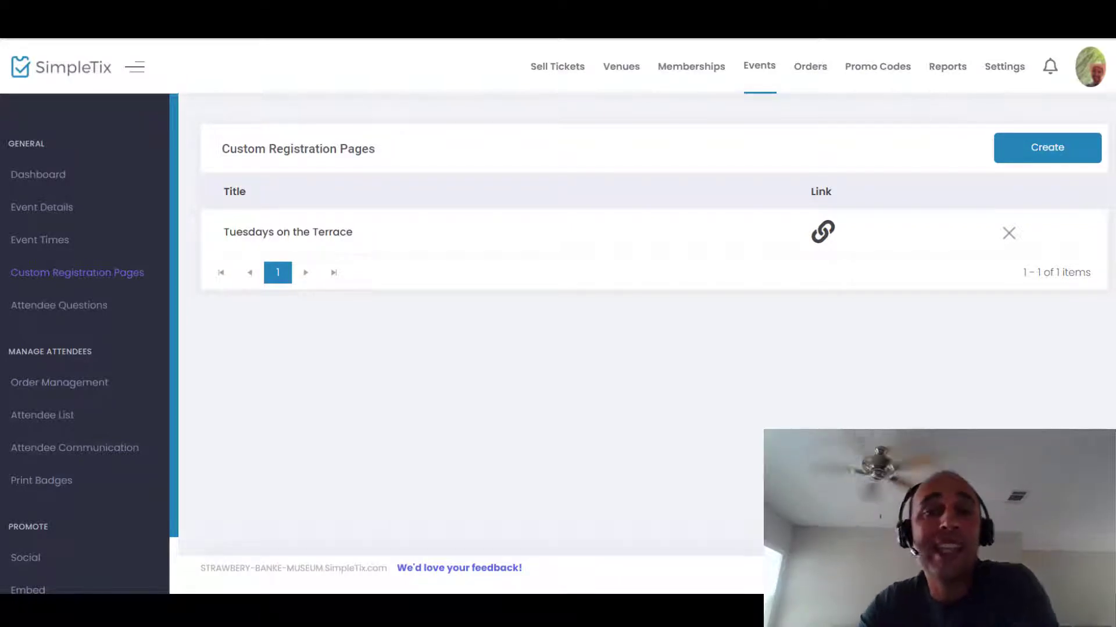
- Open the Tuesdays on the Terrace registration page publicly via its link icon
left_click(822, 231)
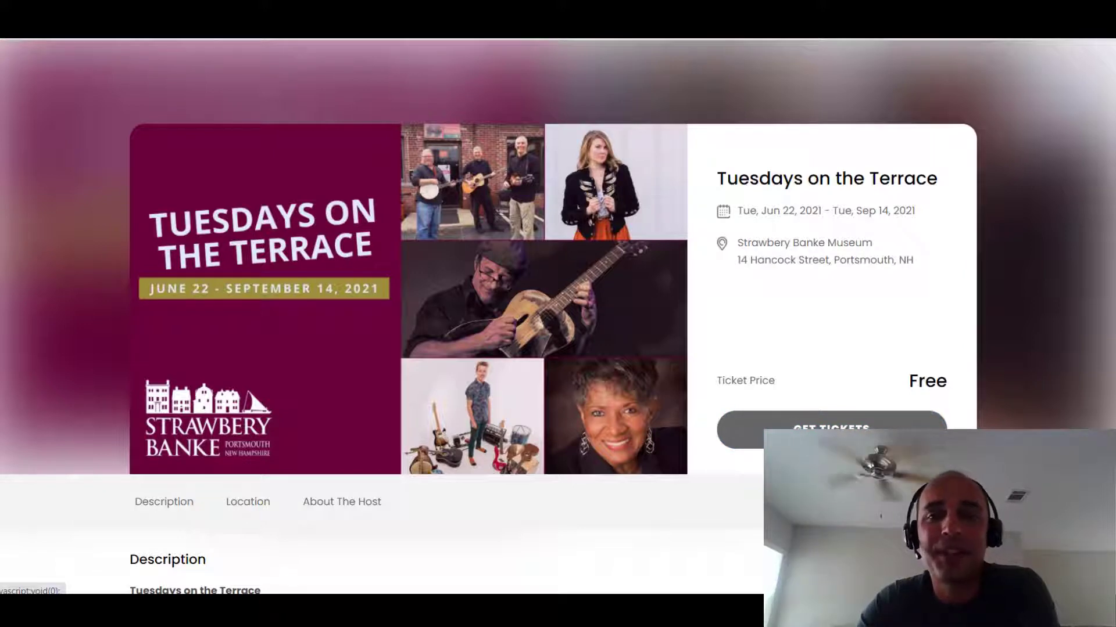
left_click(830, 429)
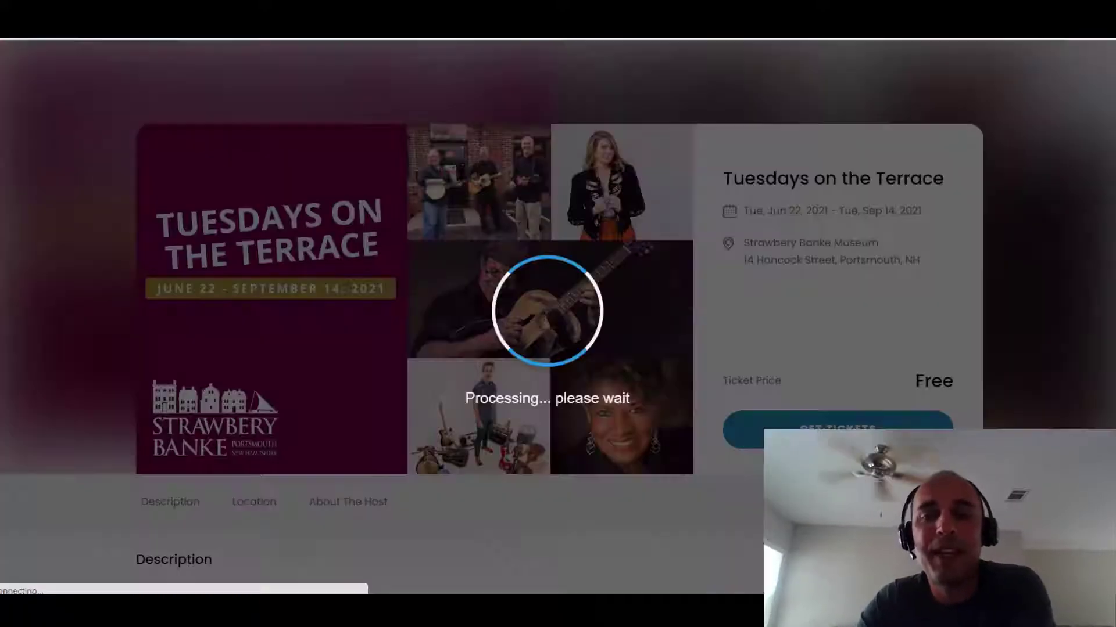
left_click(837, 428)
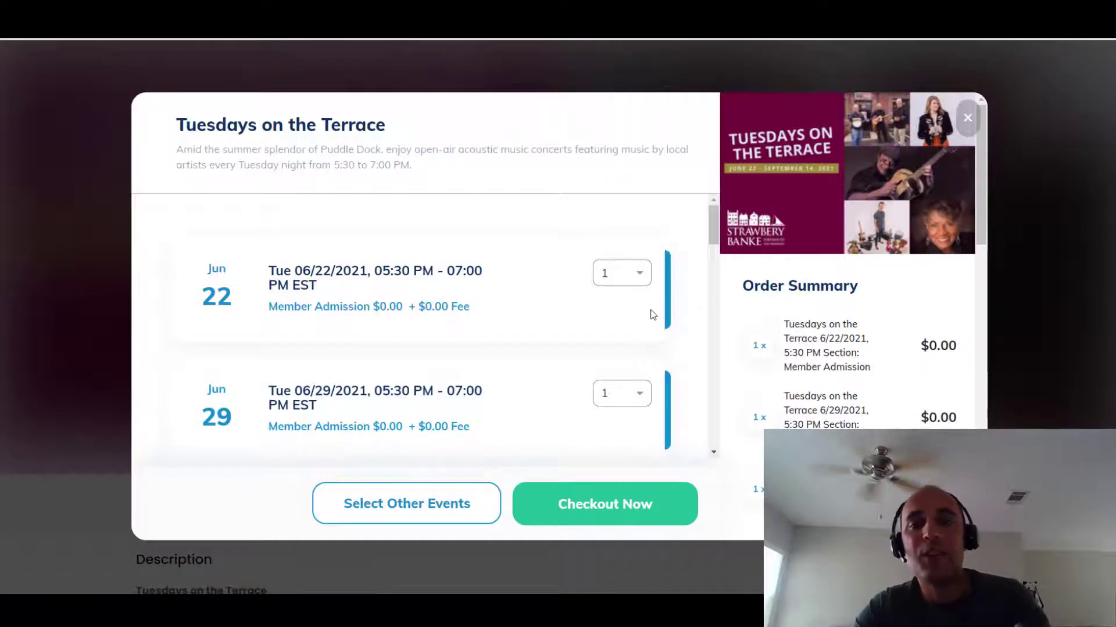
scroll("down", 3)
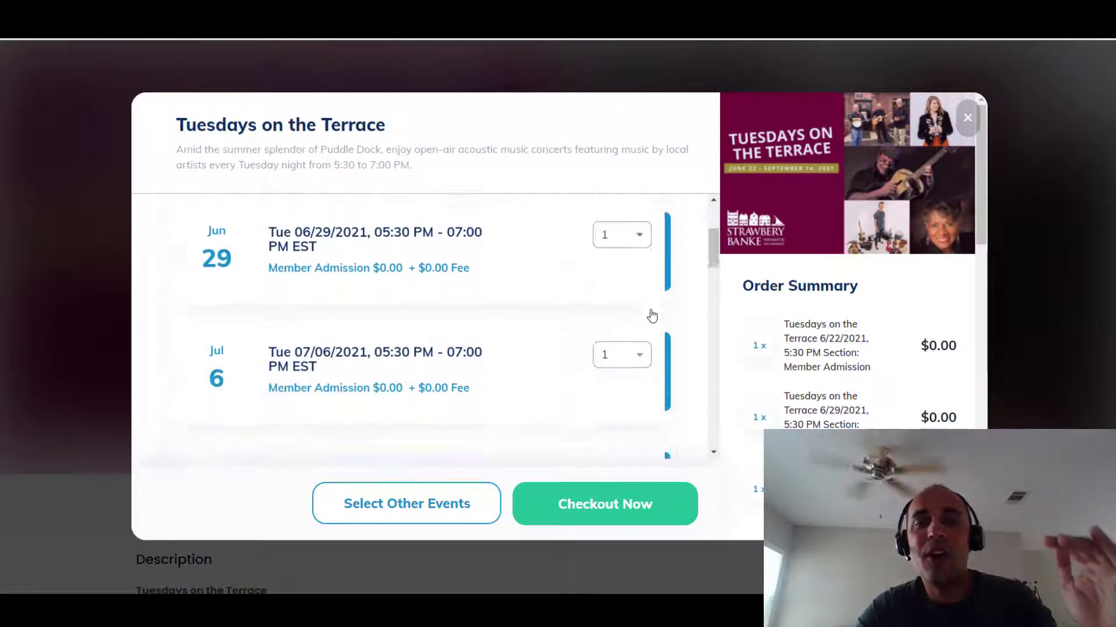
scroll("down", 3)
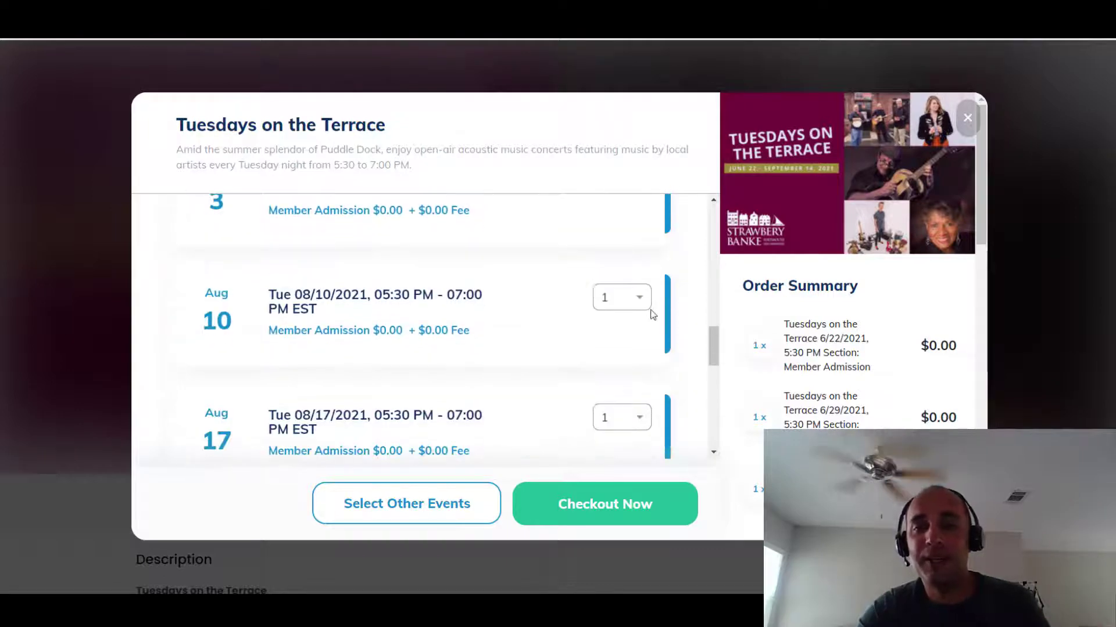
scroll("down", 3)
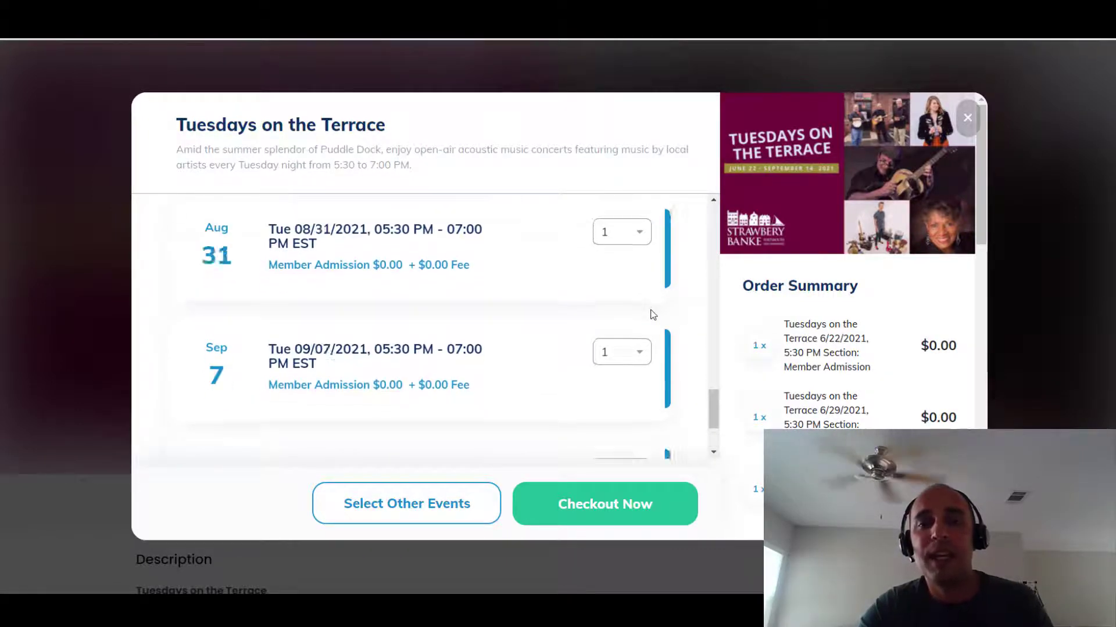
scroll("up", 3)
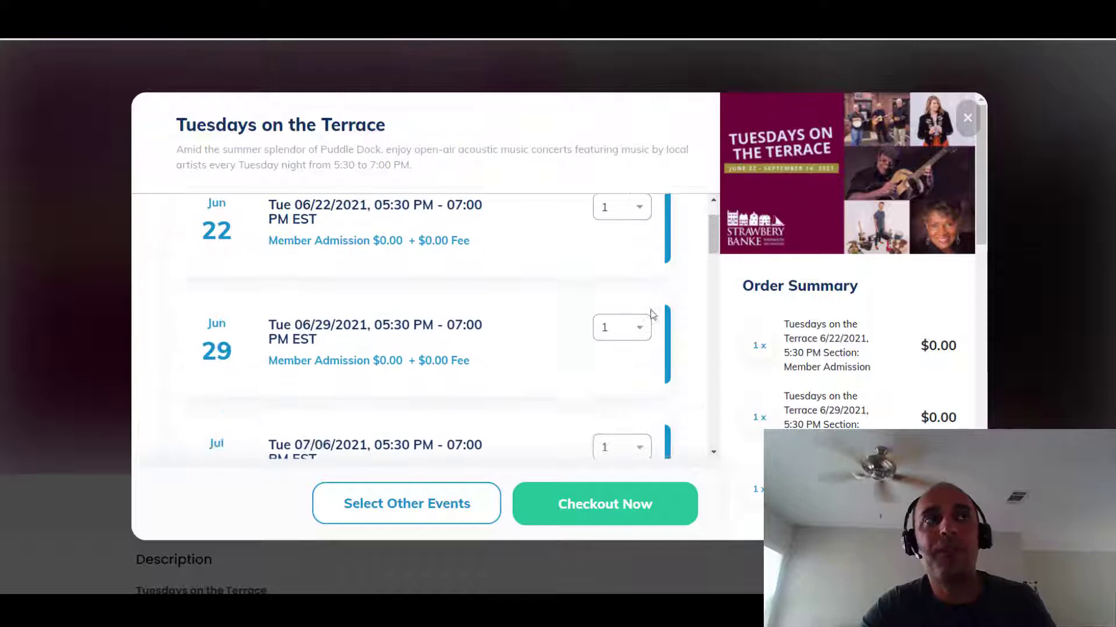
scroll("up", 3)
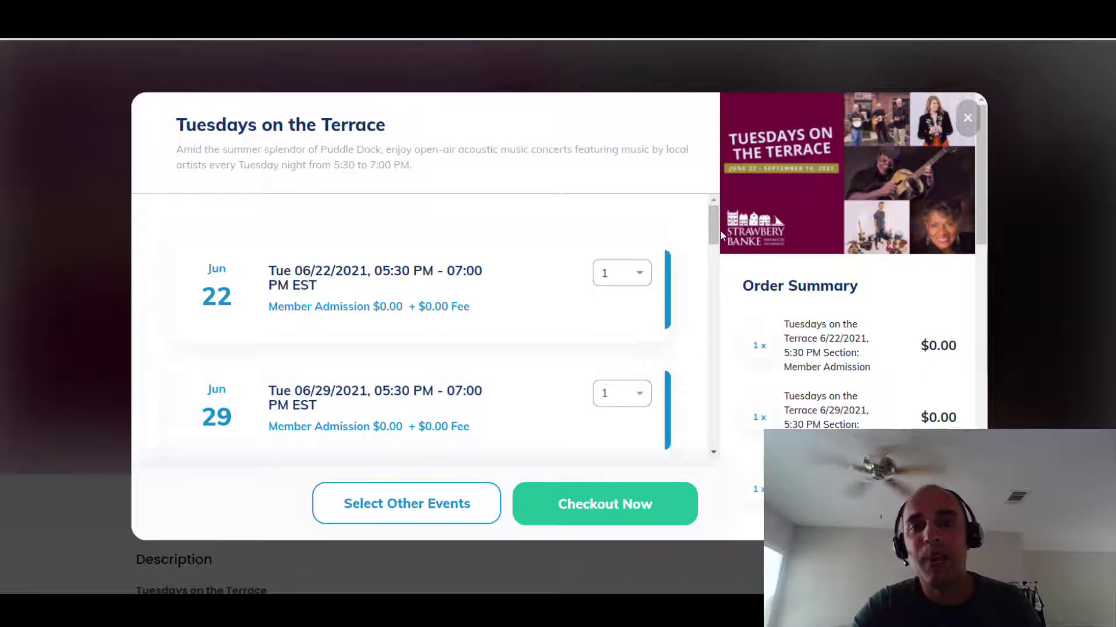
scroll("down", 3)
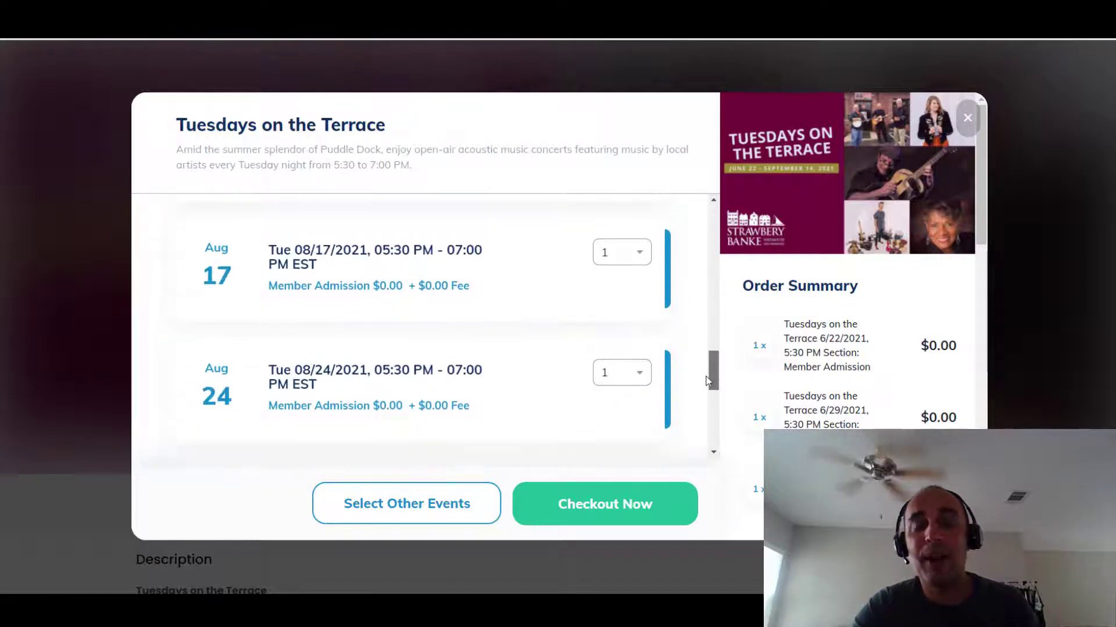
scroll("up", 3)
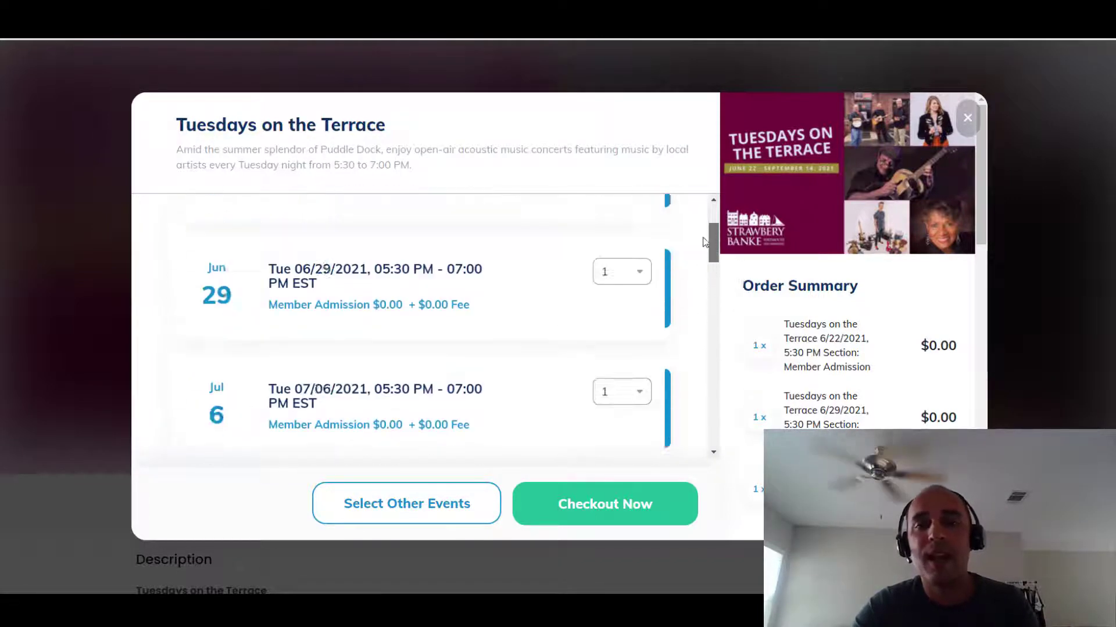
scroll("up", 3)
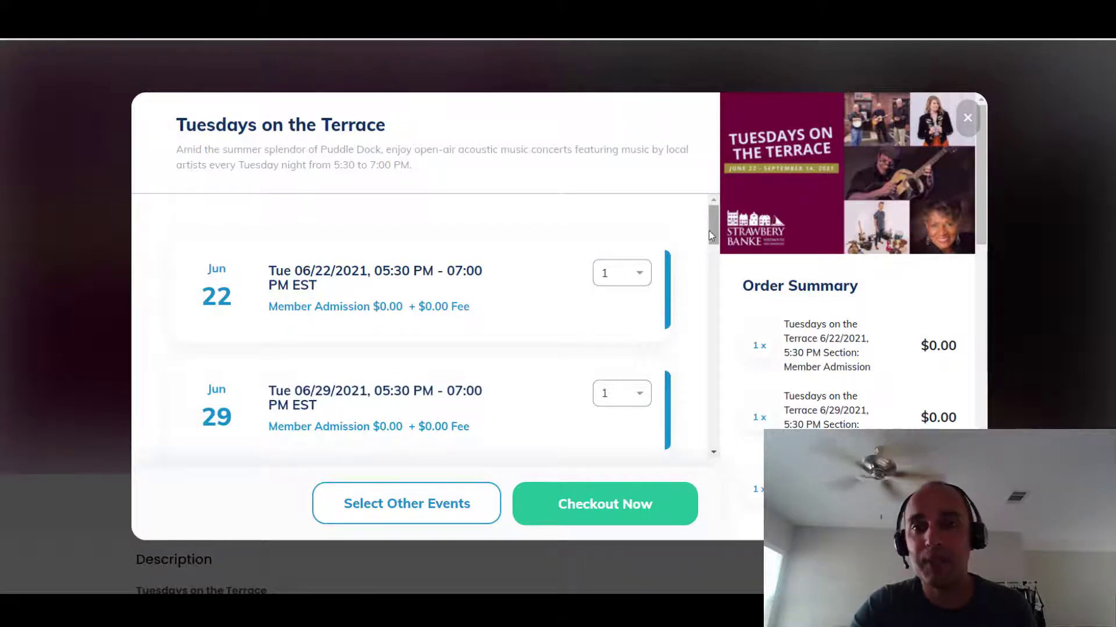
scroll("down", 3)
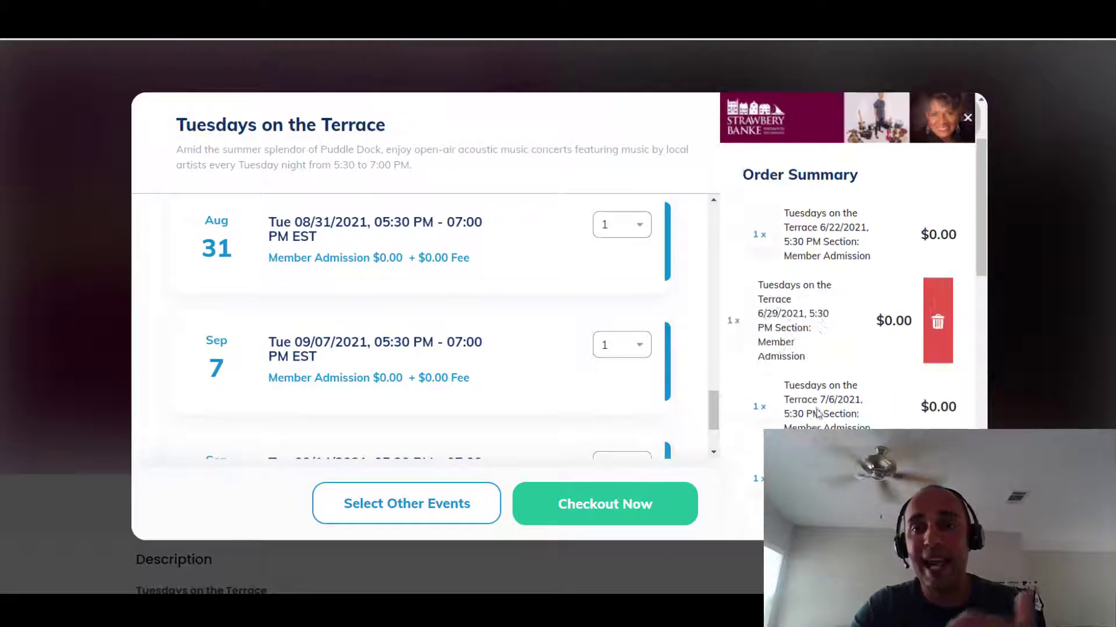
scroll("down", 3)
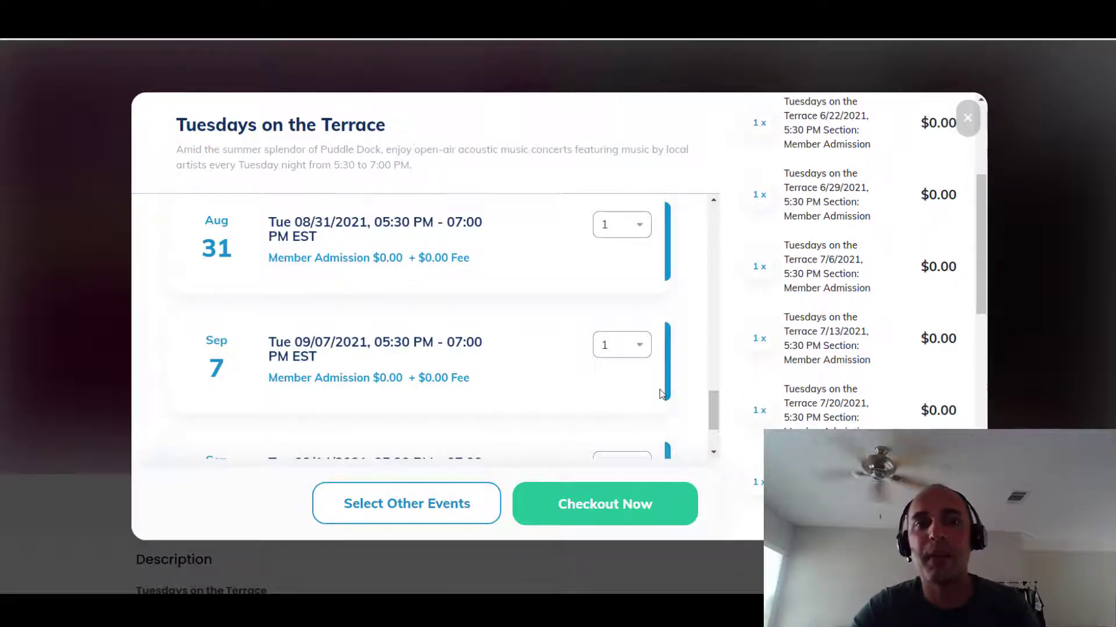
mouse_move(469, 93)
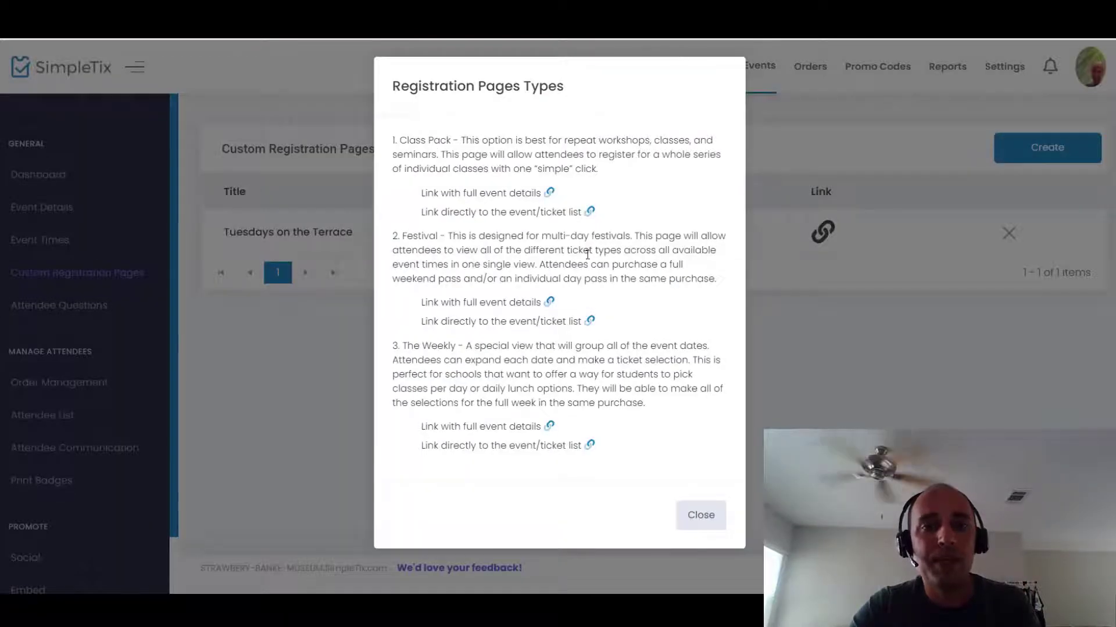
mouse_move(583, 338)
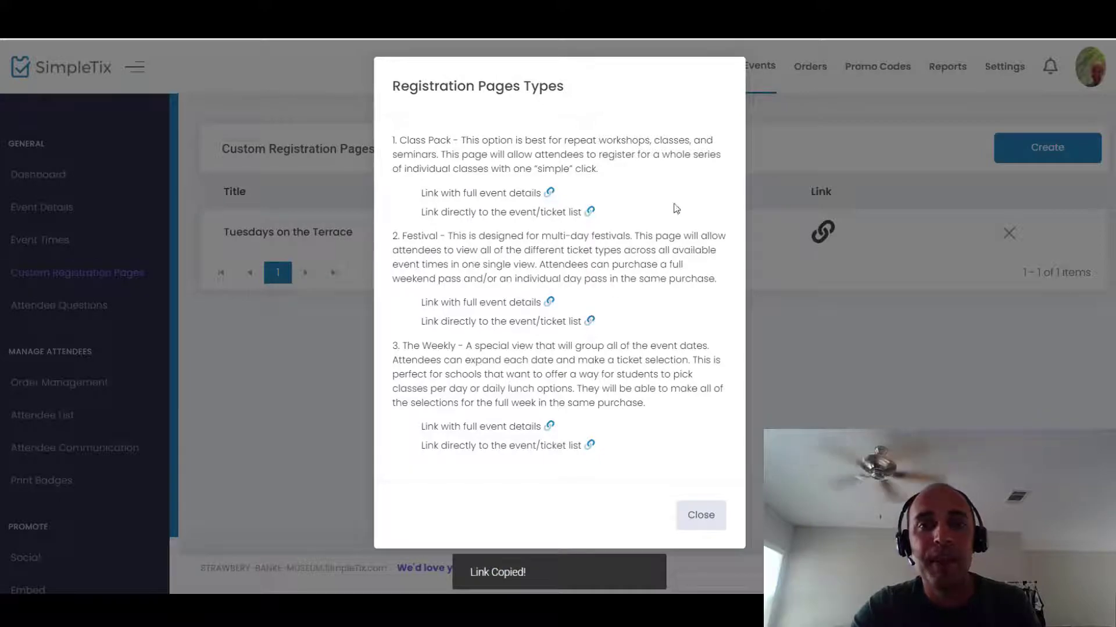
- Return to the event preview tab and load the copied registration page link
left_click(699, 515)
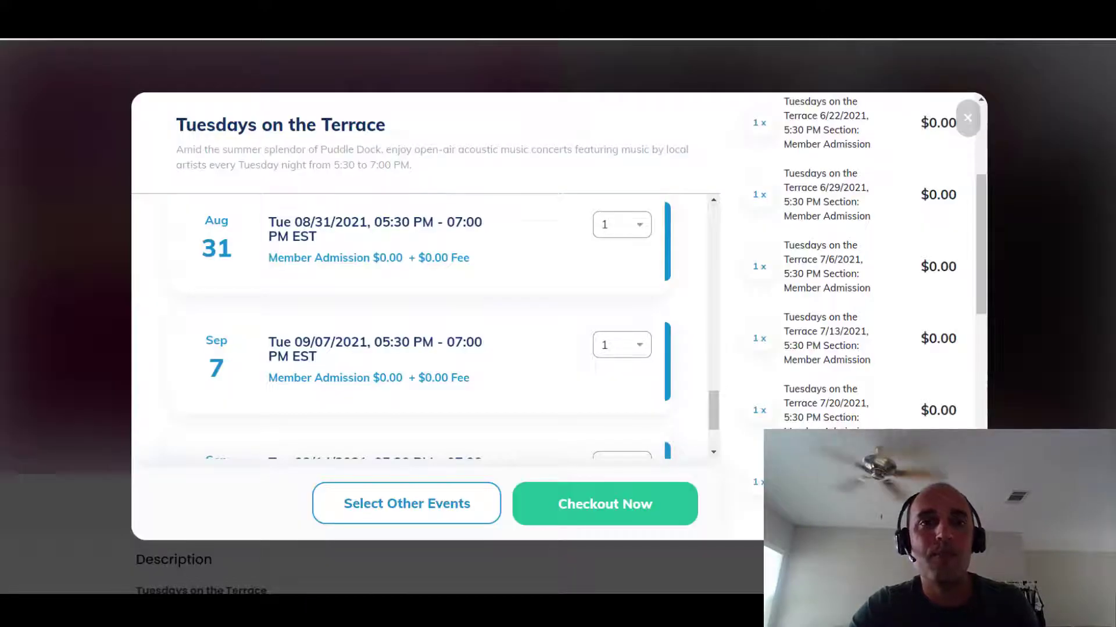
left_click(967, 117)
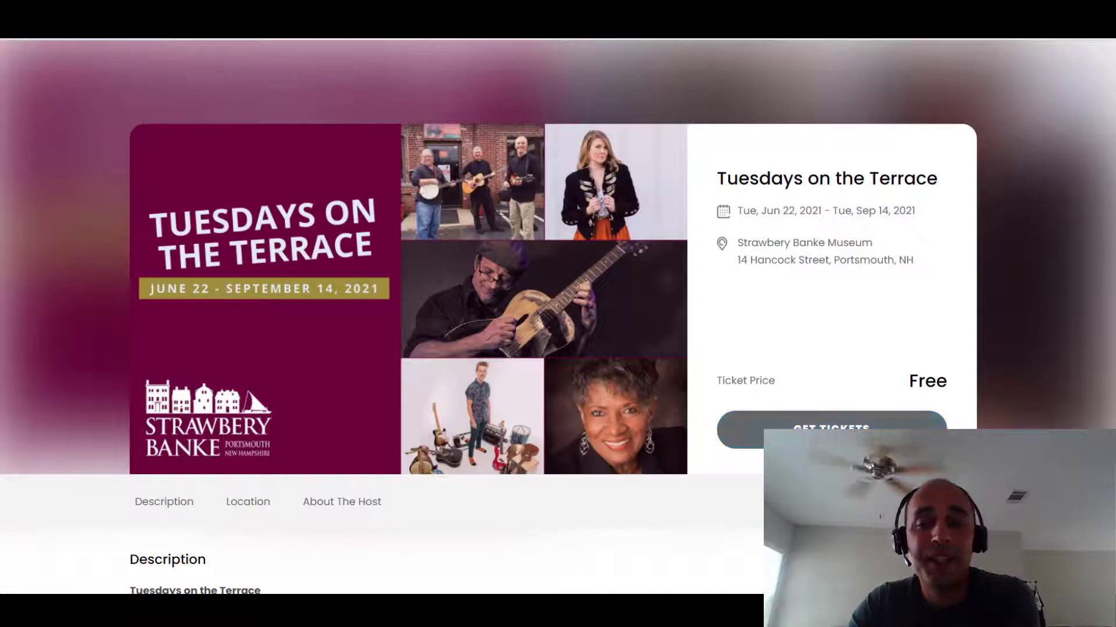
- Add free Member Admission for 6/22, 7/13, 8/10, and two for 7/27
left_click(830, 428)
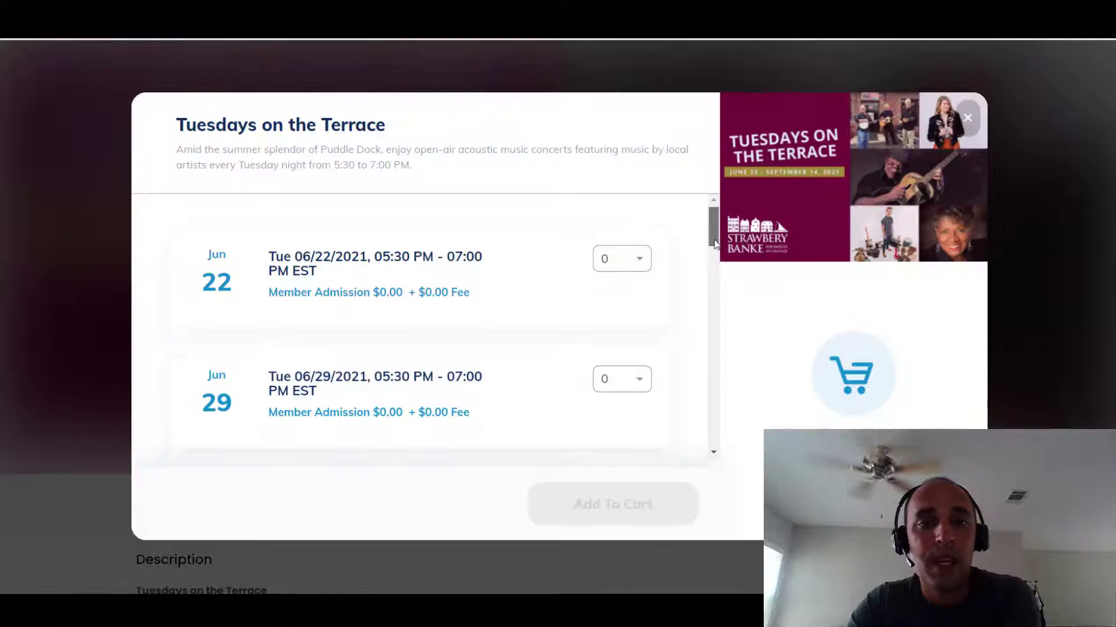
scroll("down", 3)
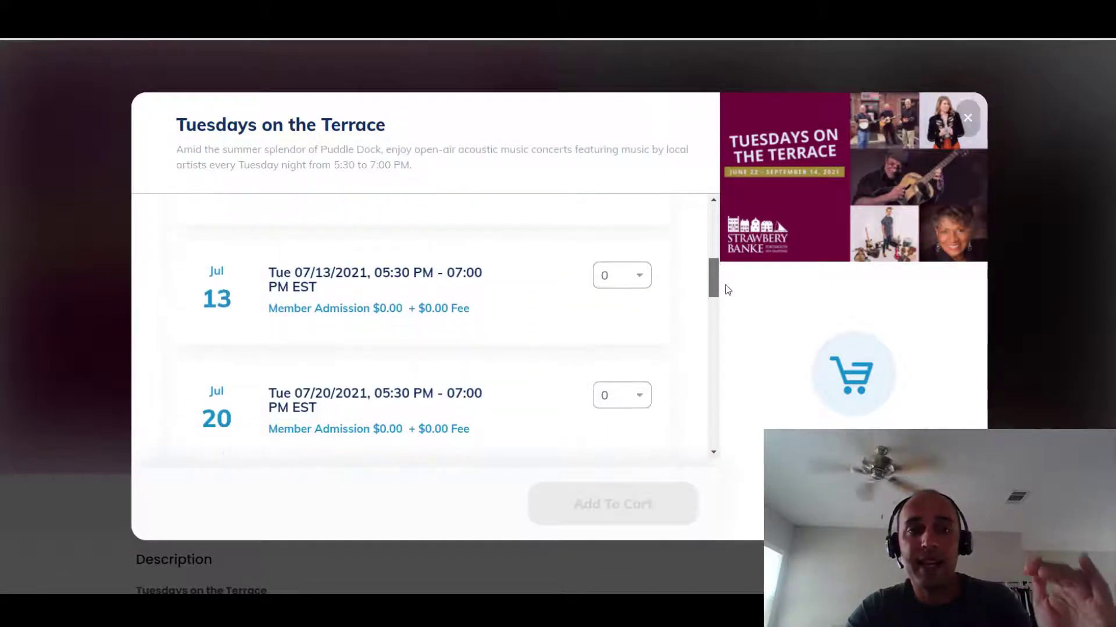
scroll("down", 3)
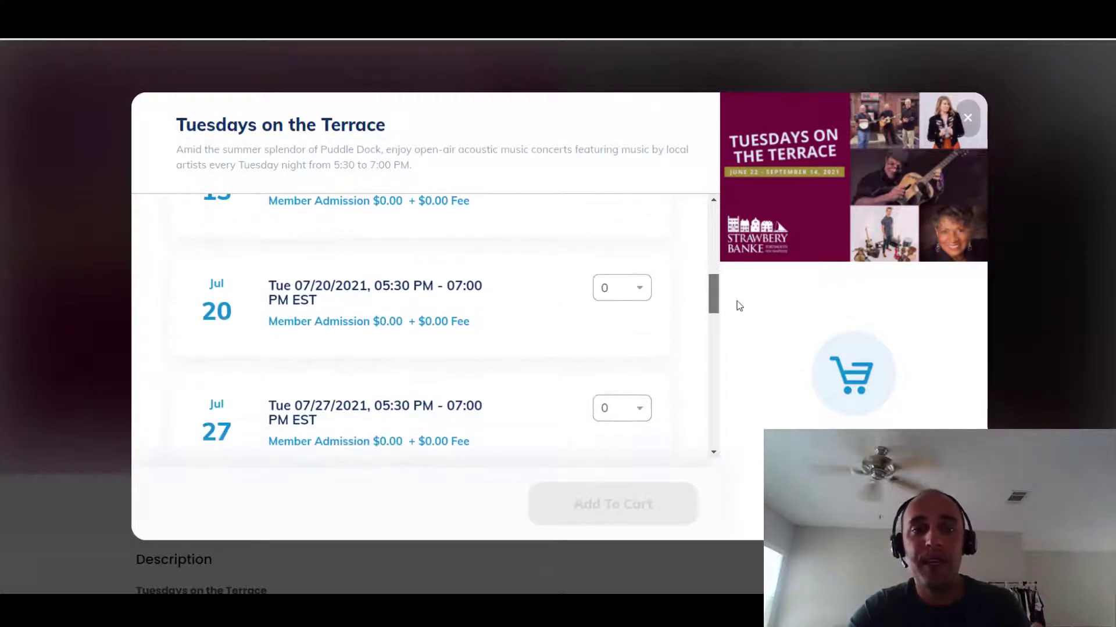
scroll("down", 3)
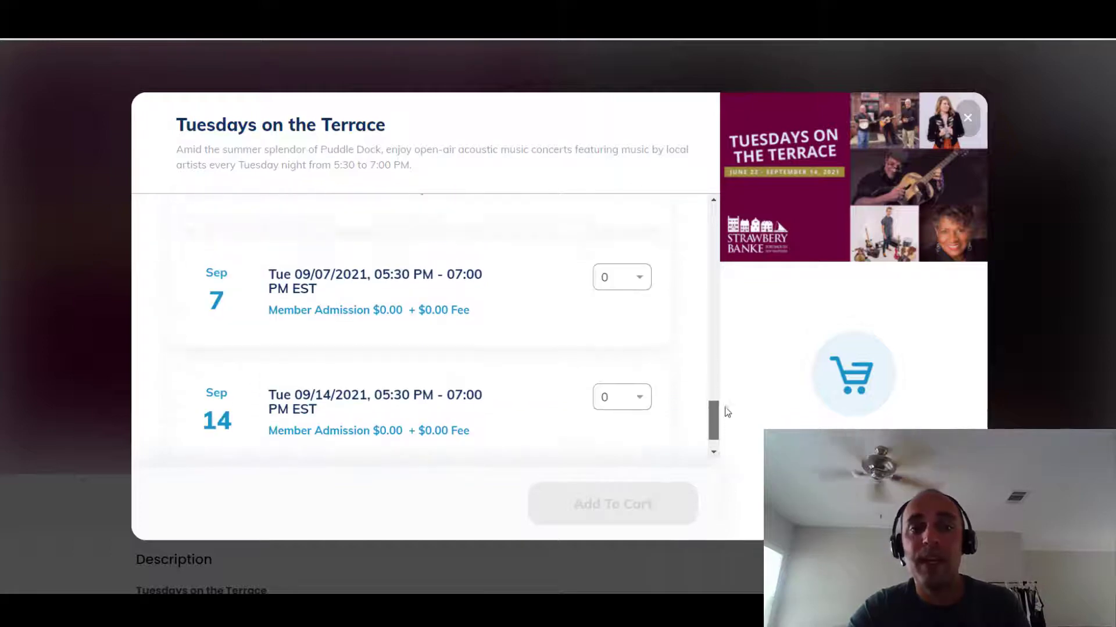
scroll("up", 3)
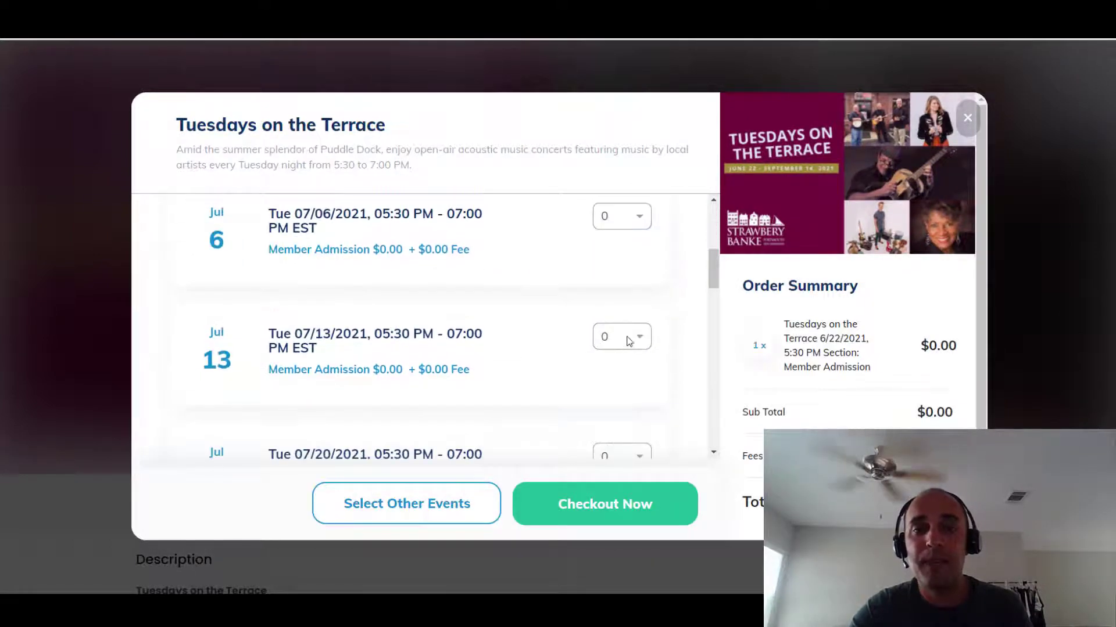
scroll("down", 3)
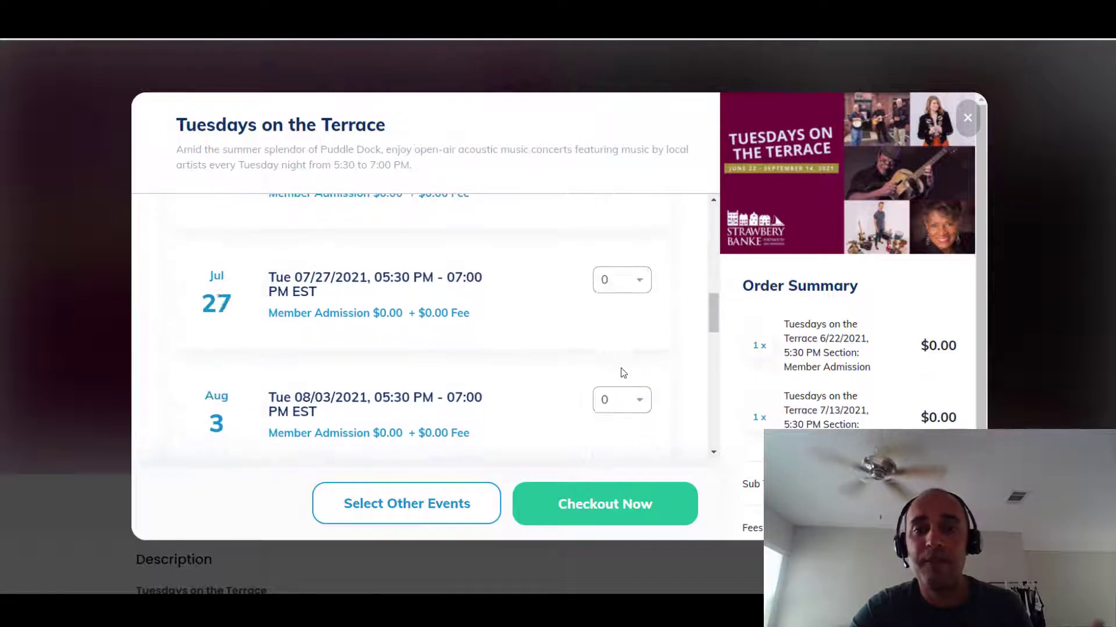
left_click(616, 279)
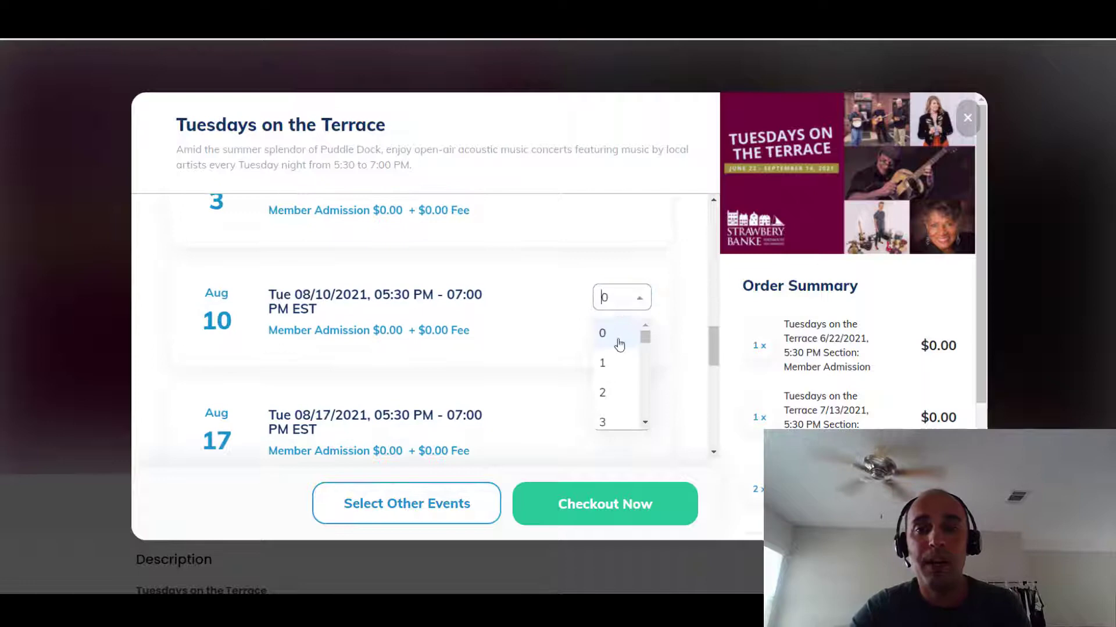
left_click(602, 363)
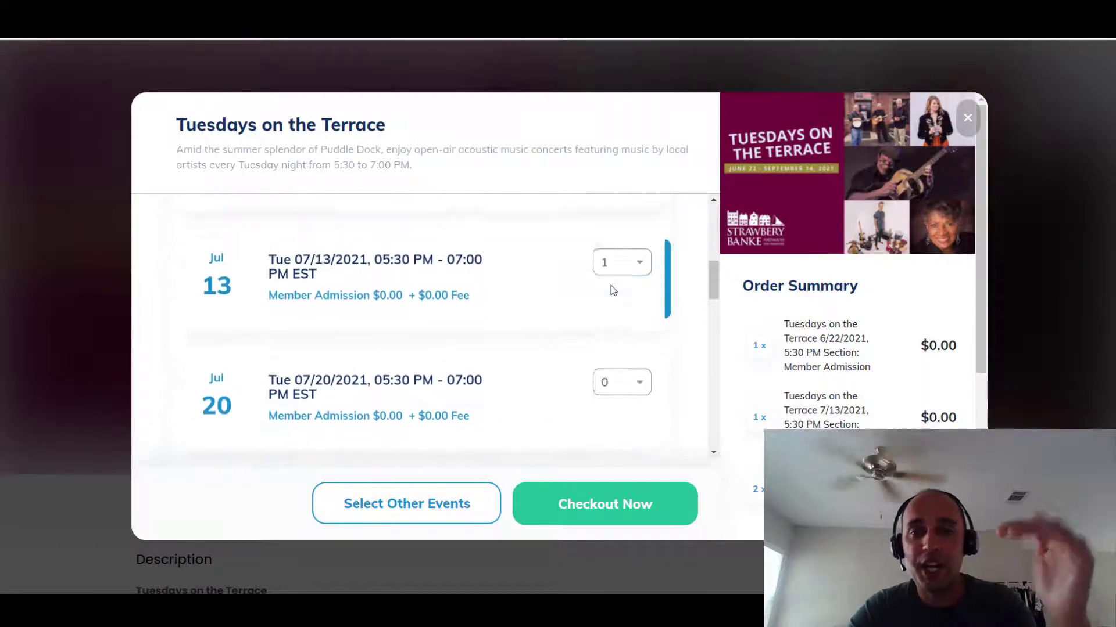
scroll("down", 3)
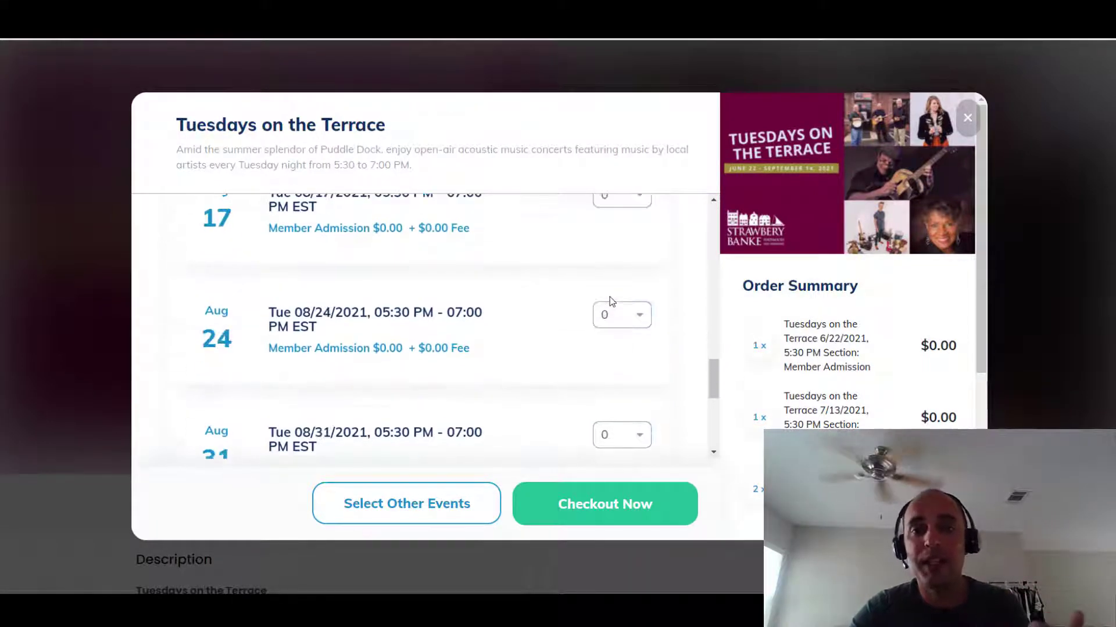
scroll("down", 3)
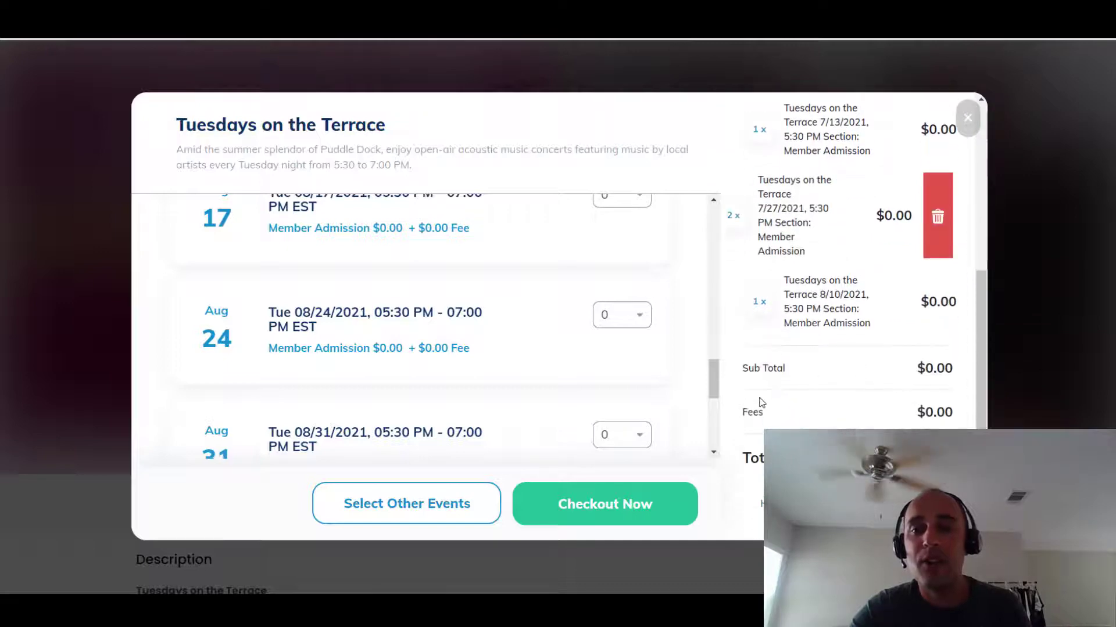
scroll("up", 3)
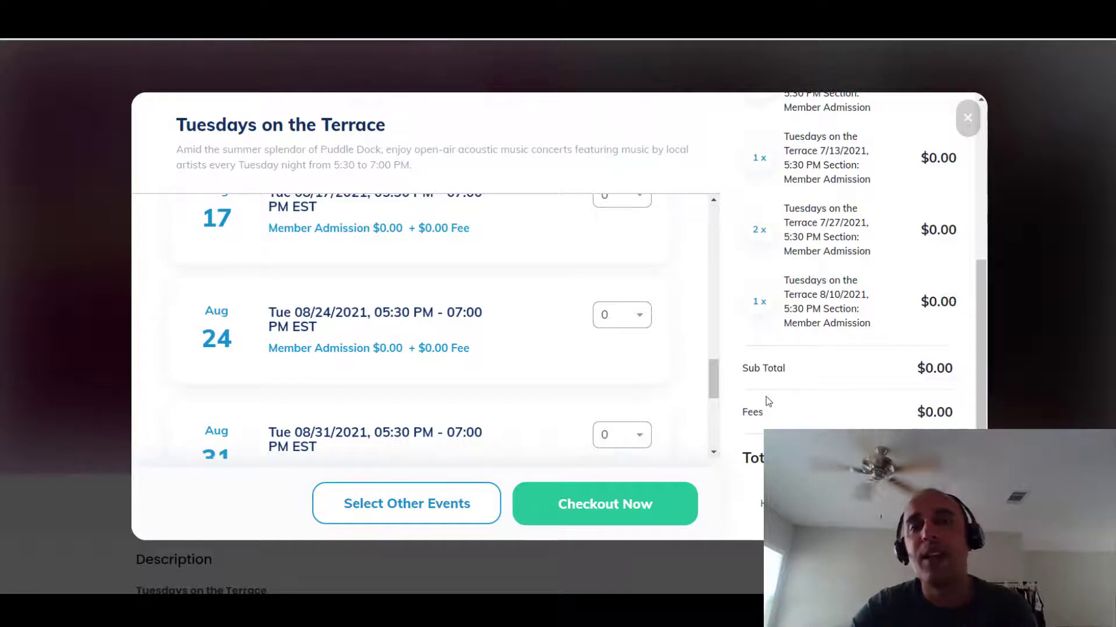
mouse_move(767, 377)
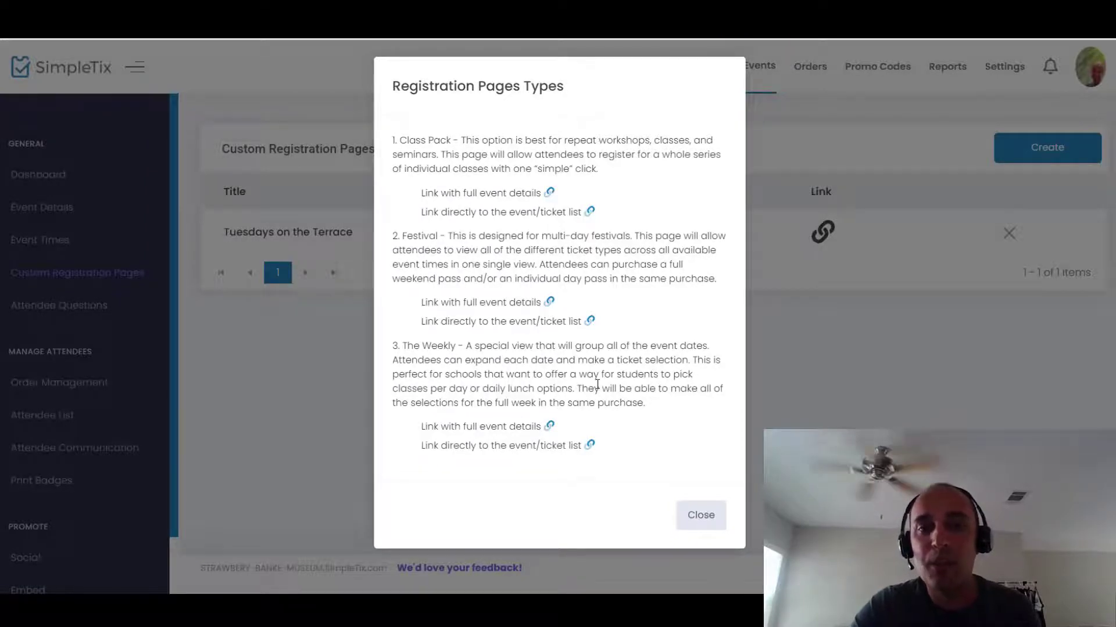
- Copy the Weekly ticket-list link, load it in the preview and open Get Tickets
left_click(590, 446)
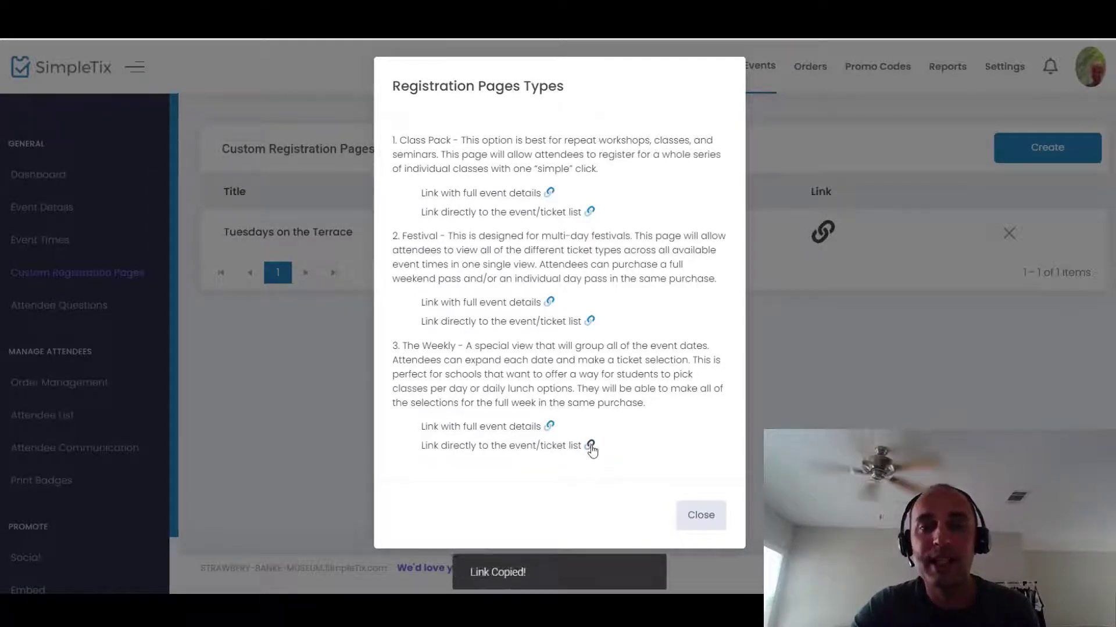
left_click(590, 446)
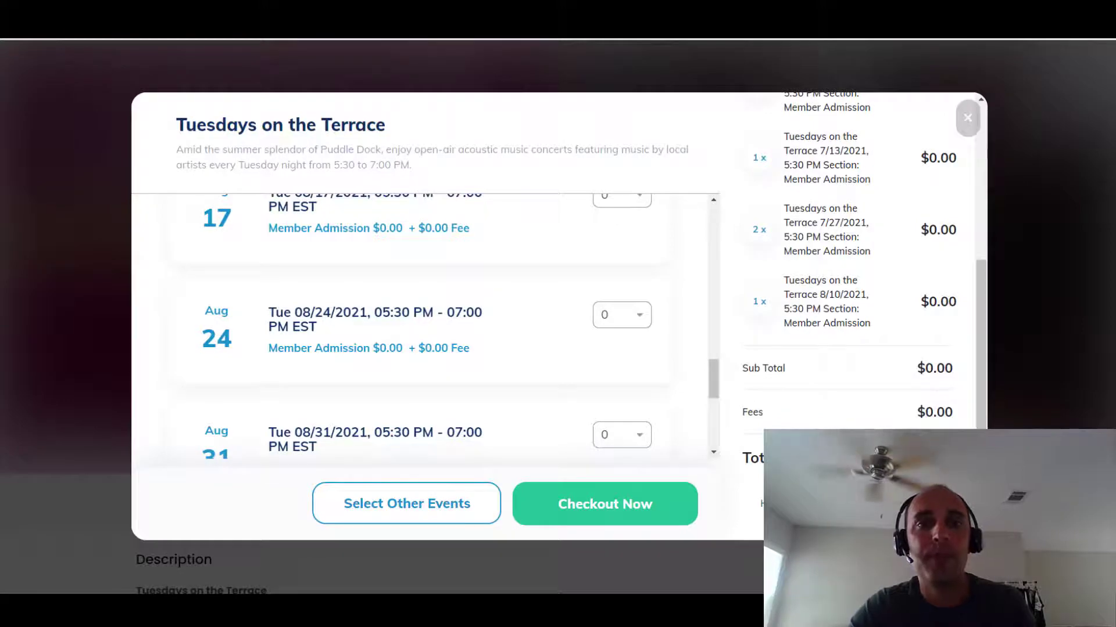
left_click(967, 118)
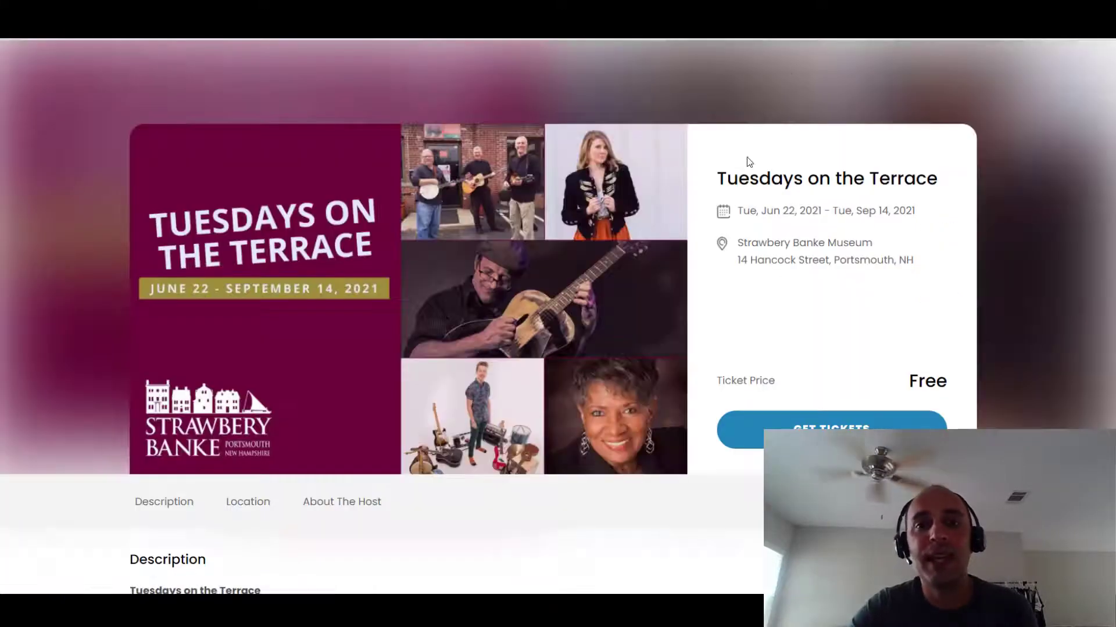
left_click(829, 430)
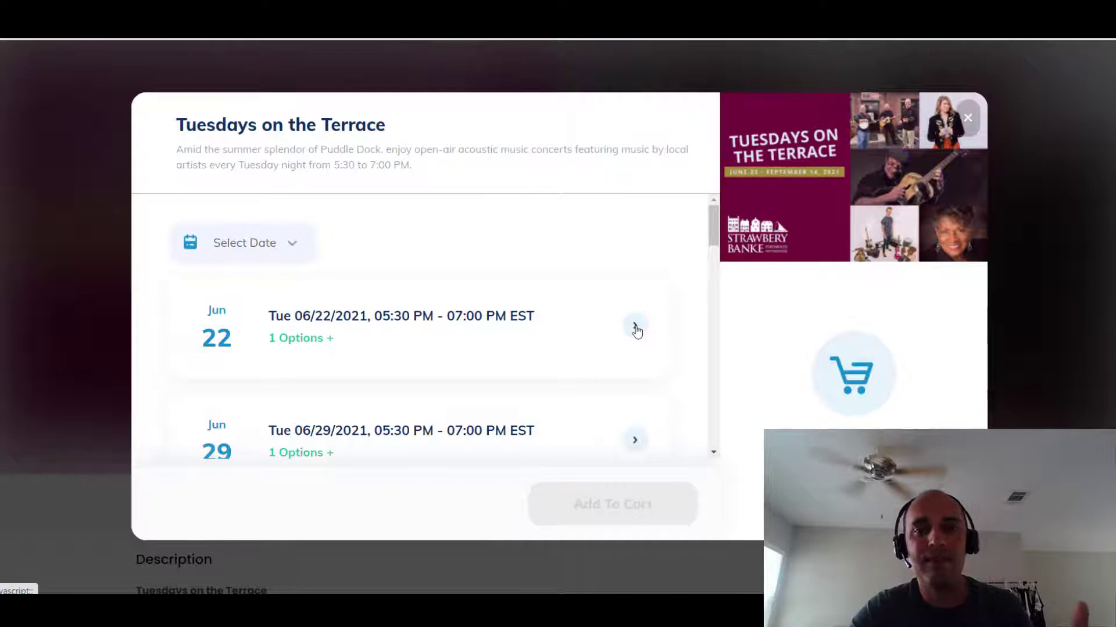
- Add one Member Admission ticket each for Jun 22 and Jul 6
left_click(635, 329)
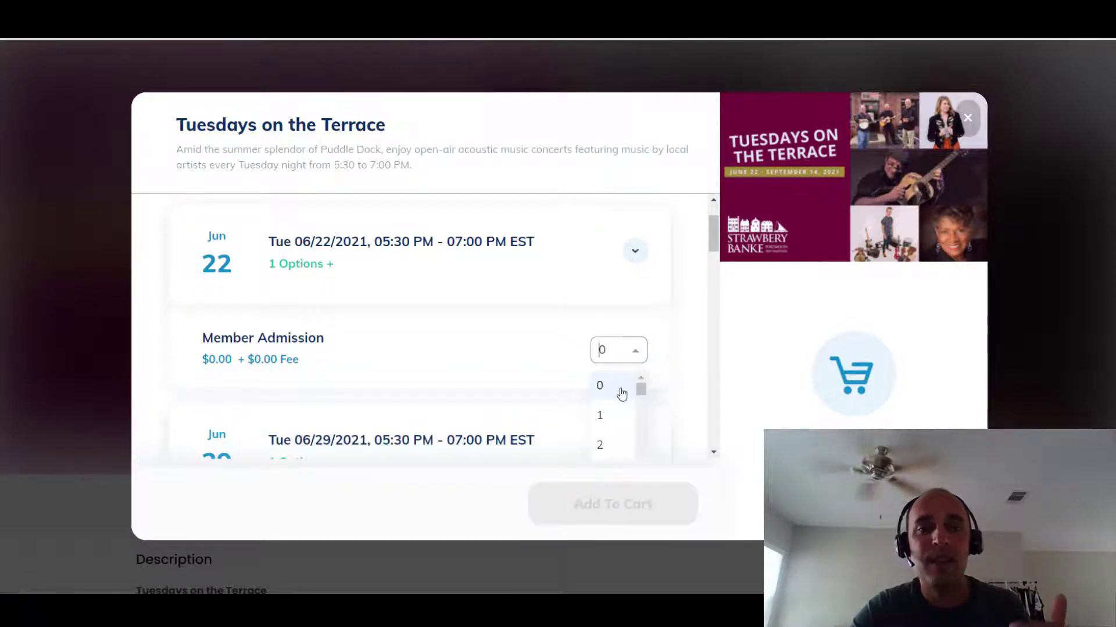
left_click(600, 415)
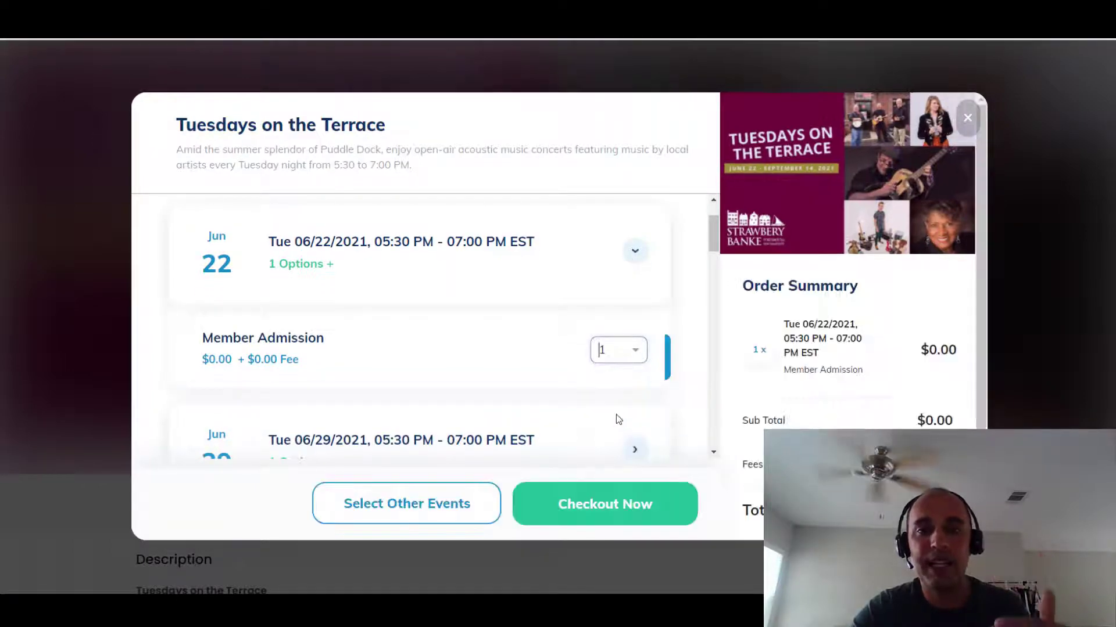
scroll("down", 3)
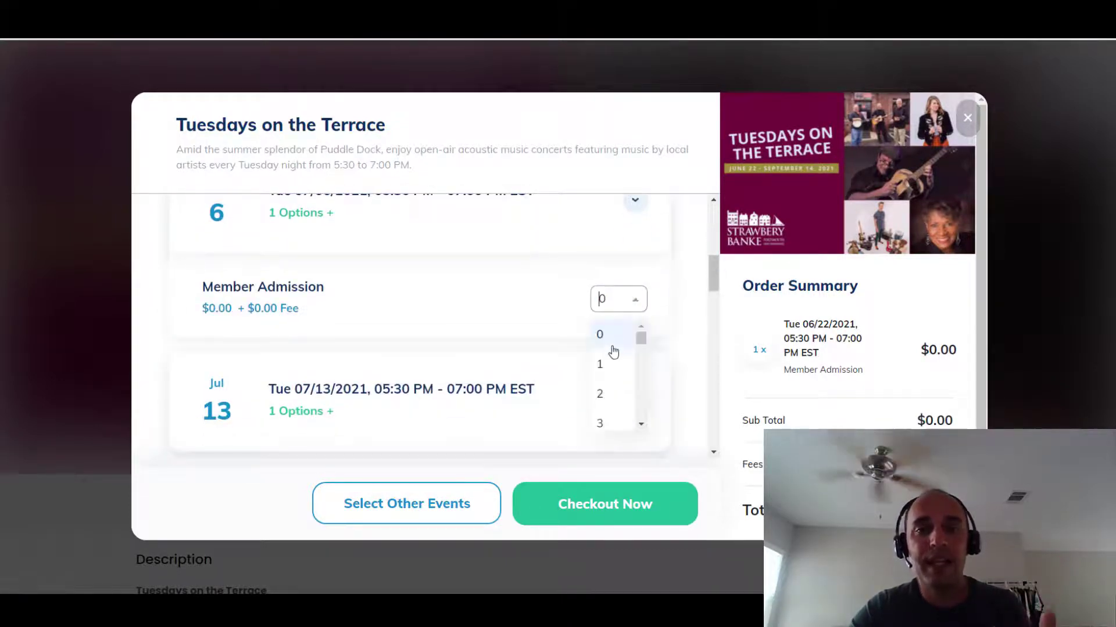
left_click(600, 364)
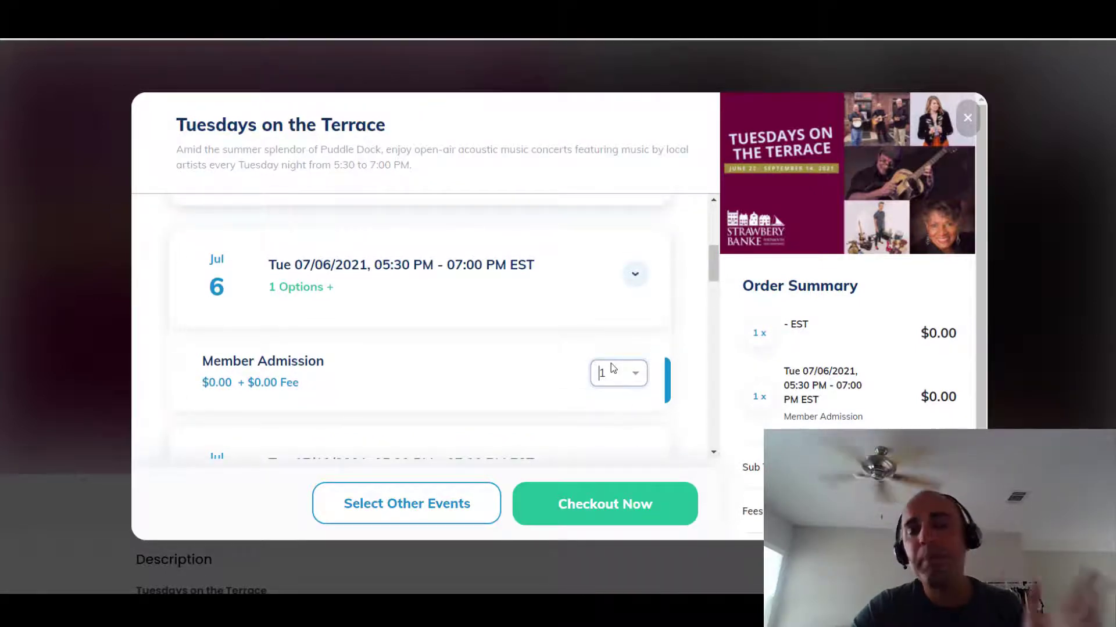
mouse_move(672, 357)
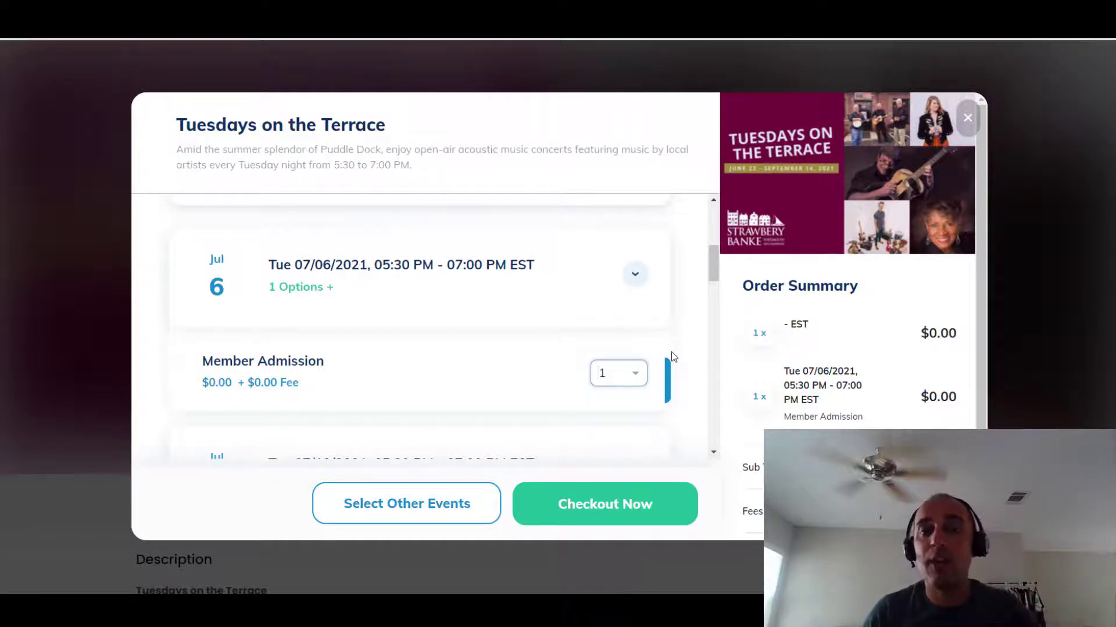
- Expand the Jun 29 and Jun 22 concerts' tickets, then close the festival preview
scroll("up", 3)
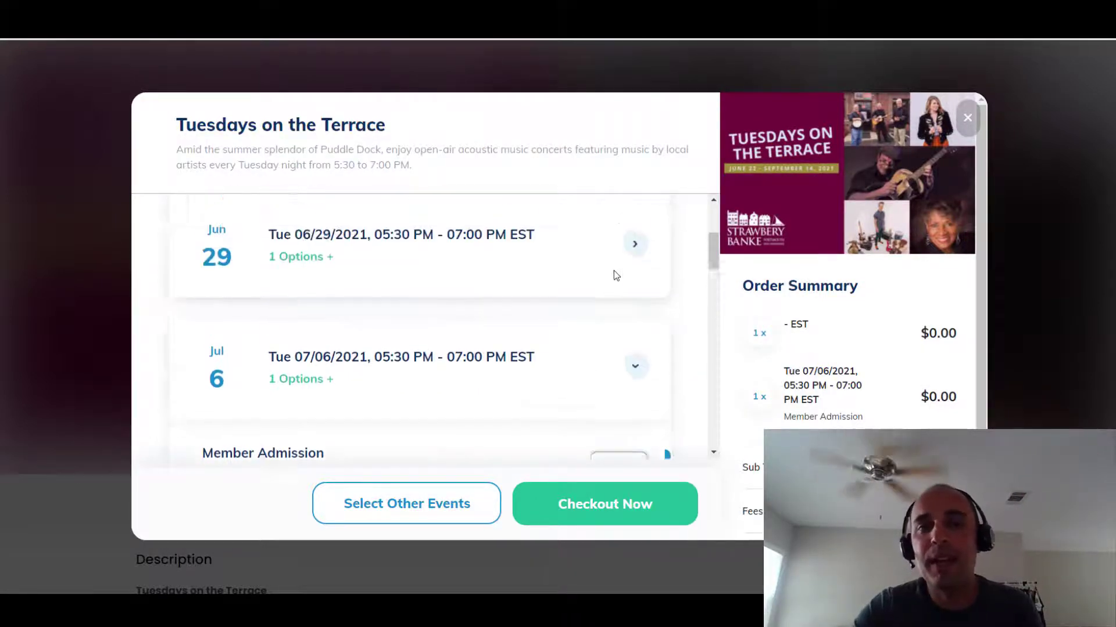
scroll("up", 3)
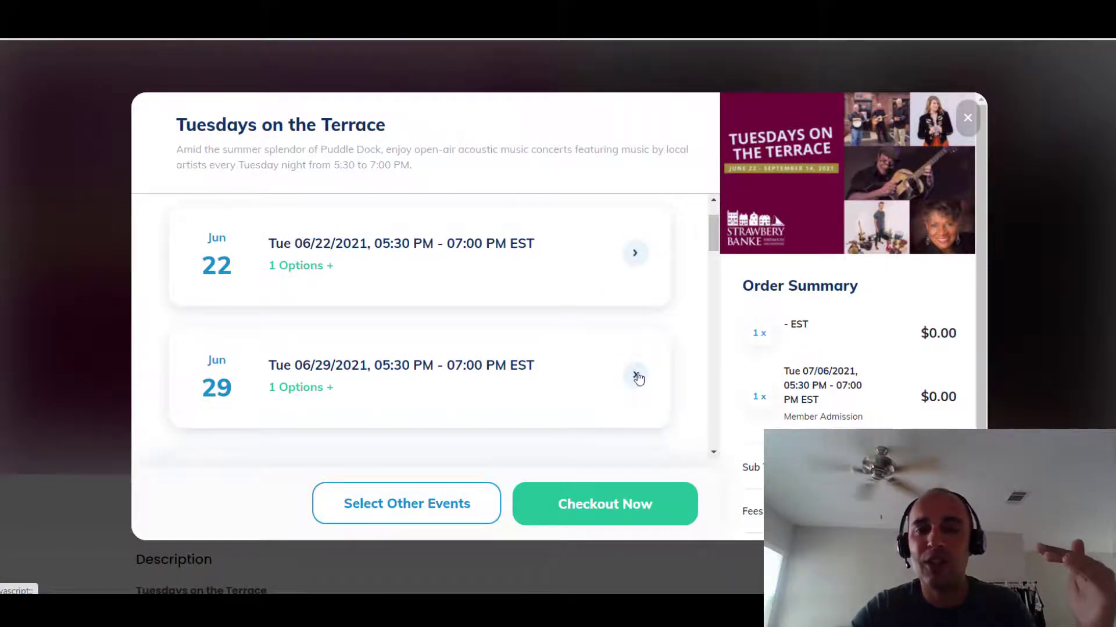
left_click(634, 376)
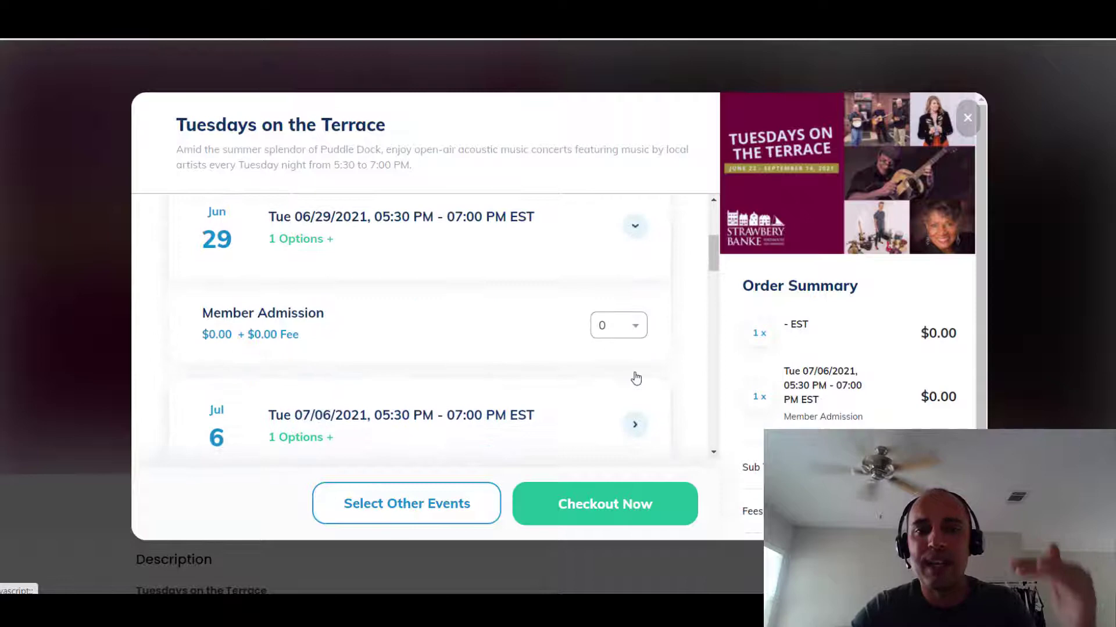
scroll("up", 3)
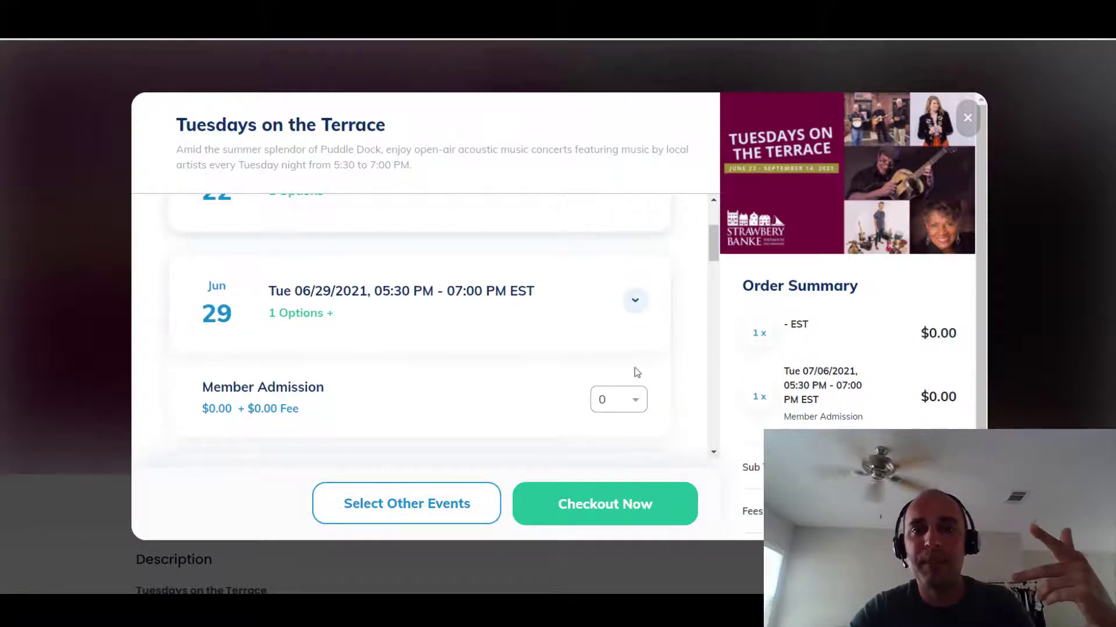
mouse_move(477, 355)
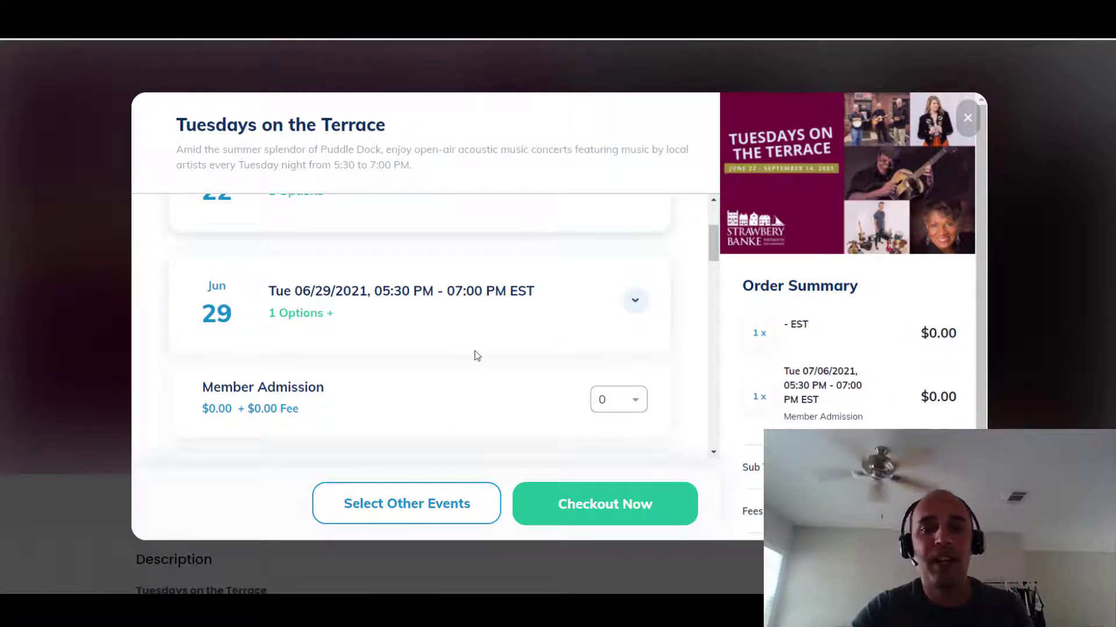
scroll("up", 3)
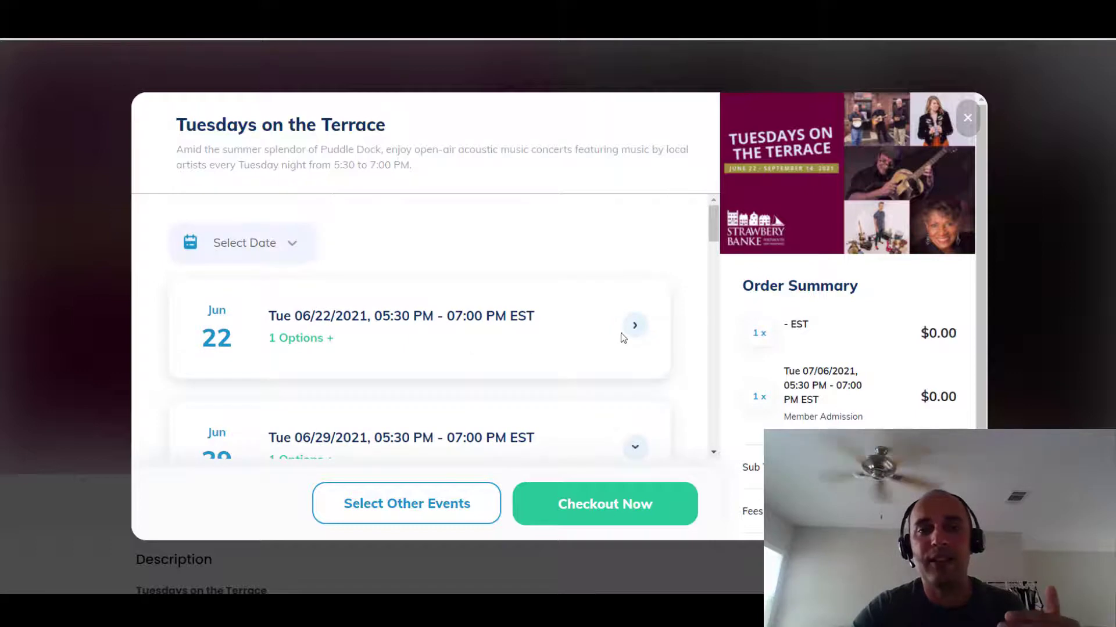
left_click(634, 325)
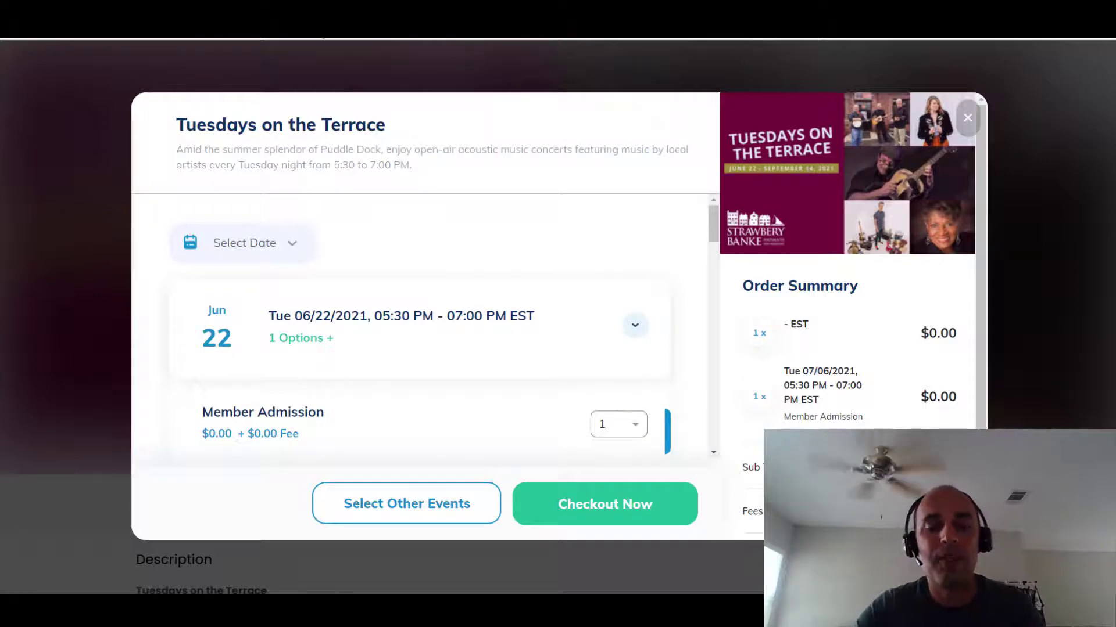
left_click(967, 118)
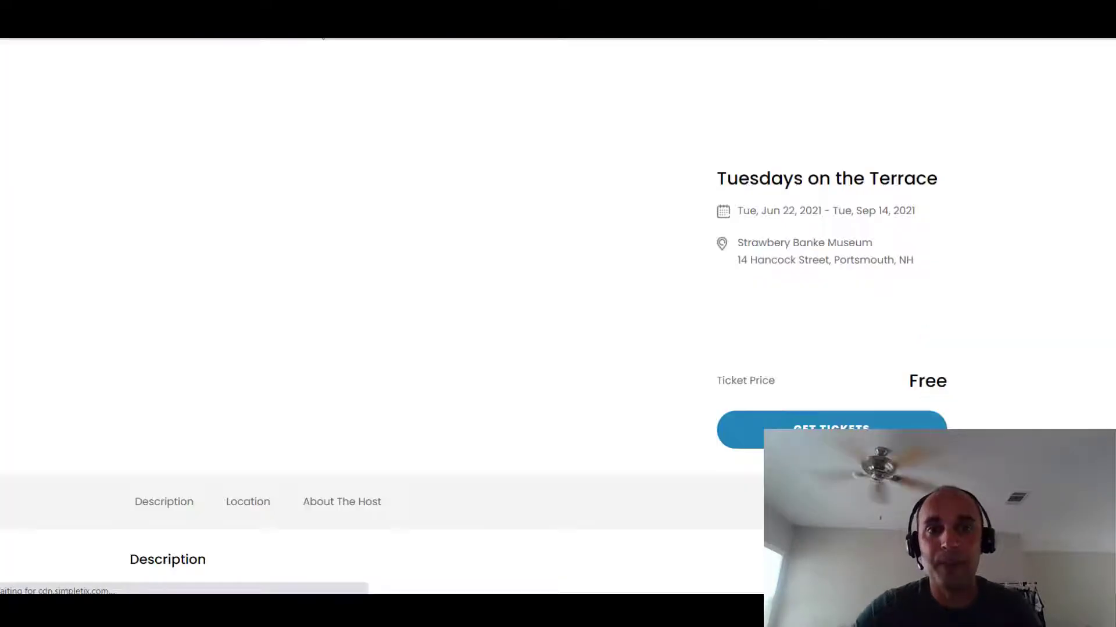
- Reopen ticket selection and add one free Member Admission each for Aug 31 and Sep 7
left_click(831, 430)
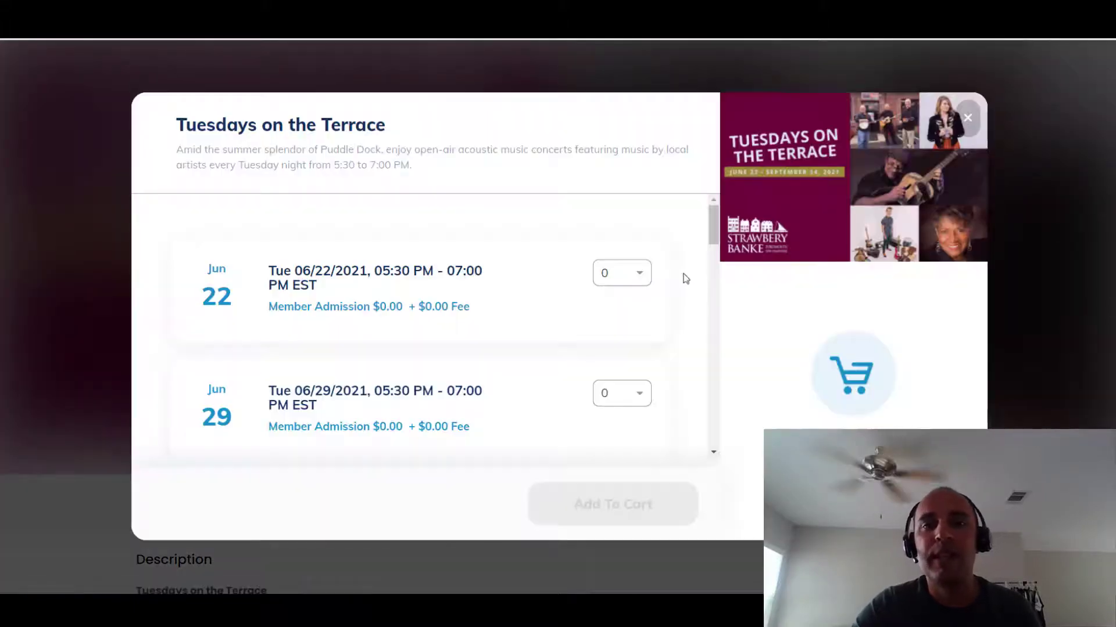
scroll("down", 3)
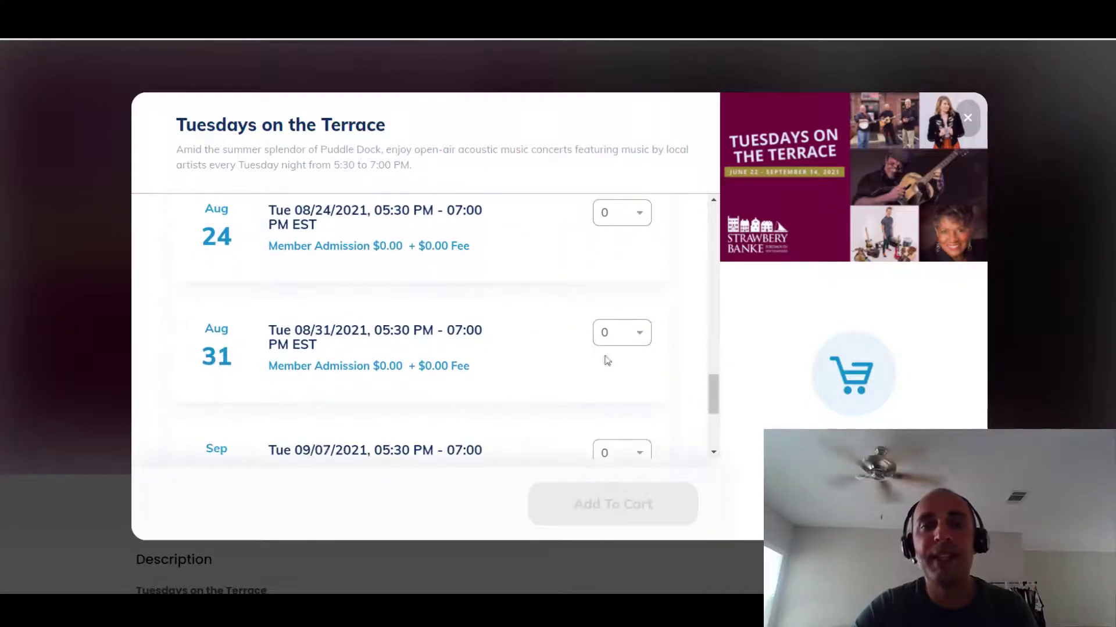
left_click(616, 332)
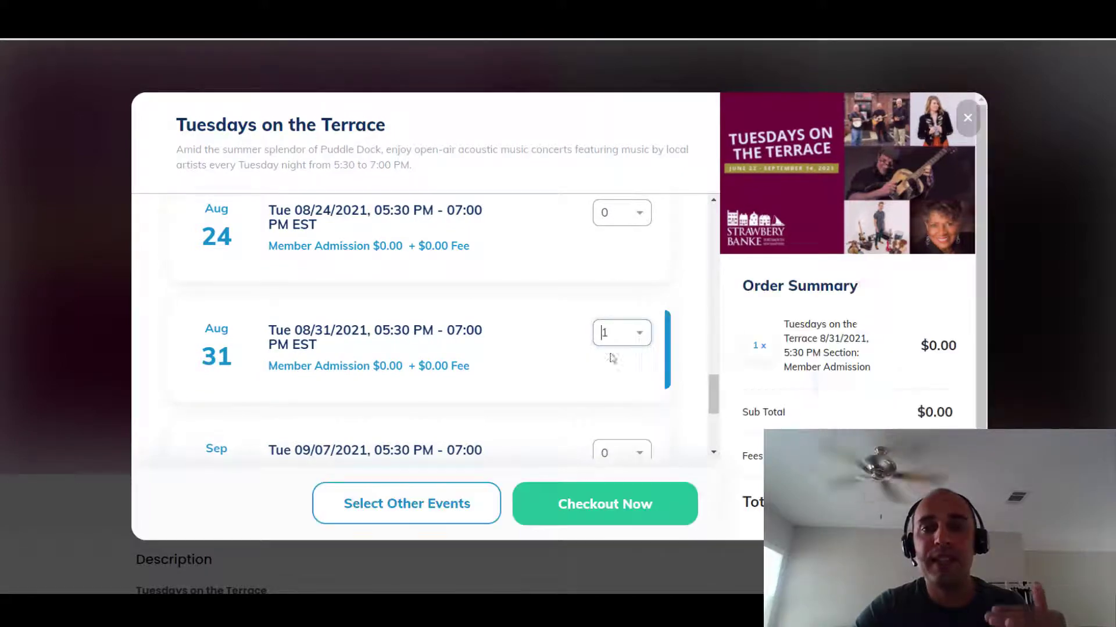
left_click(620, 212)
type("1")
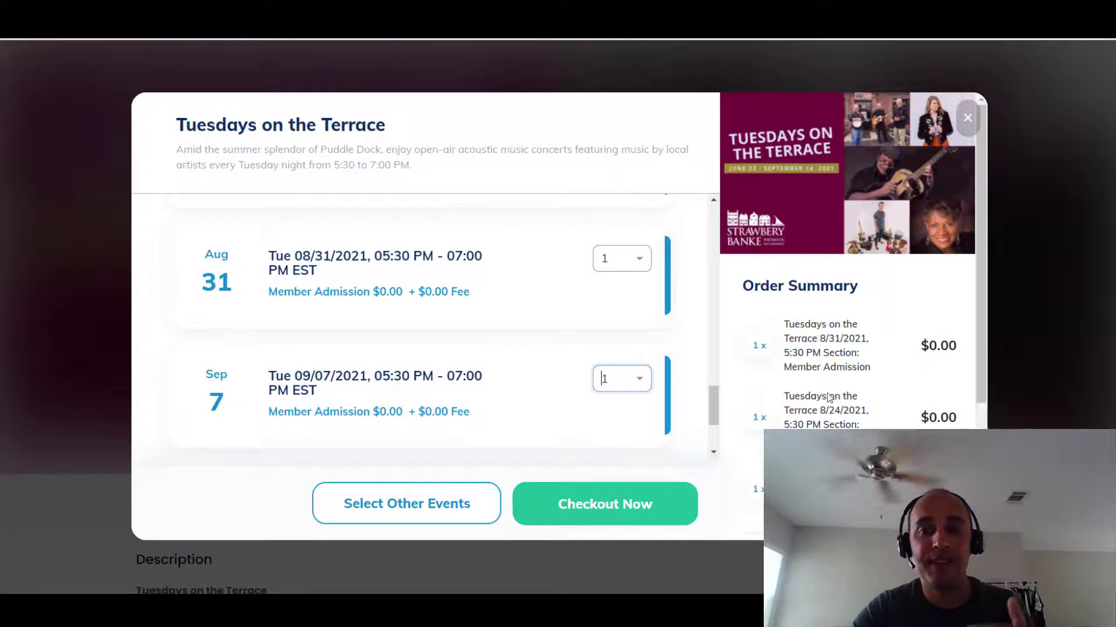
scroll("down", 3)
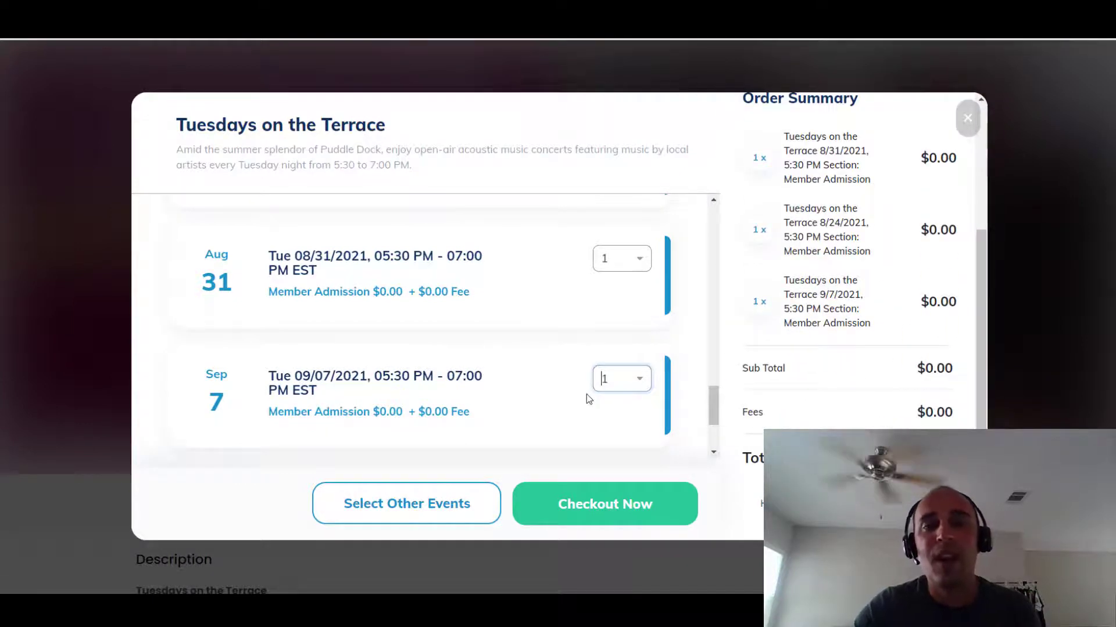
mouse_move(585, 355)
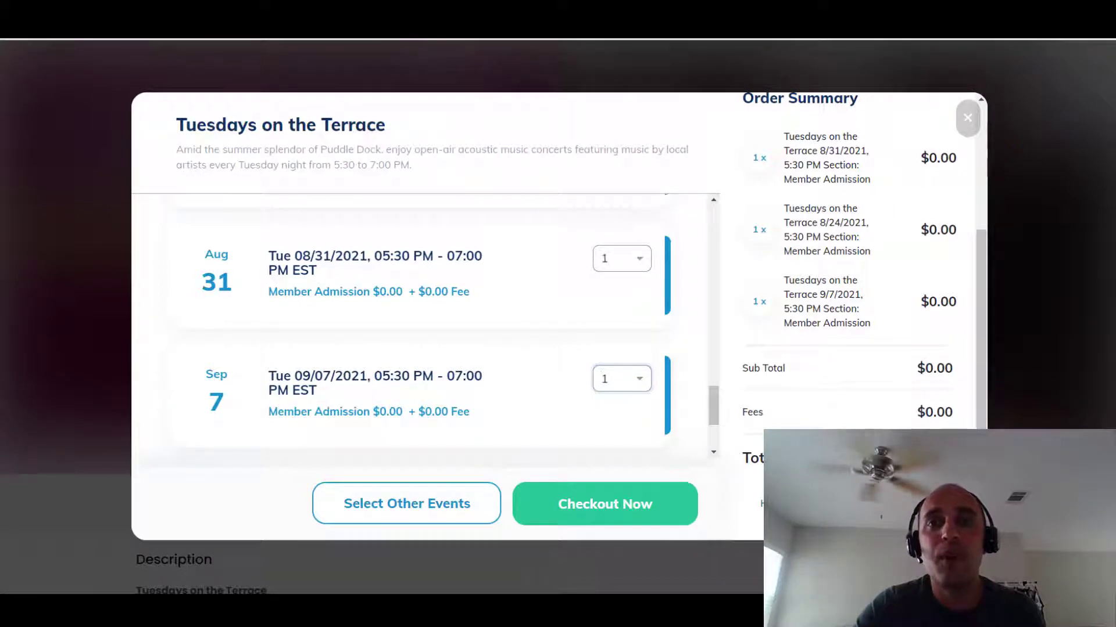
- Close the preview and rename the page to 'Tuesdays on the Terrace (Members)'
left_click(967, 117)
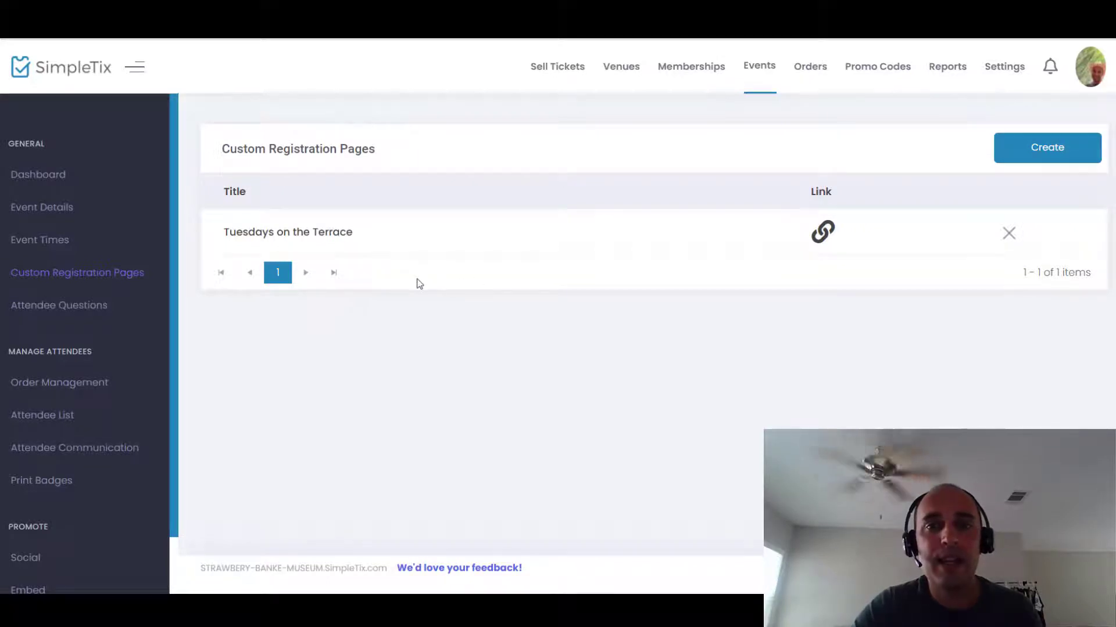
mouse_move(222, 238)
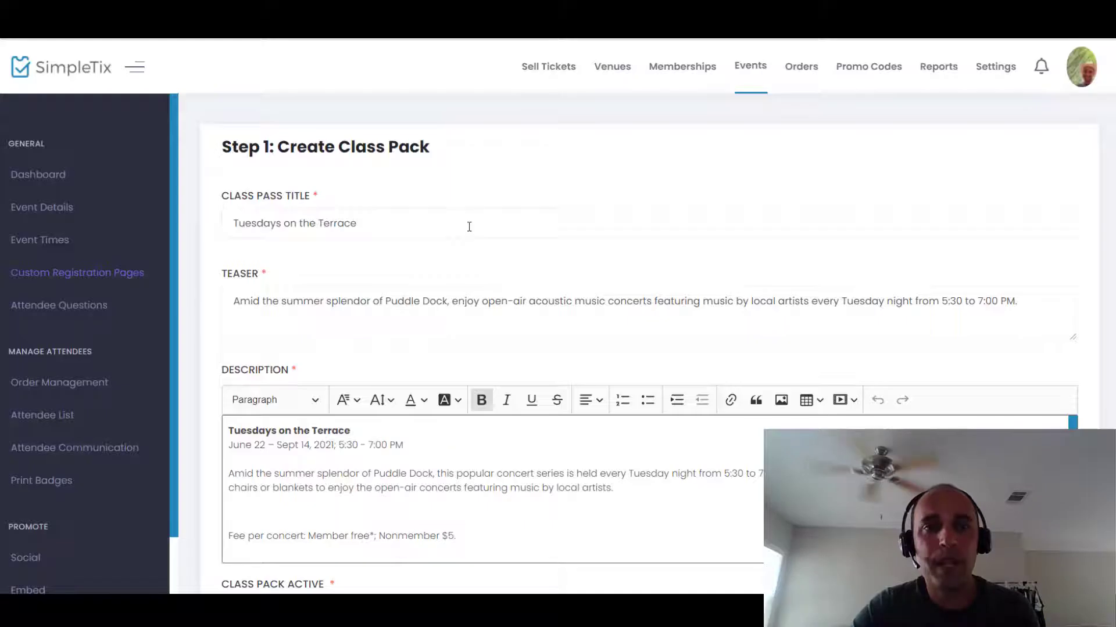
type("(")
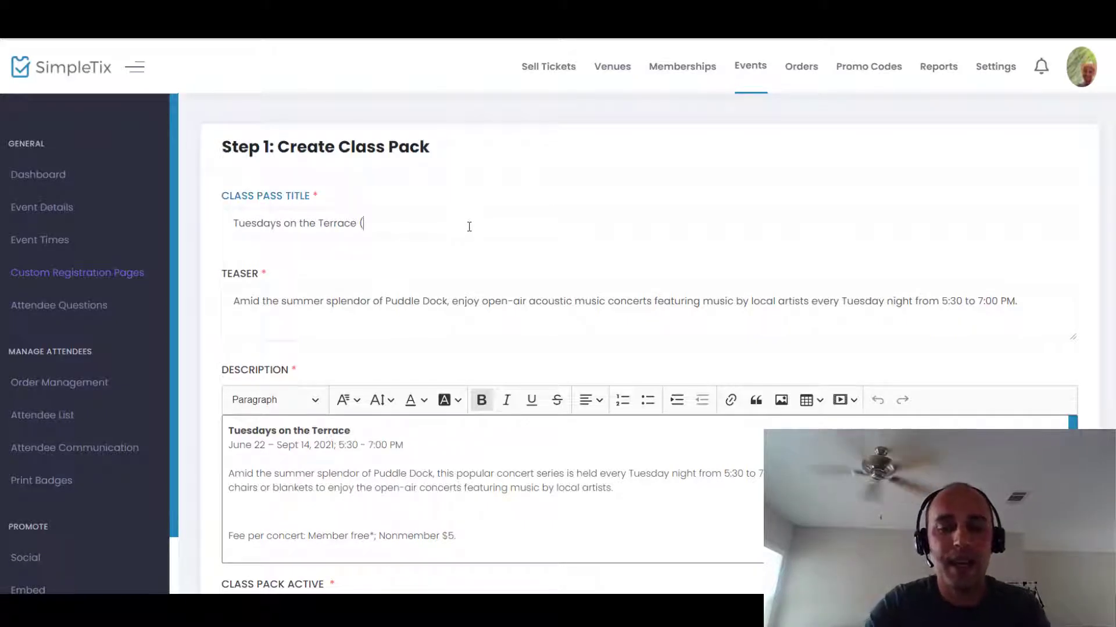
type("Mem")
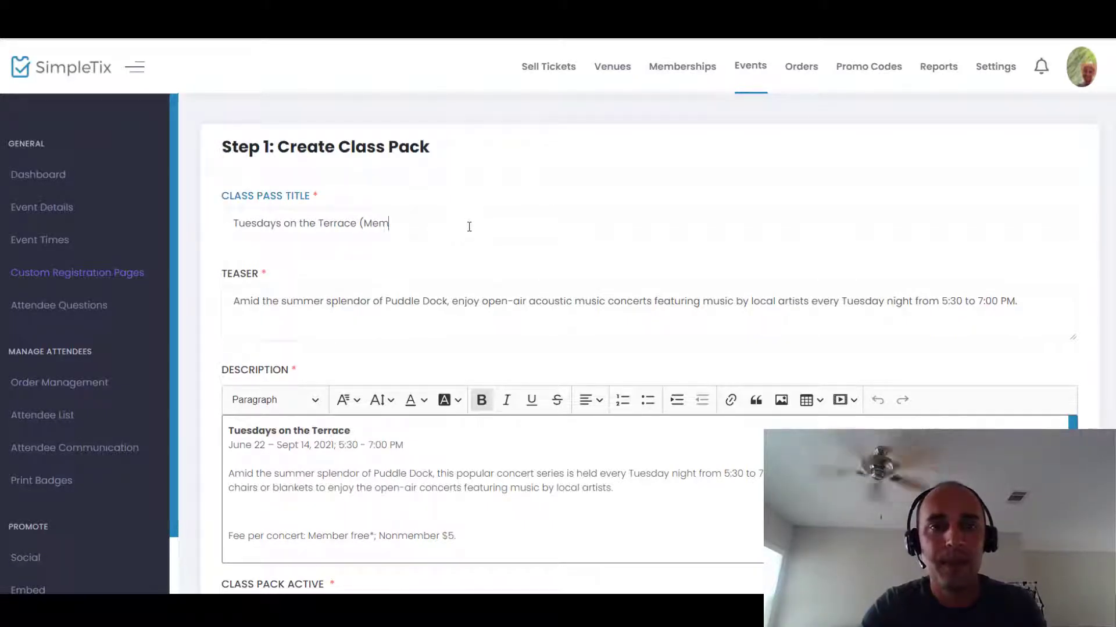
type("bers)")
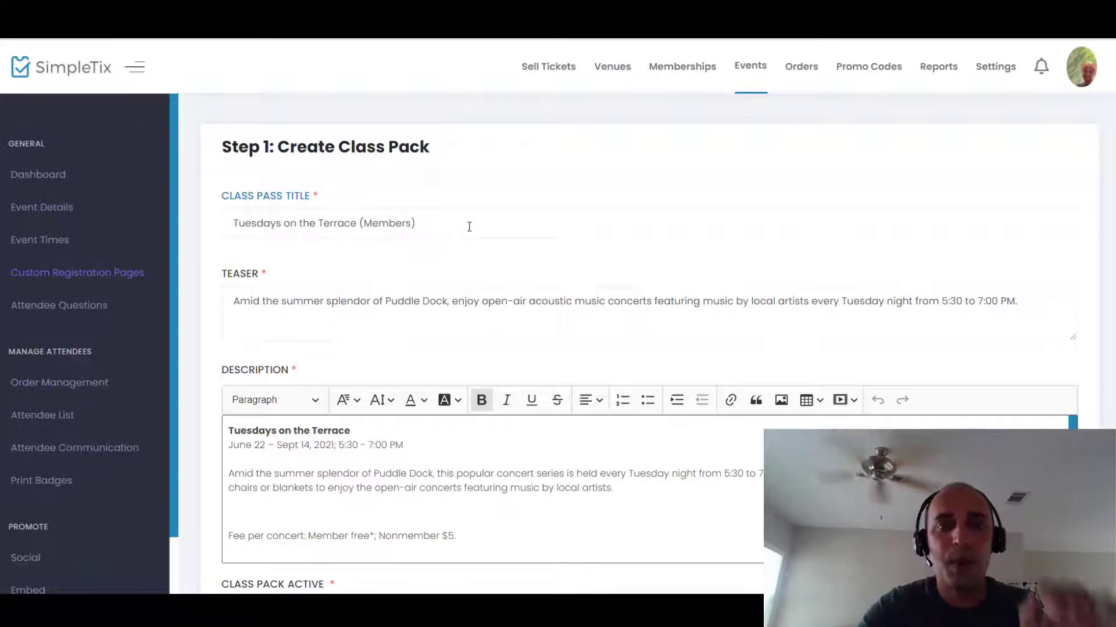
scroll("down", 3)
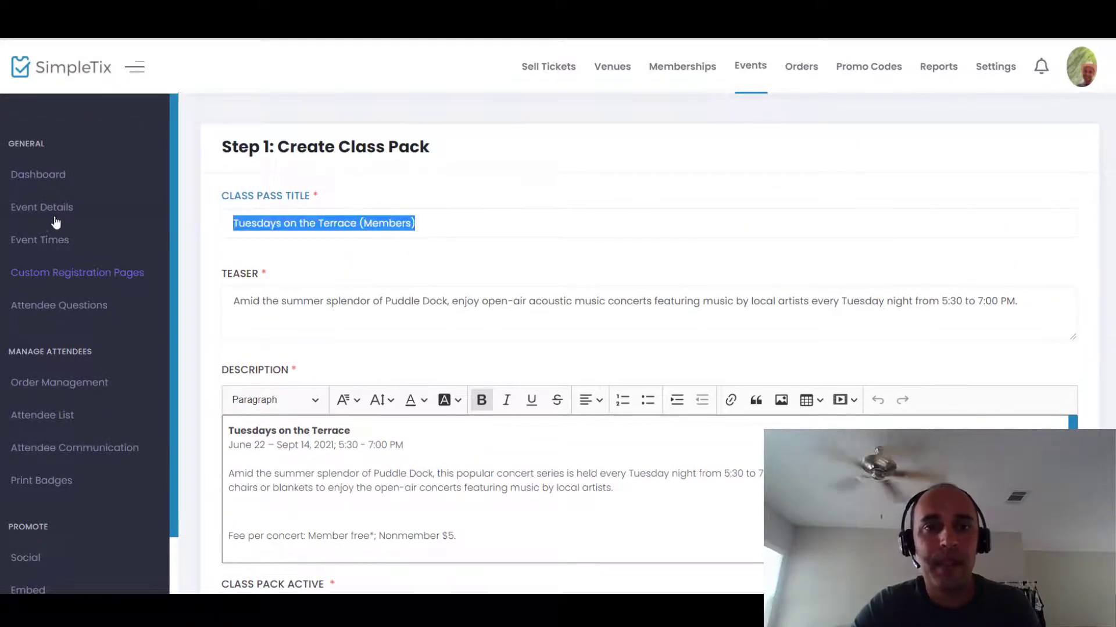
scroll("down", 3)
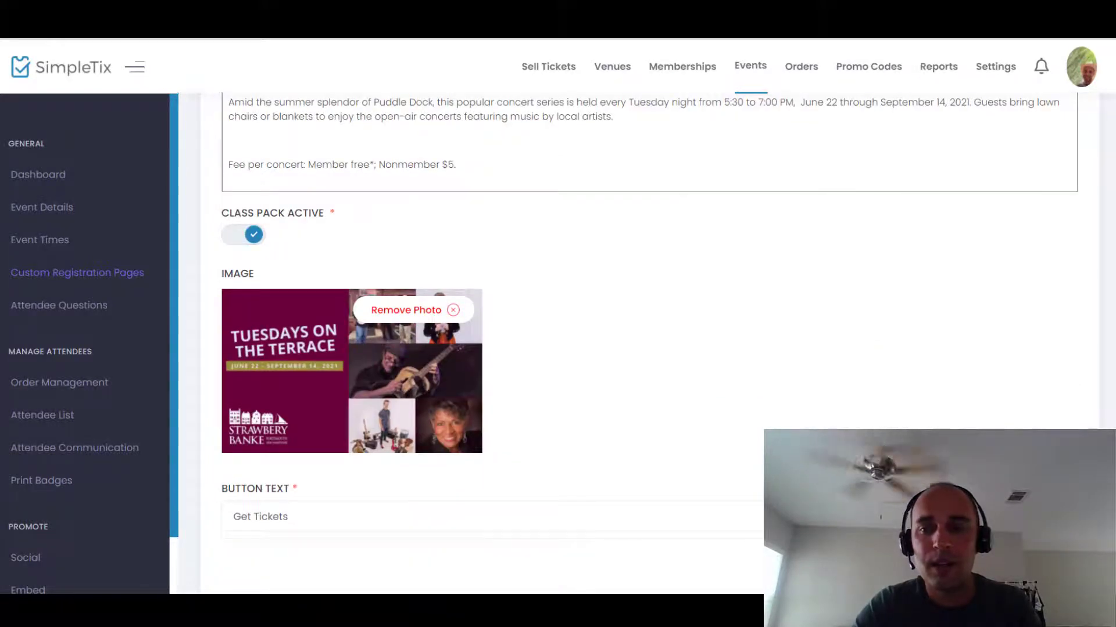
scroll("down", 3)
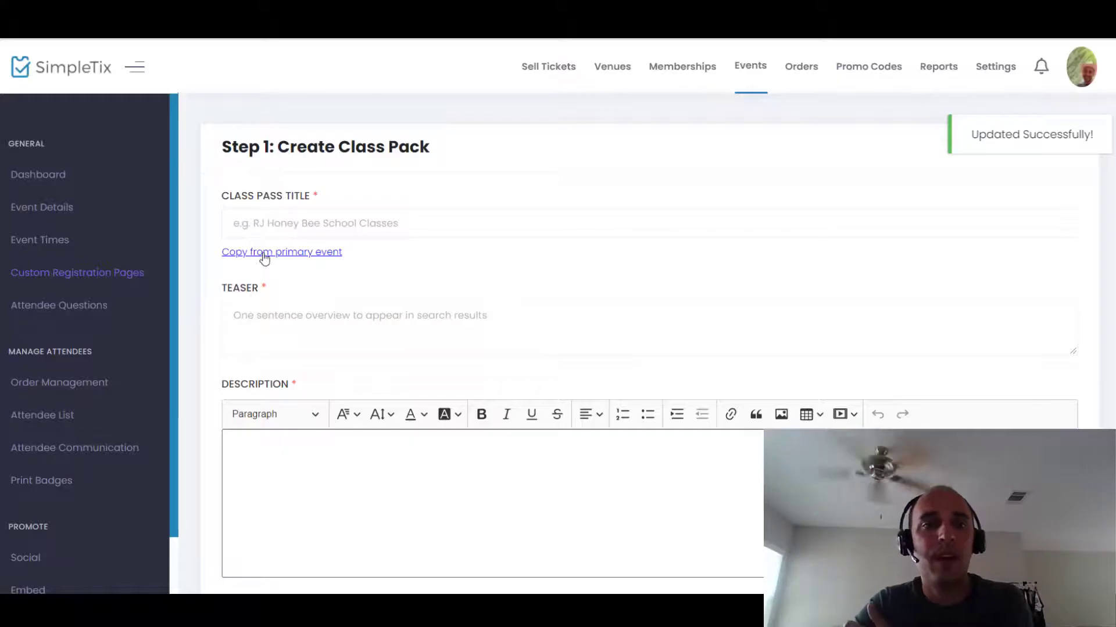
- Fill the new page's Step 1 title, teaser, description and image, scrolling down to Step 2 dates
left_click(281, 251)
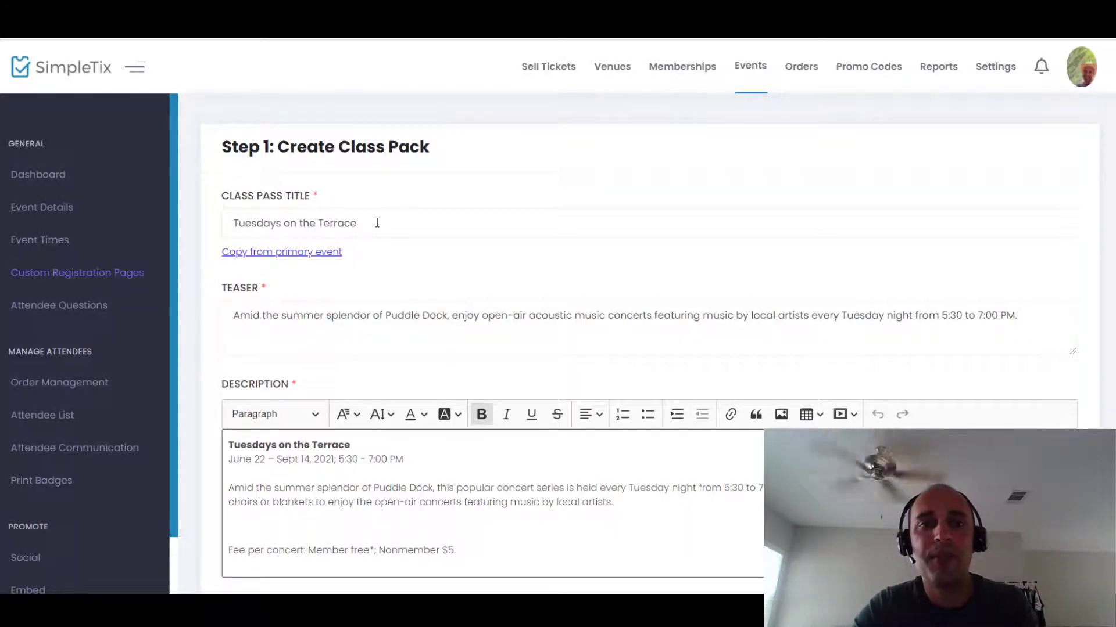
type("(Members)")
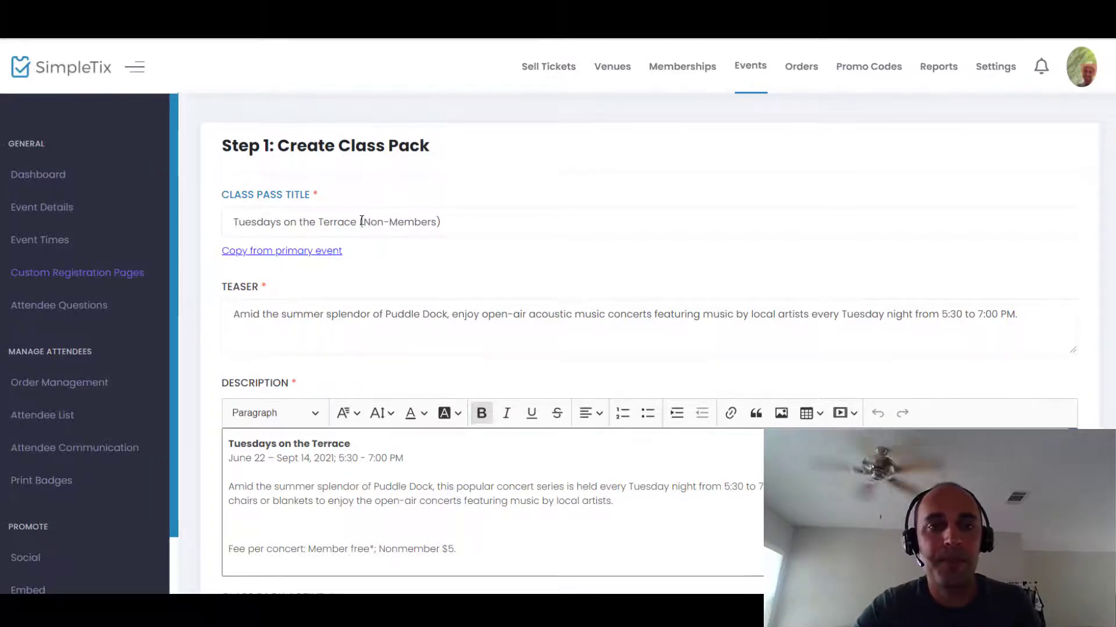
scroll("down", 3)
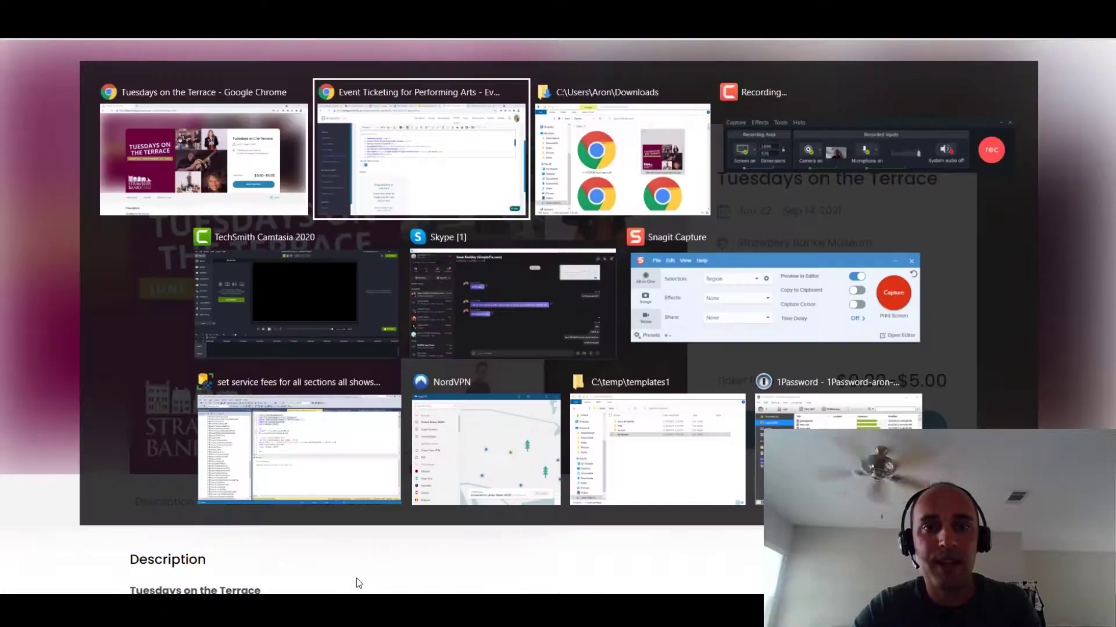
left_click(203, 150)
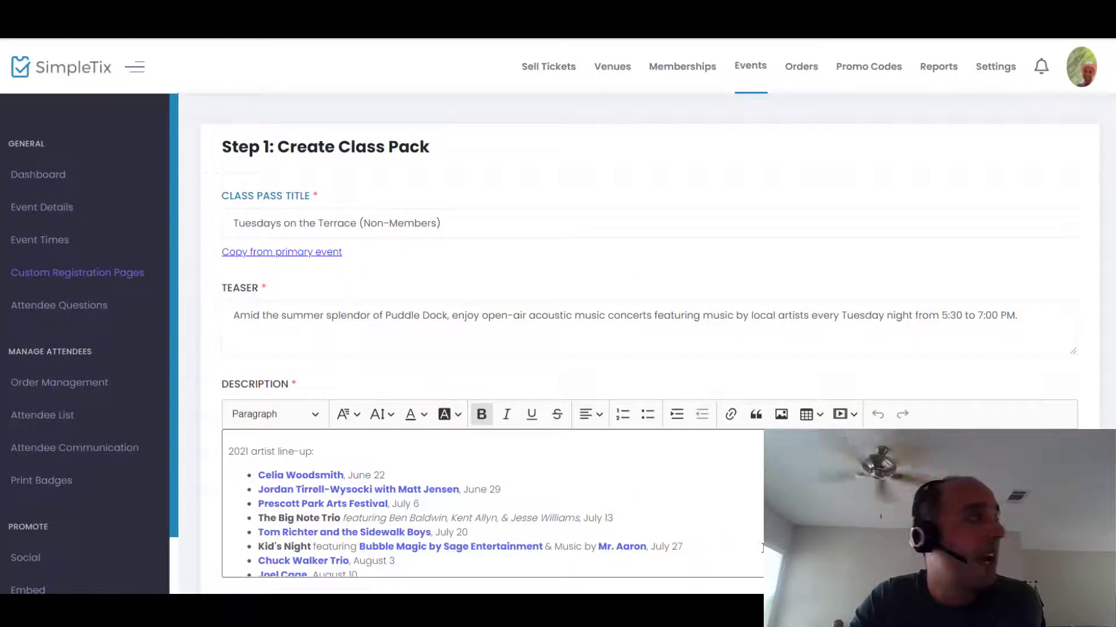
scroll("down", 3)
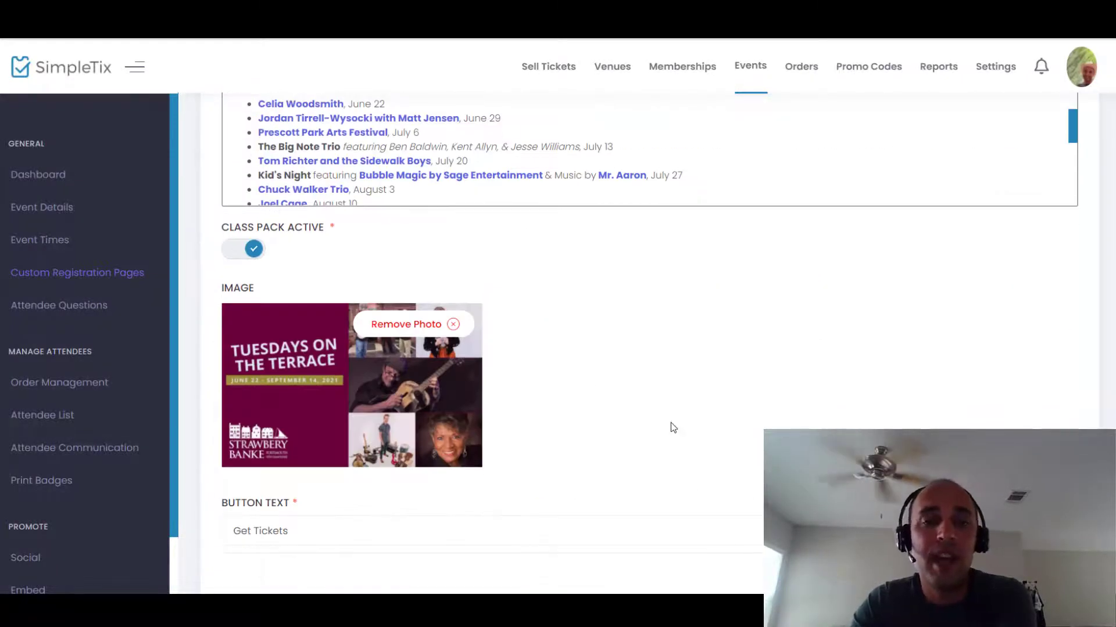
scroll("down", 3)
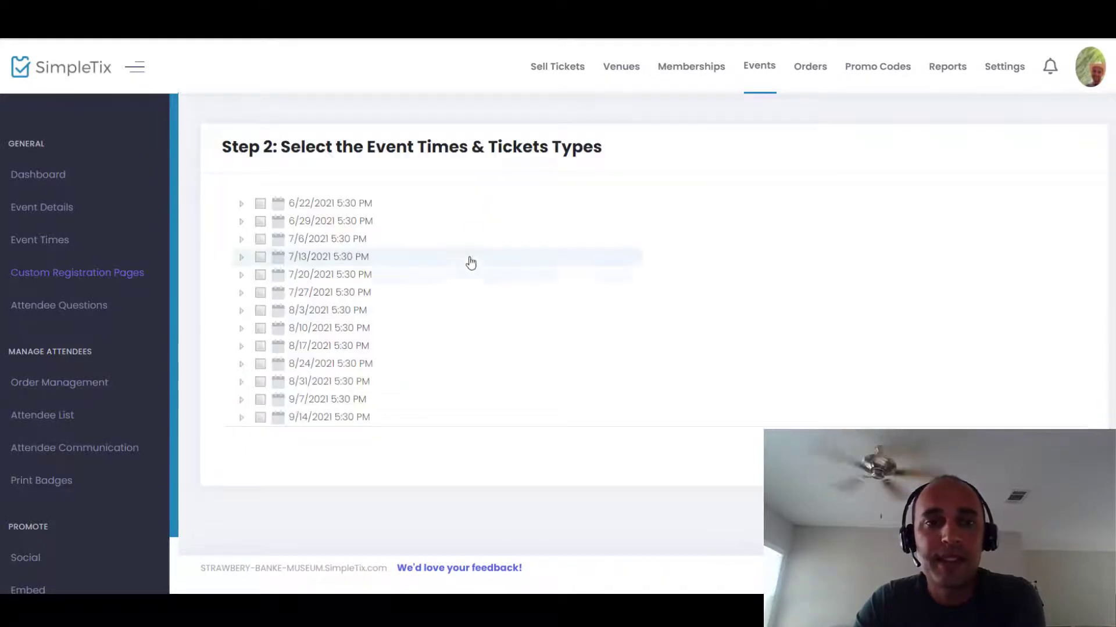
- Include the $5 Nonmember Admission ticket for June 22 and the other event dates
left_click(241, 202)
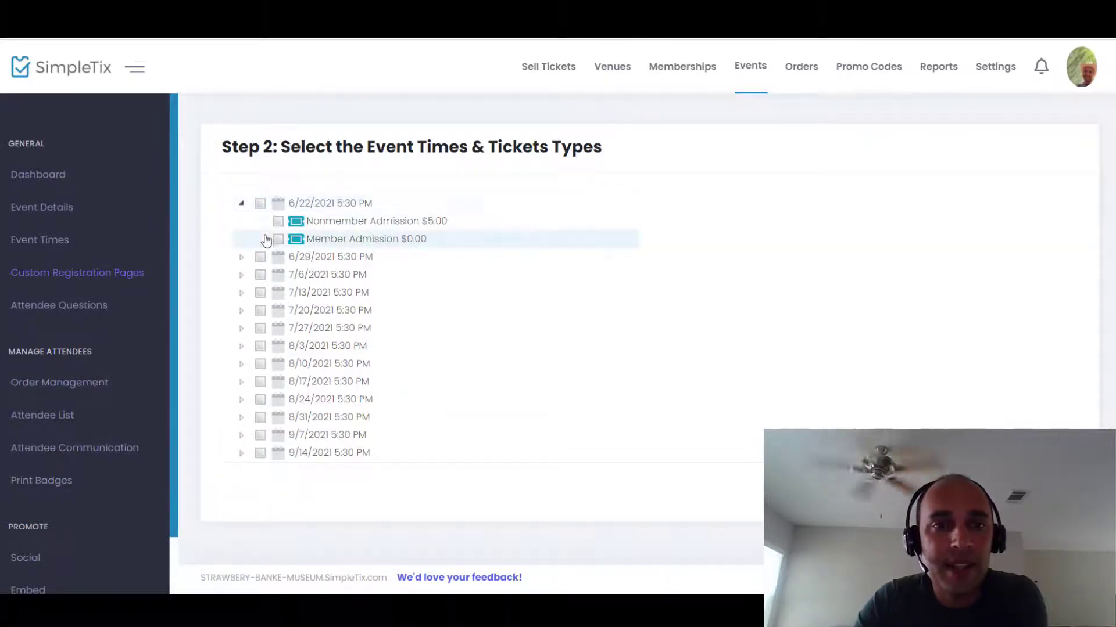
left_click(278, 221)
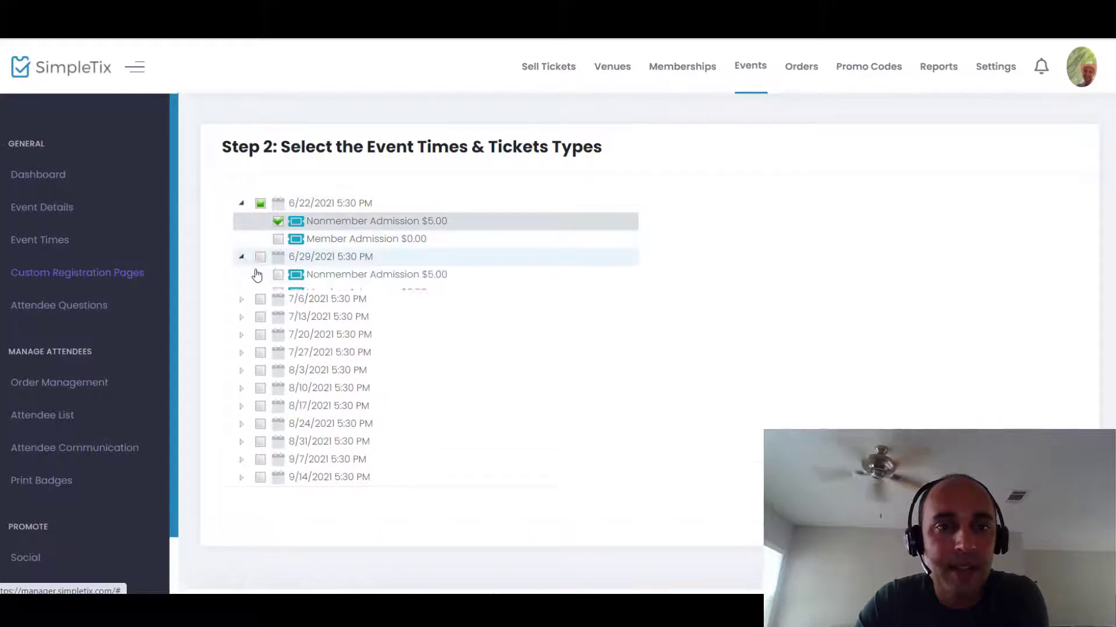
scroll("down", 3)
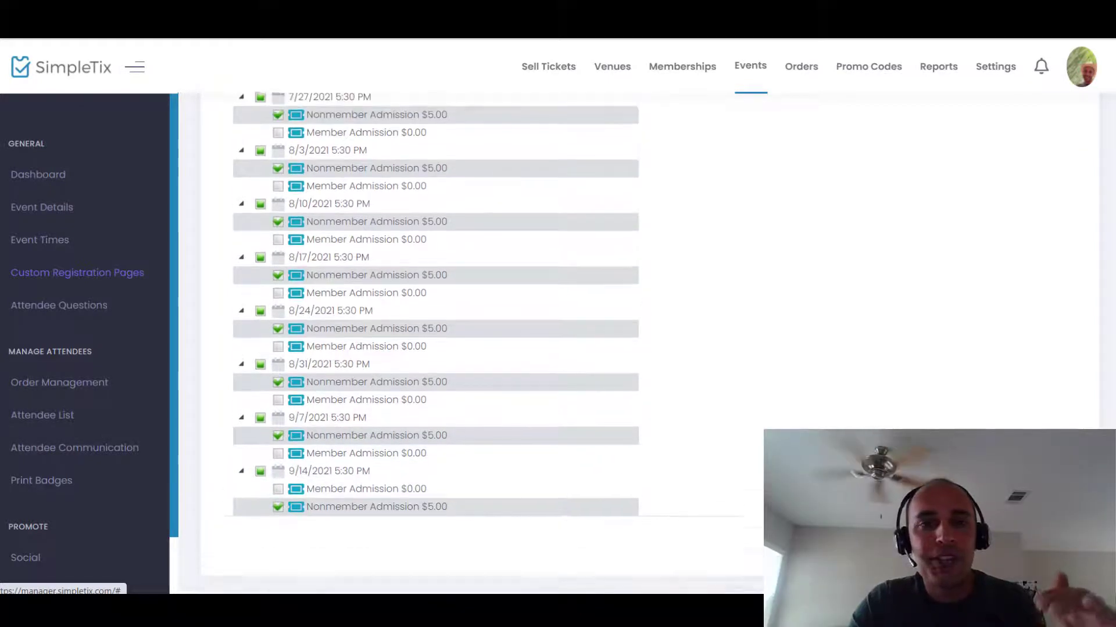
scroll("up", 3)
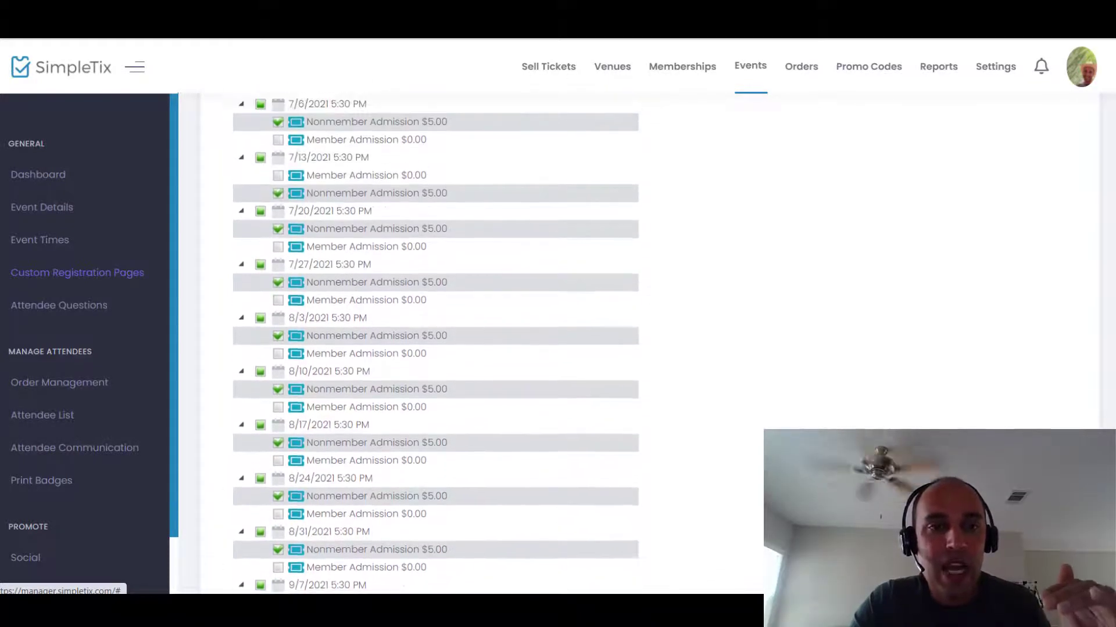
scroll("up", 3)
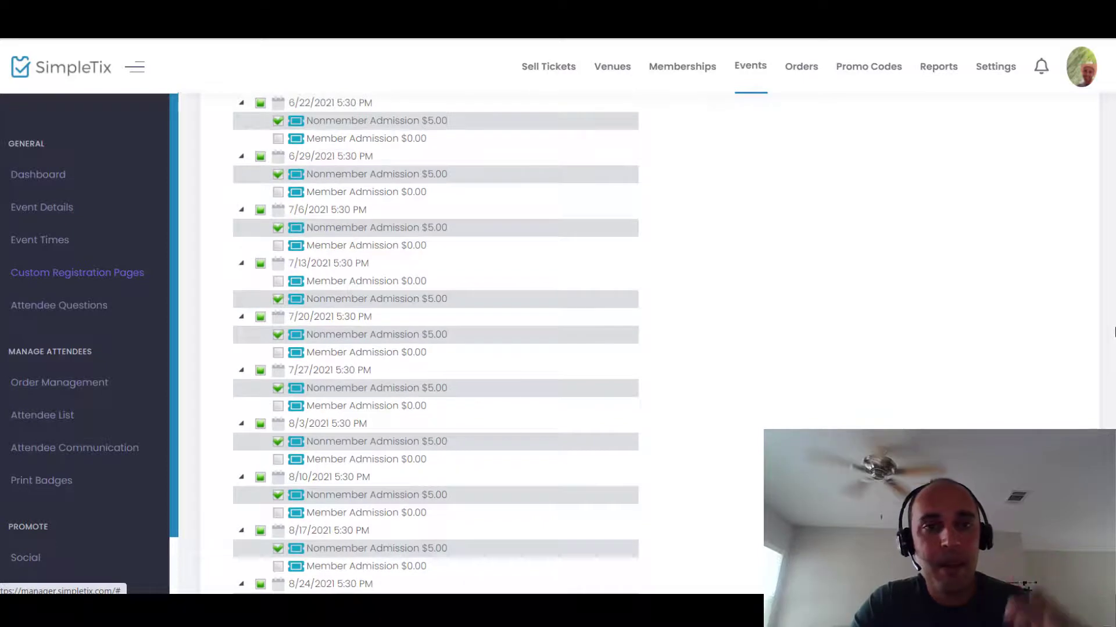
scroll("down", 3)
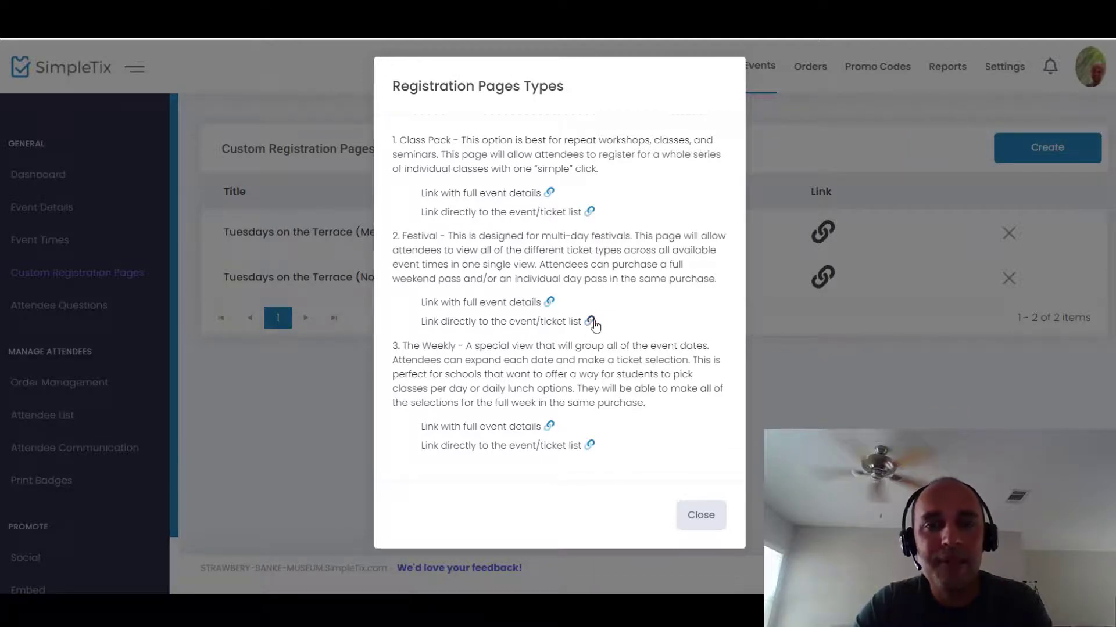
- Load the Non-Members festival-view ticket list link in the browser and open its ticket list
left_click(589, 321)
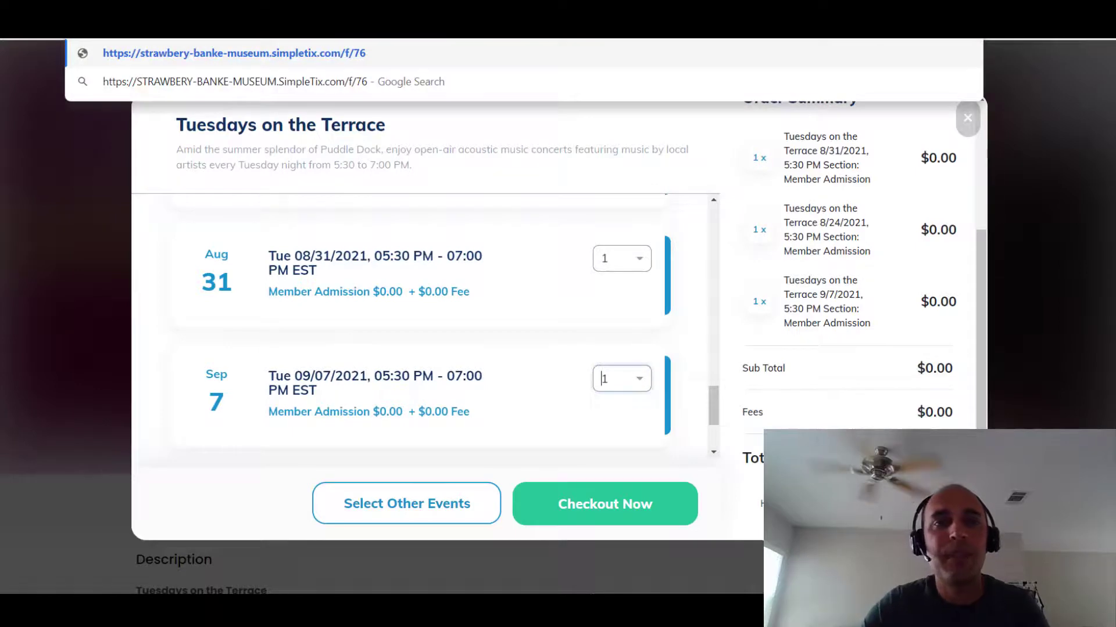
left_click(406, 503)
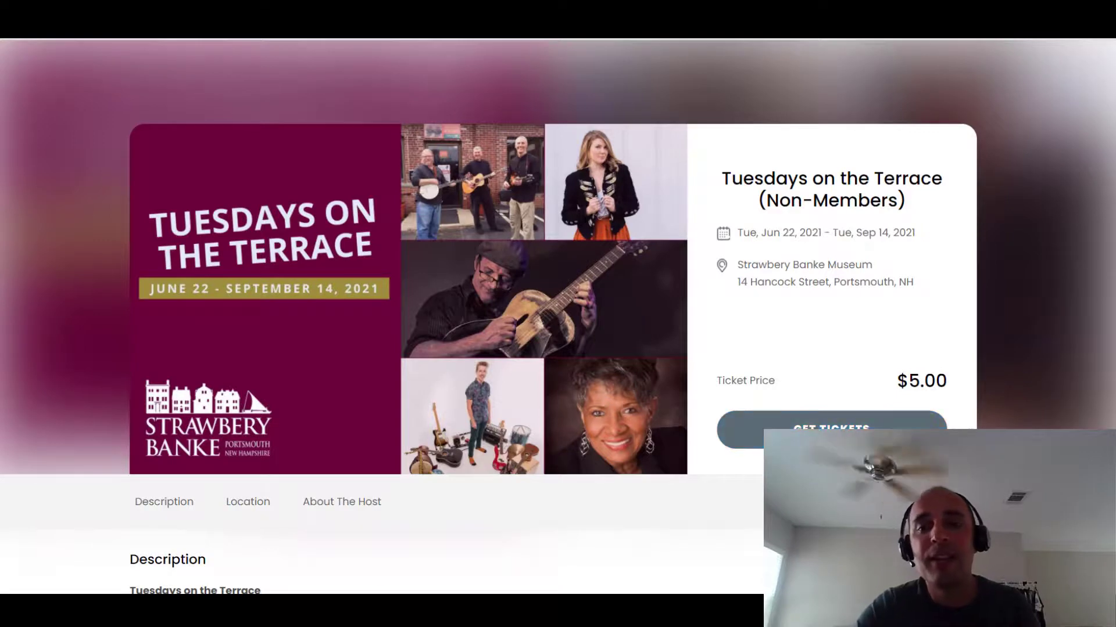
left_click(830, 428)
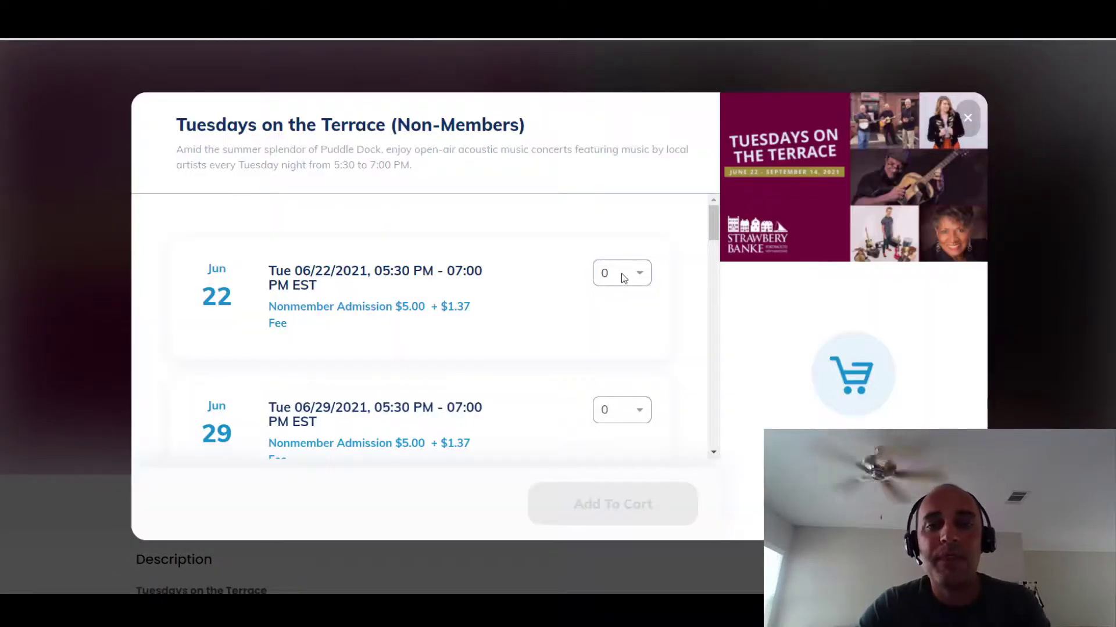
- Add one $5 Nonmember Admission ticket each for June 22 and July 27
left_click(620, 272)
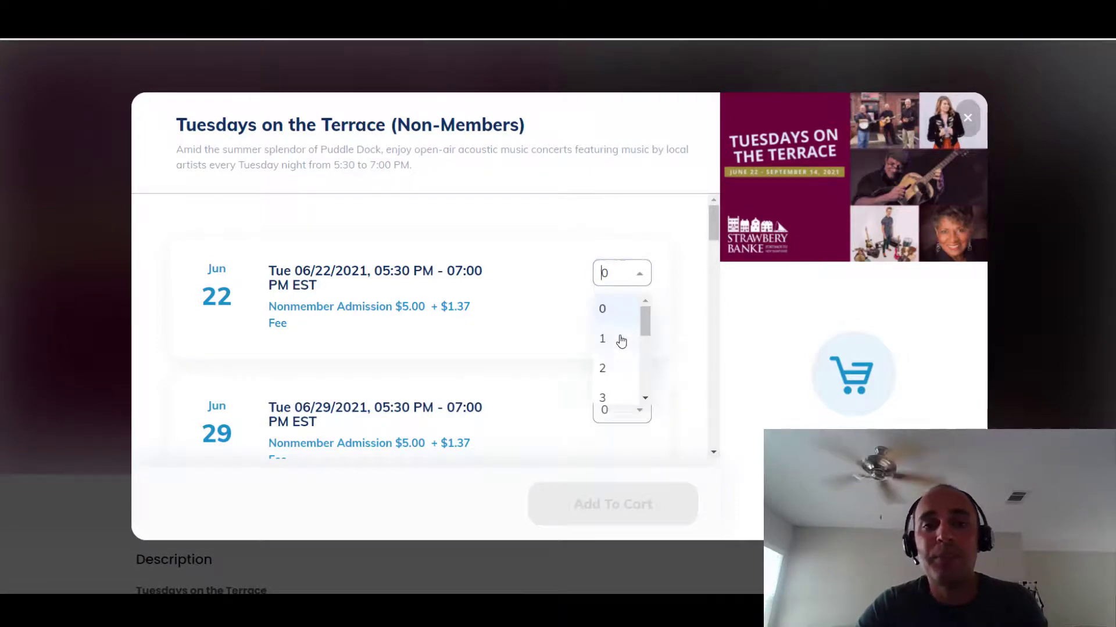
left_click(602, 338)
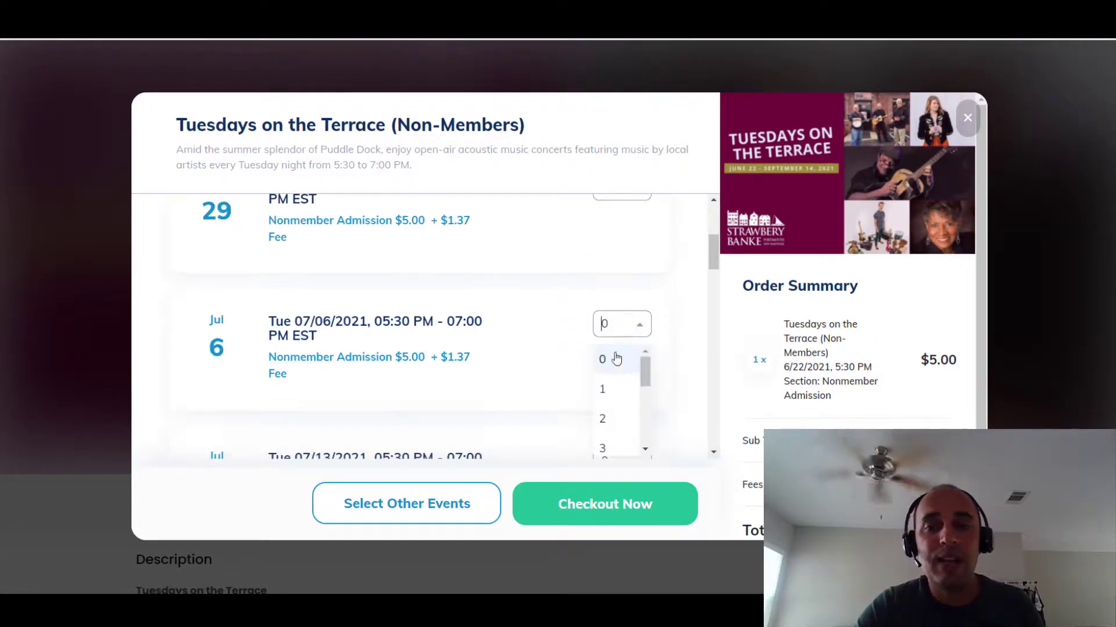
scroll("down", 3)
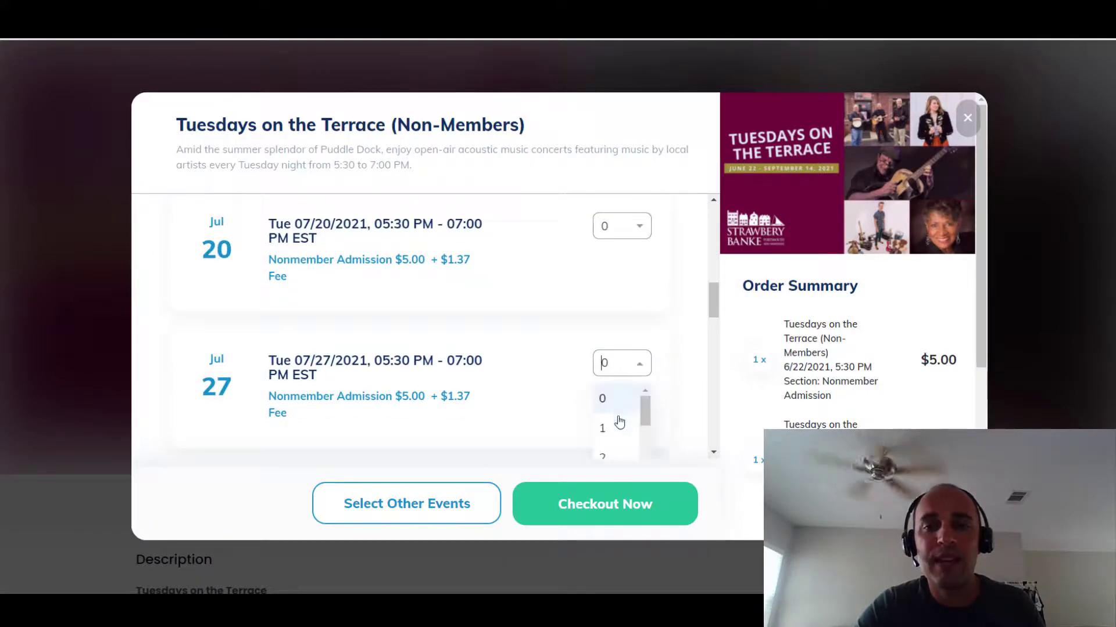
left_click(603, 428)
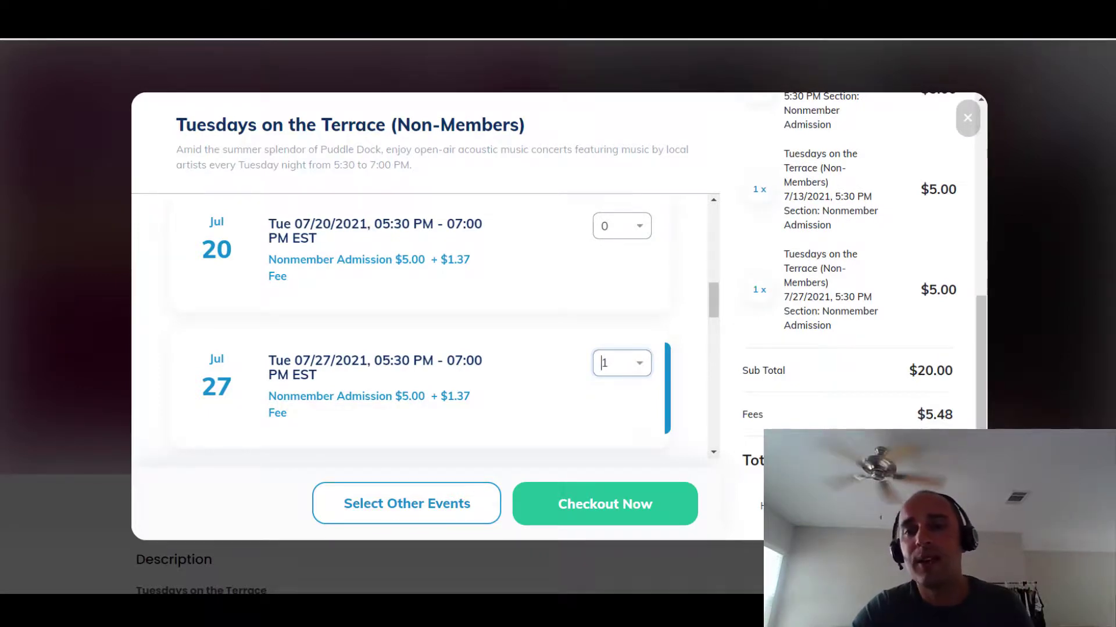
scroll("up", 3)
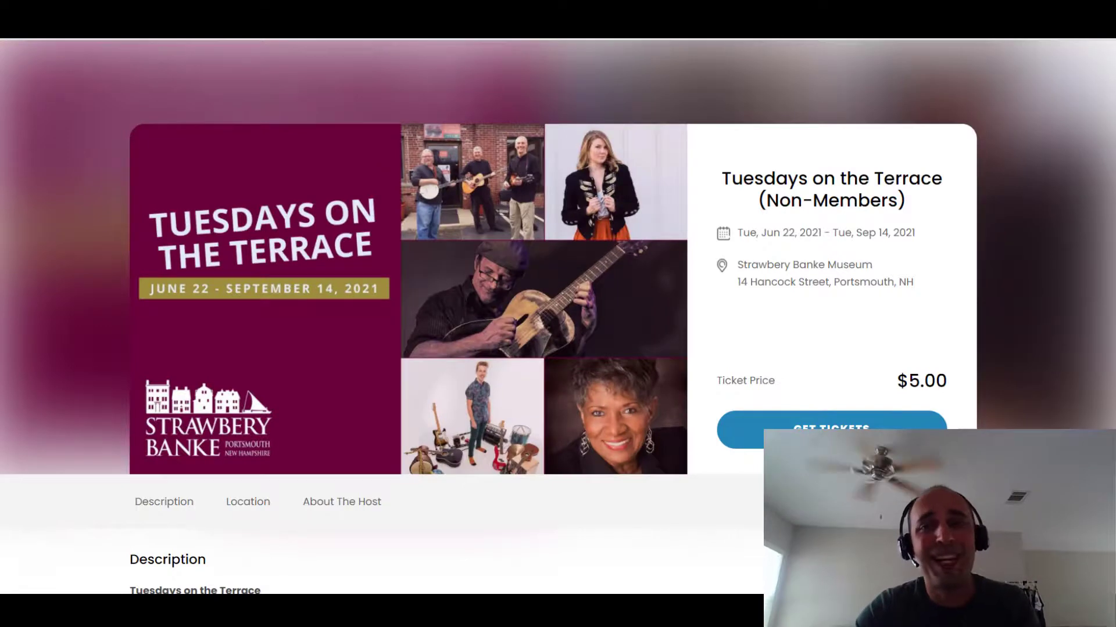
- Check the order summary's $65.00 subtotal and $17.81 fees, and reopen the ticket list
left_click(830, 430)
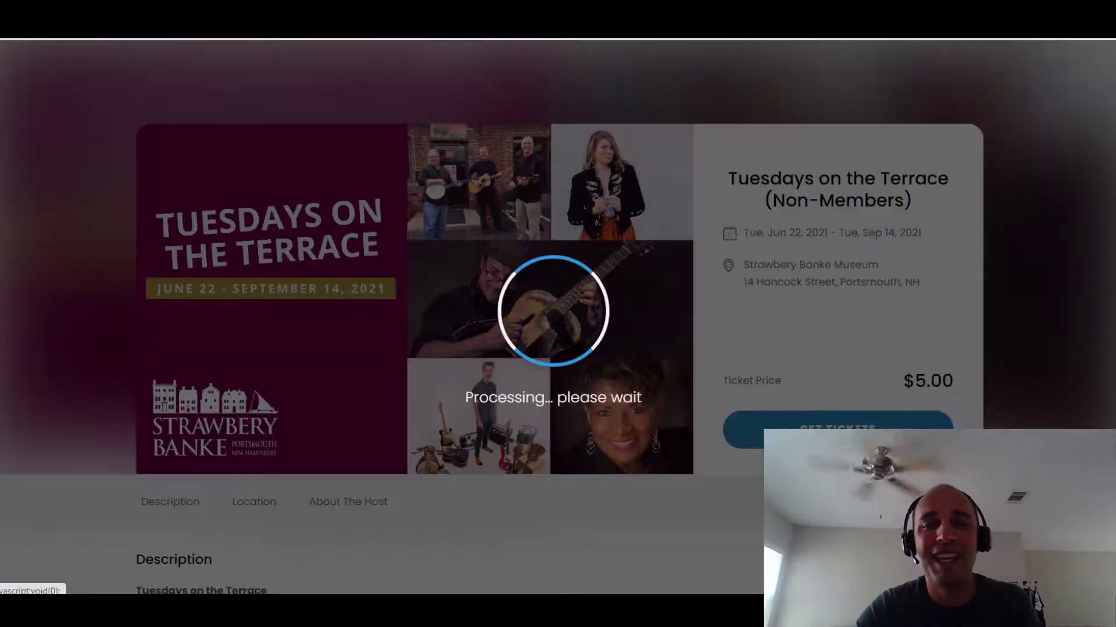
left_click(837, 430)
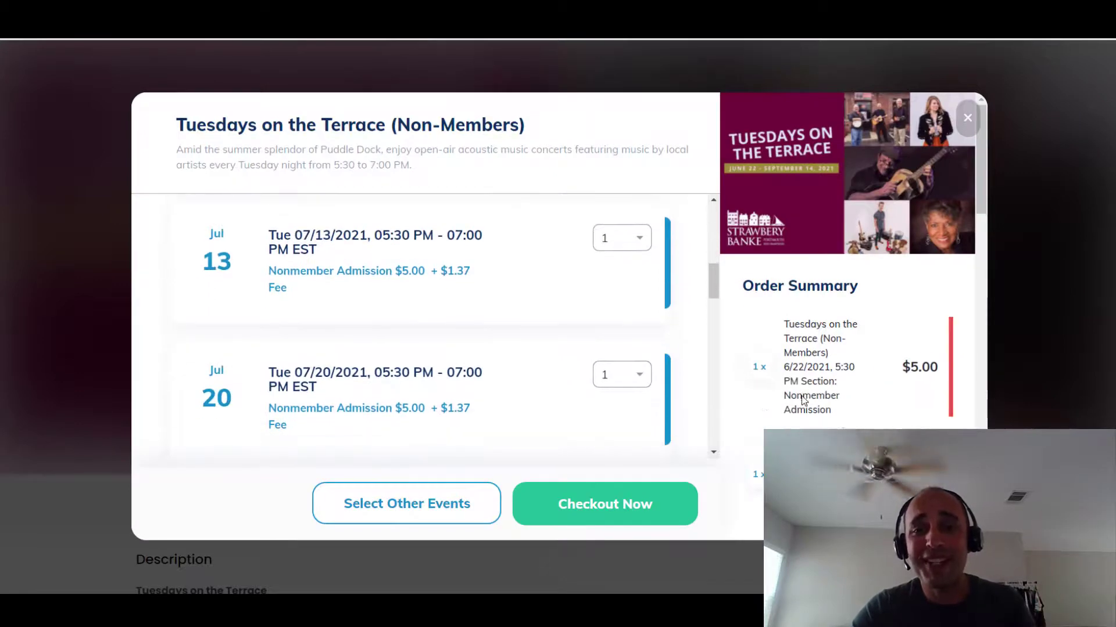
scroll("down", 3)
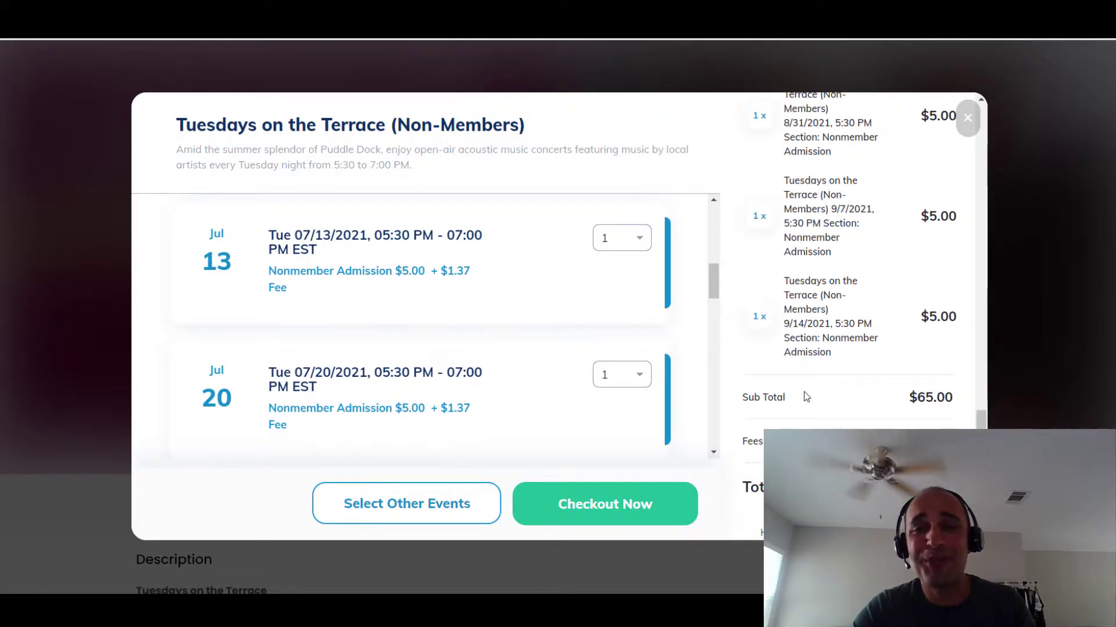
scroll("down", 3)
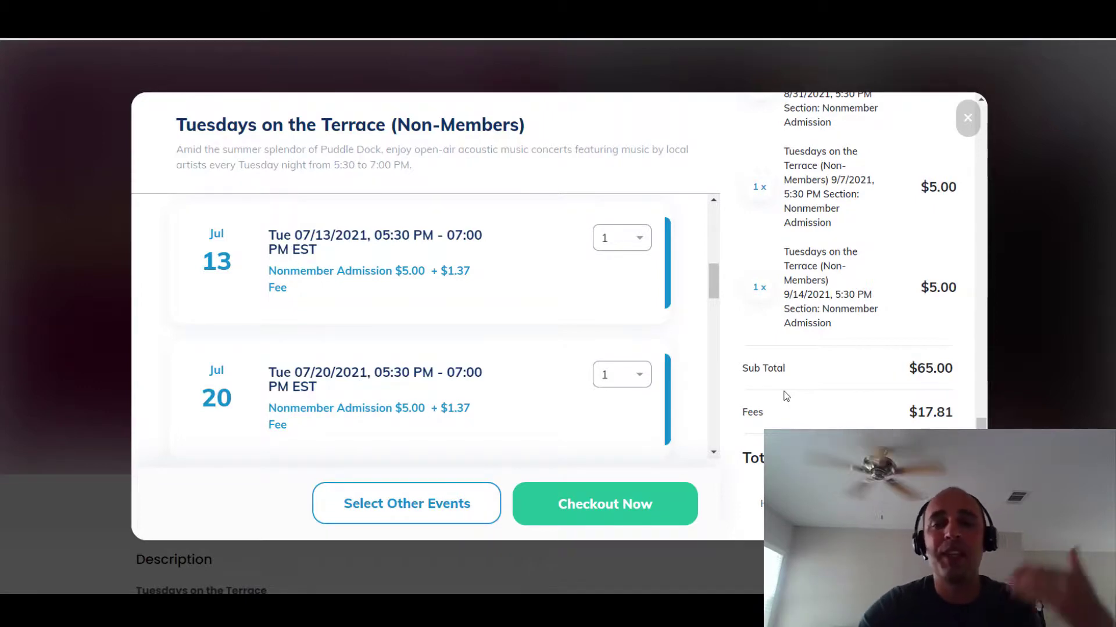
mouse_move(689, 354)
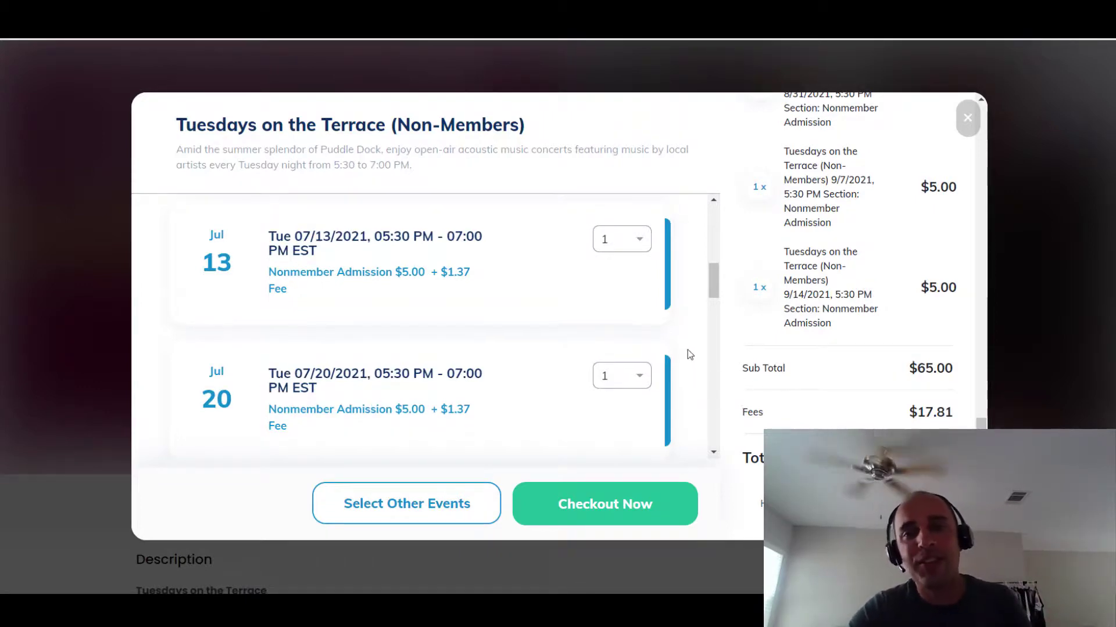
scroll("down", 3)
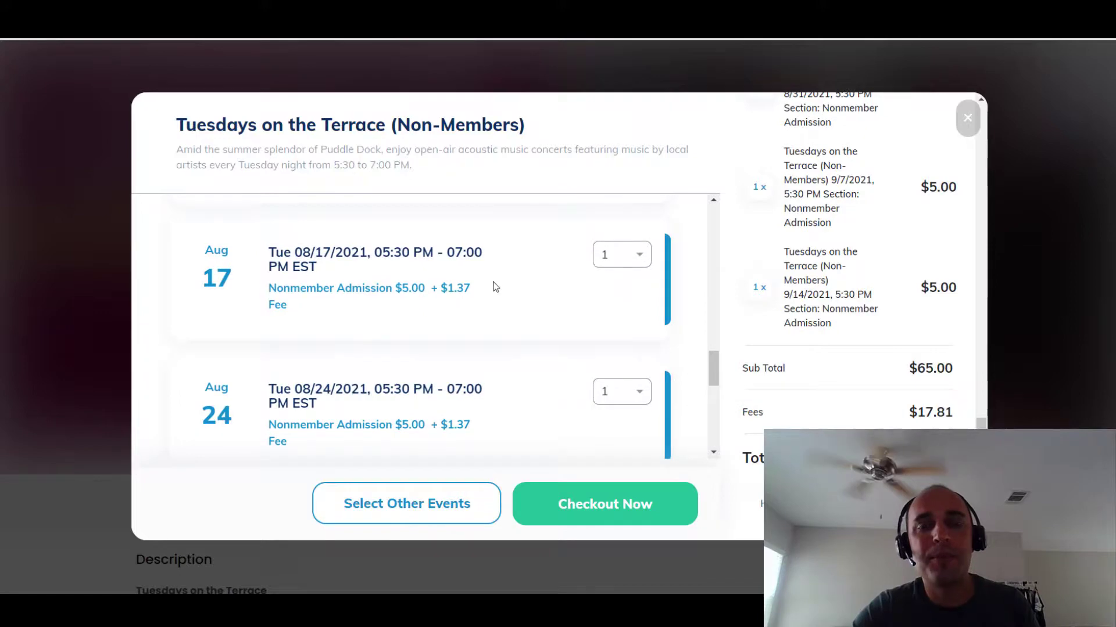
left_click(967, 117)
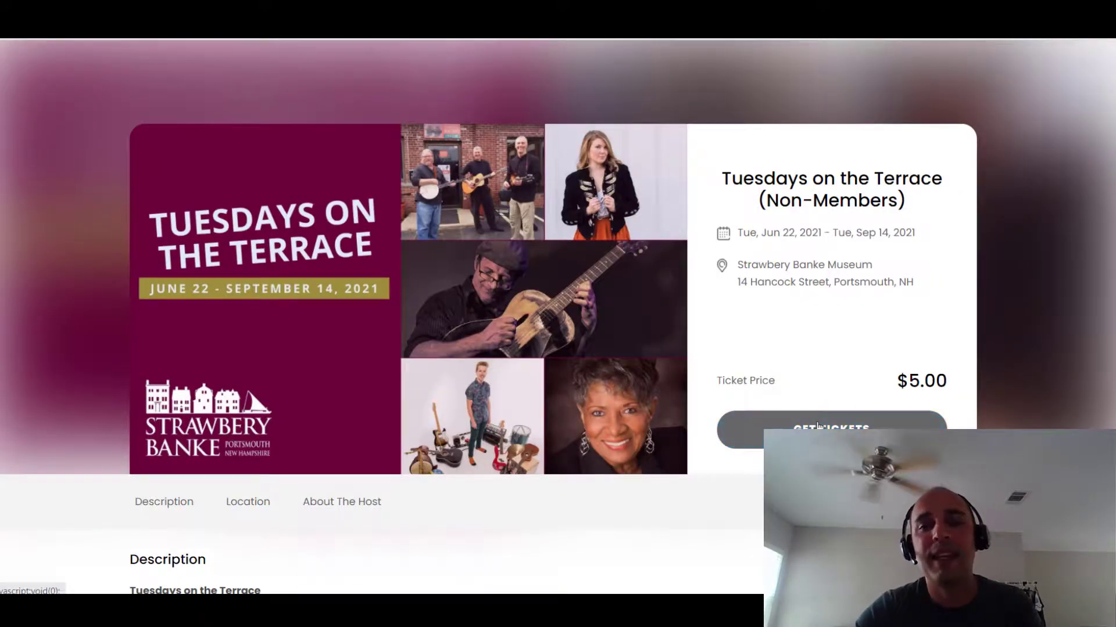
left_click(829, 430)
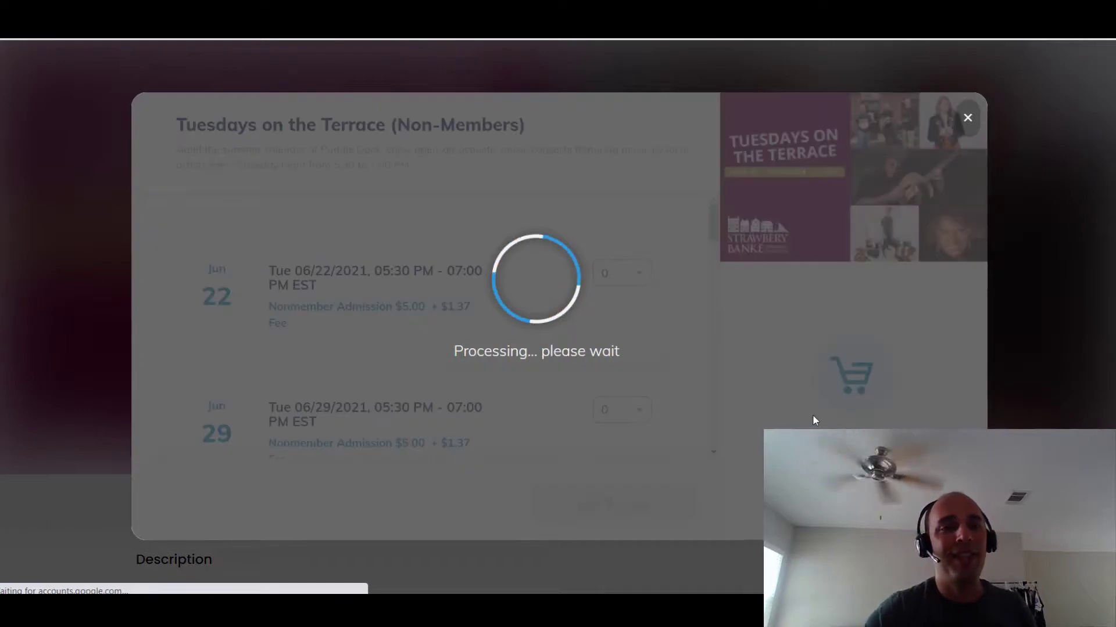